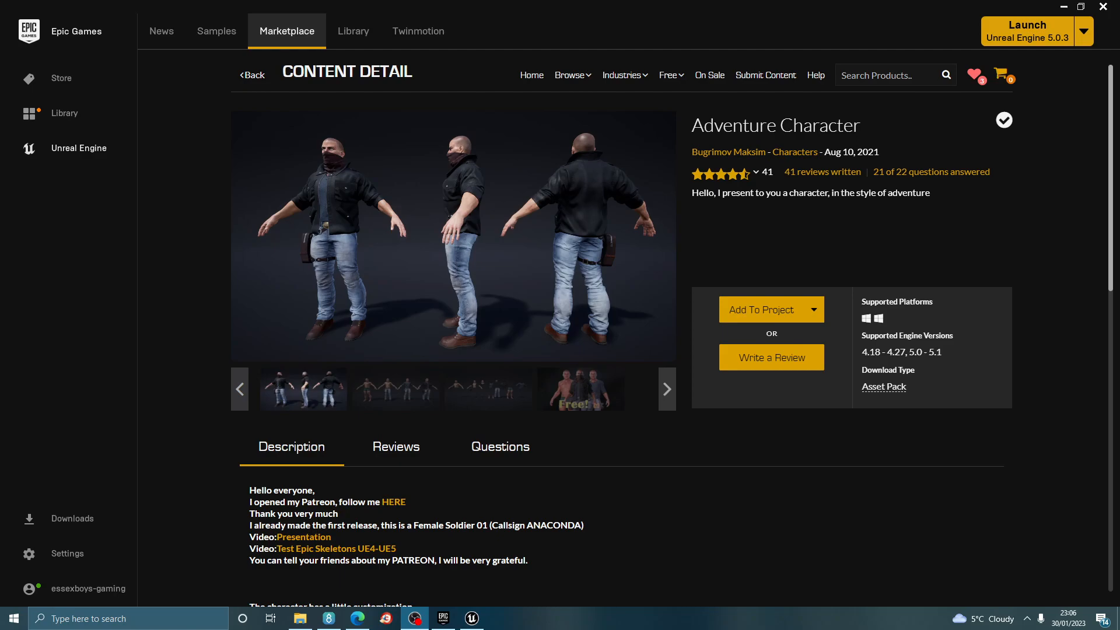
Review the Adventure Character details, go back to results, then reopen it
{"action": "left_click", "coordinate": [570, 74]}
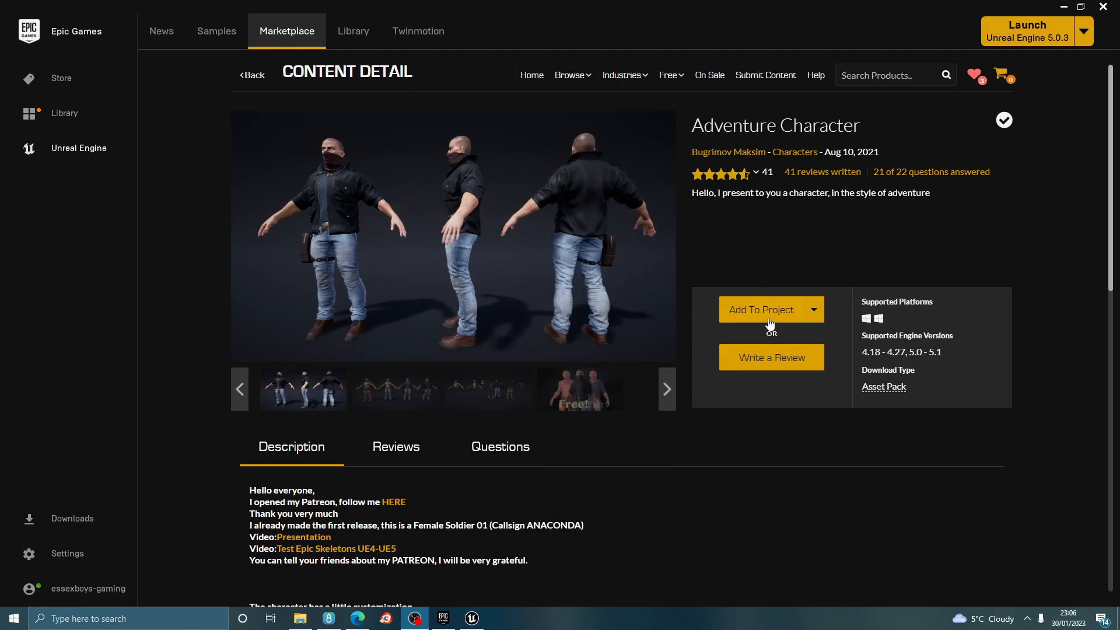
{"action": "double_click", "coordinate": [776, 125]}
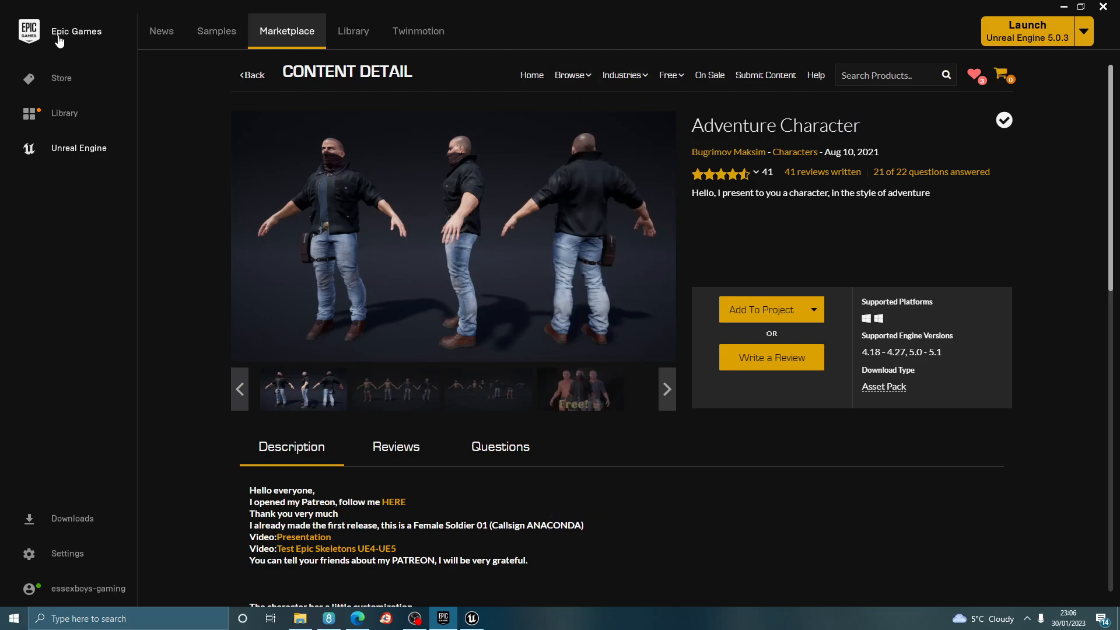
{"action": "mouse_move", "coordinate": [608, 201]}
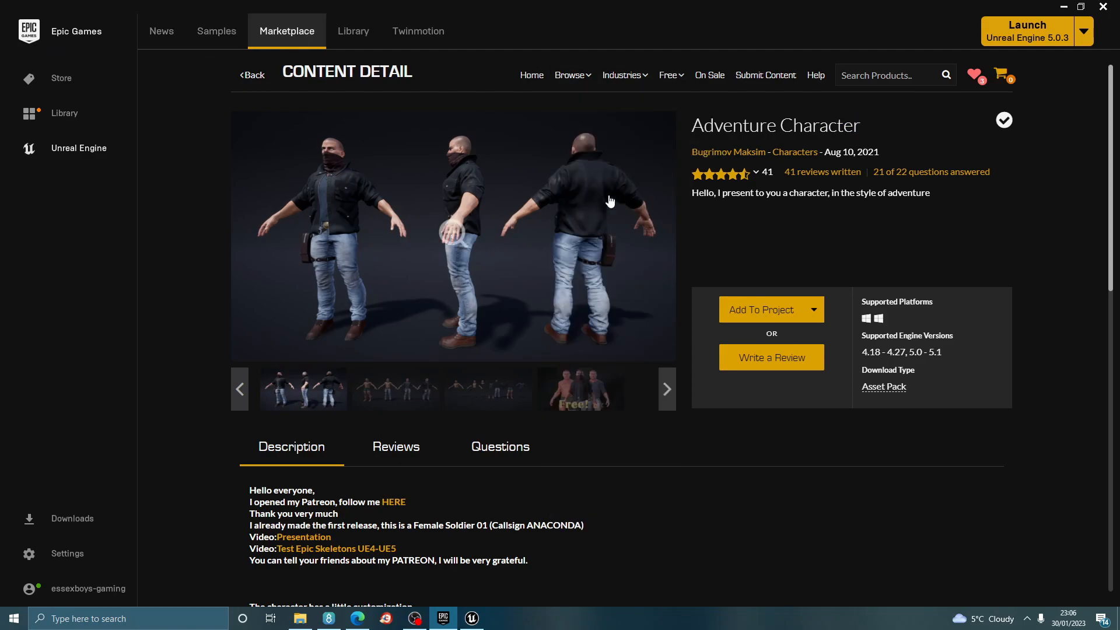
{"action": "mouse_move", "coordinate": [252, 74]}
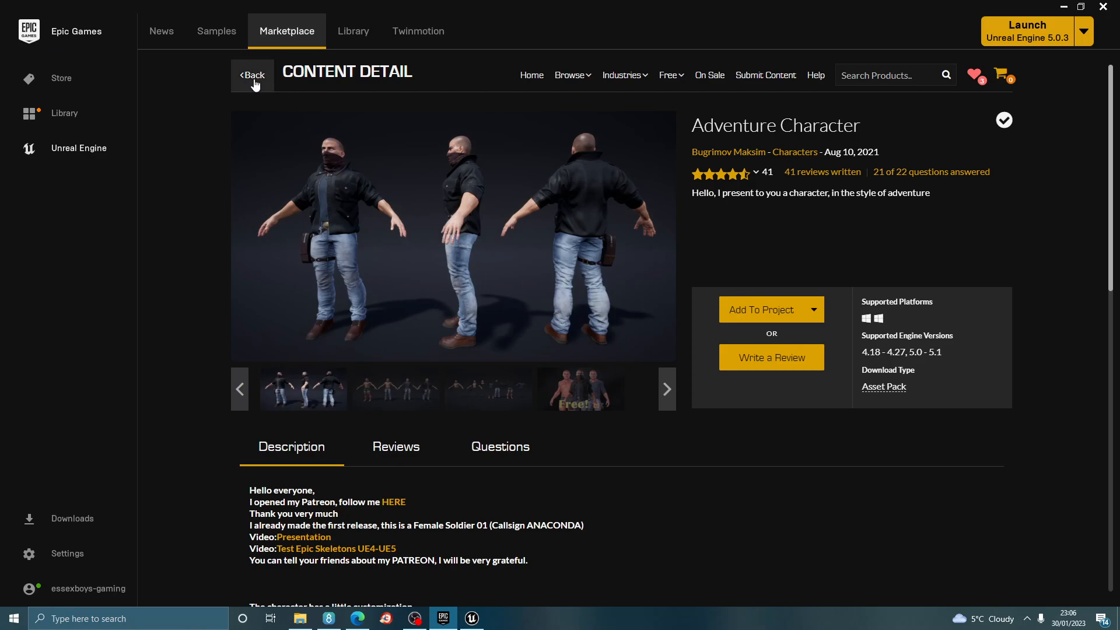
{"action": "left_click", "coordinate": [251, 74]}
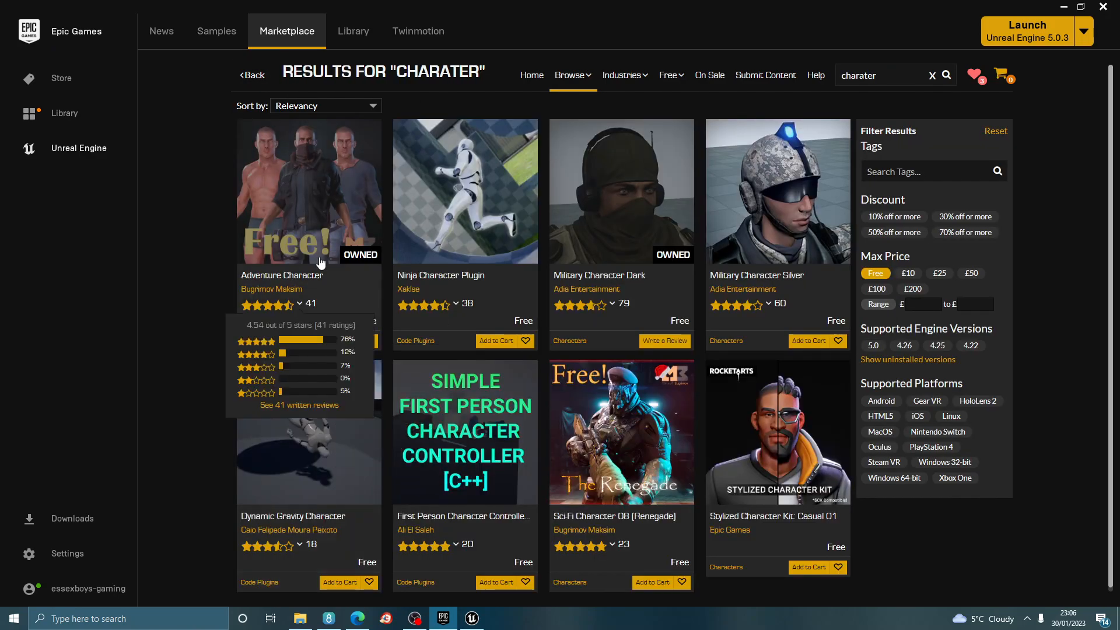
{"action": "left_click", "coordinate": [309, 190]}
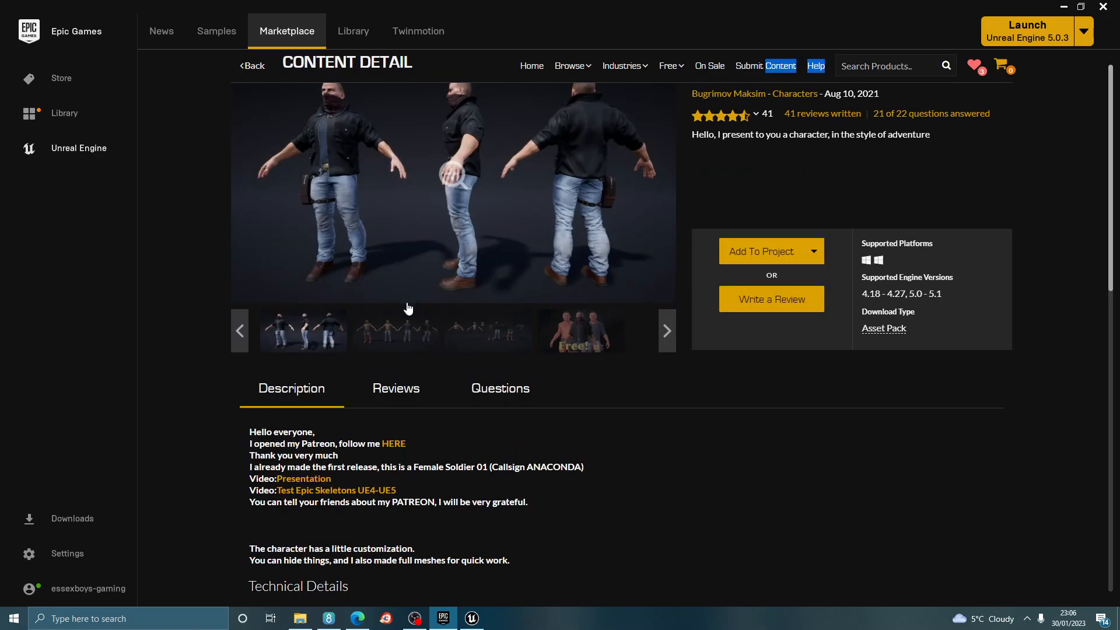
Highlight 'Rigged to Epic skeleton' in technical details and return to the 'charater' results
{"action": "scroll", "scroll_direction": "down", "scroll_amount": 3}
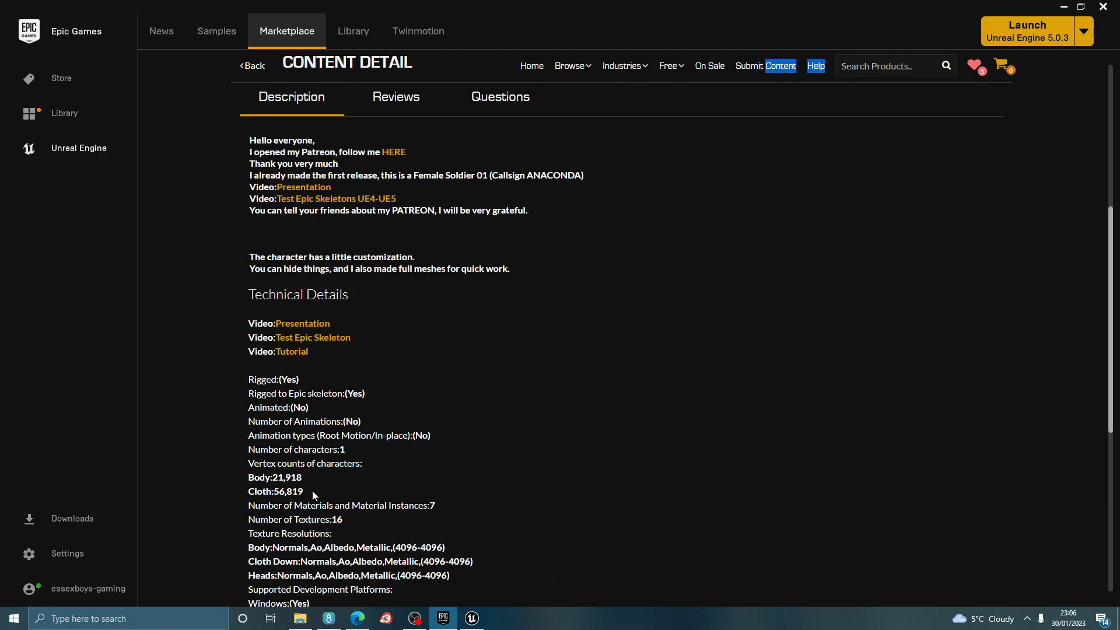
{"action": "mouse_move", "coordinate": [291, 349]}
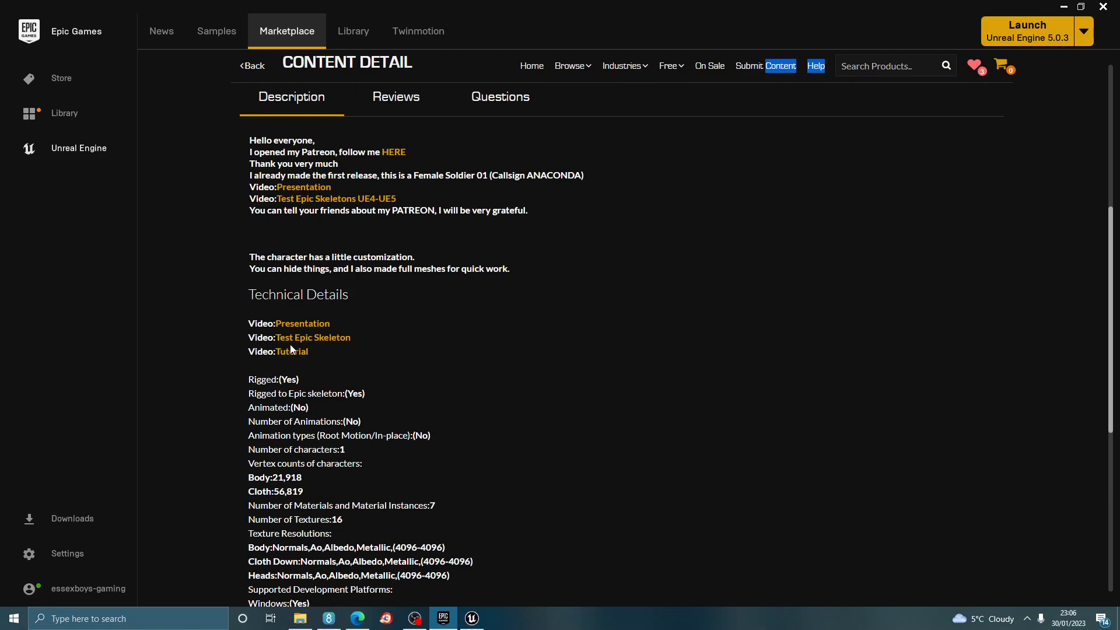
{"action": "double_click", "coordinate": [290, 394]}
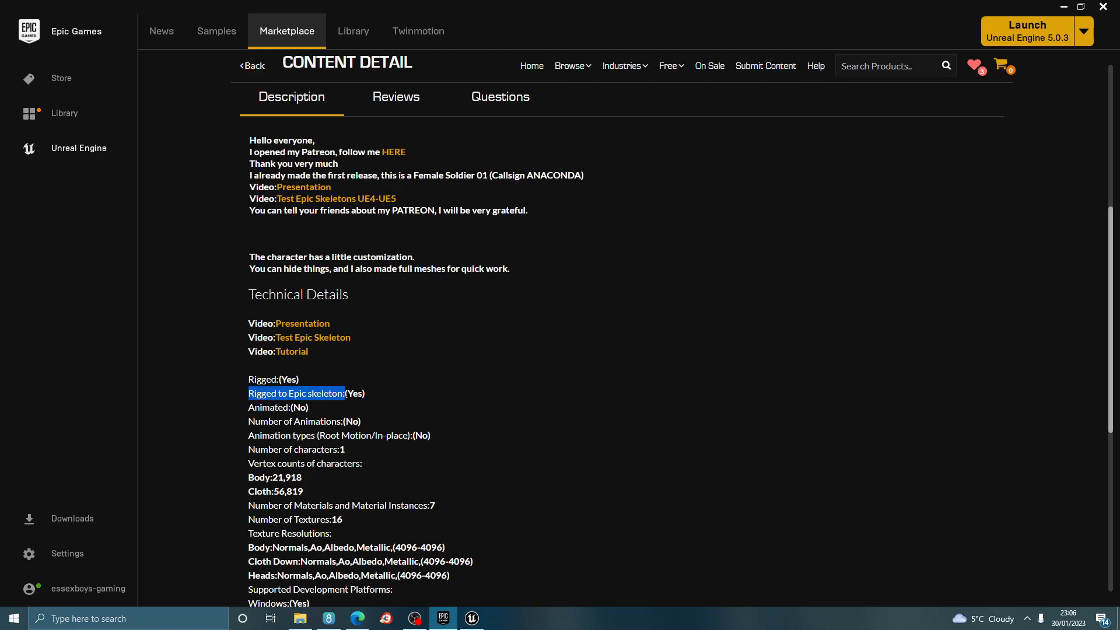
{"action": "scroll", "scroll_direction": "up", "scroll_amount": 3}
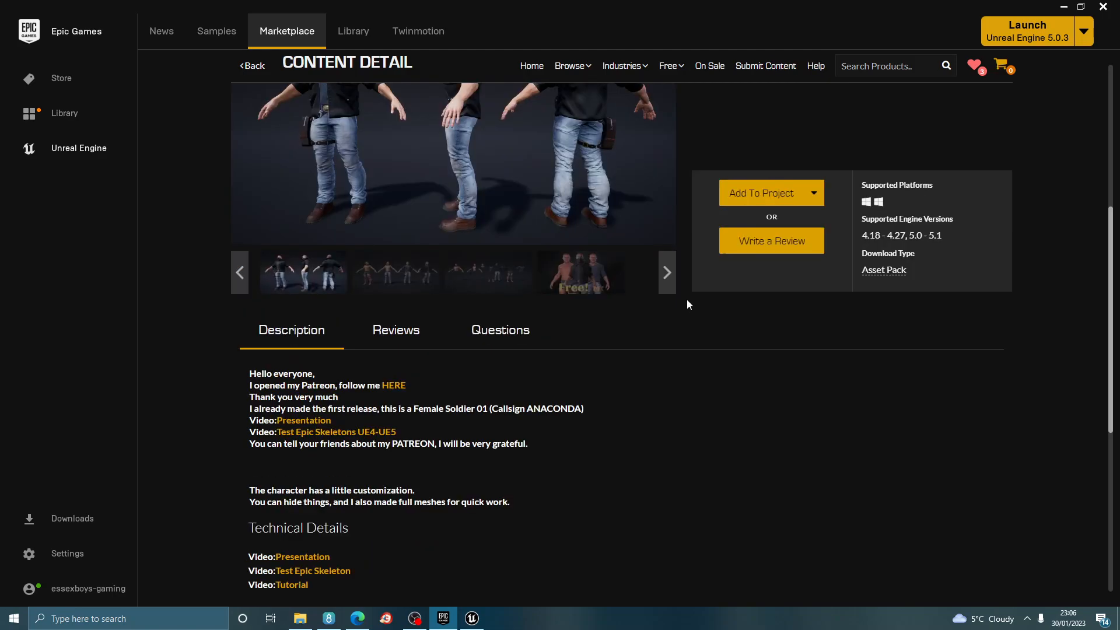
{"action": "scroll", "scroll_direction": "up", "scroll_amount": 3}
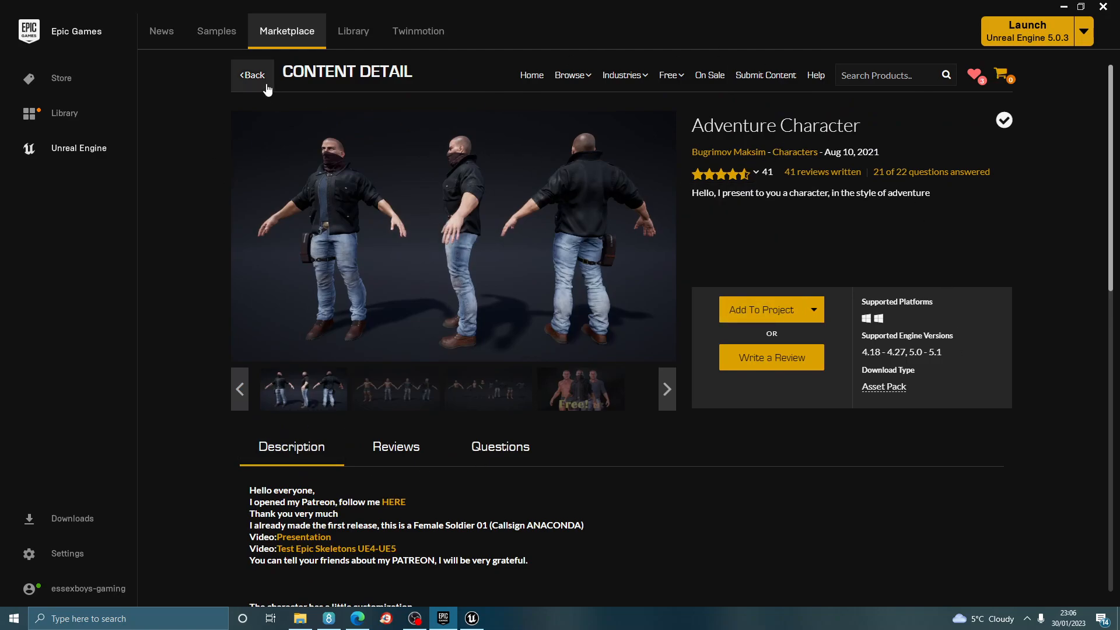
{"action": "left_click", "coordinate": [251, 74]}
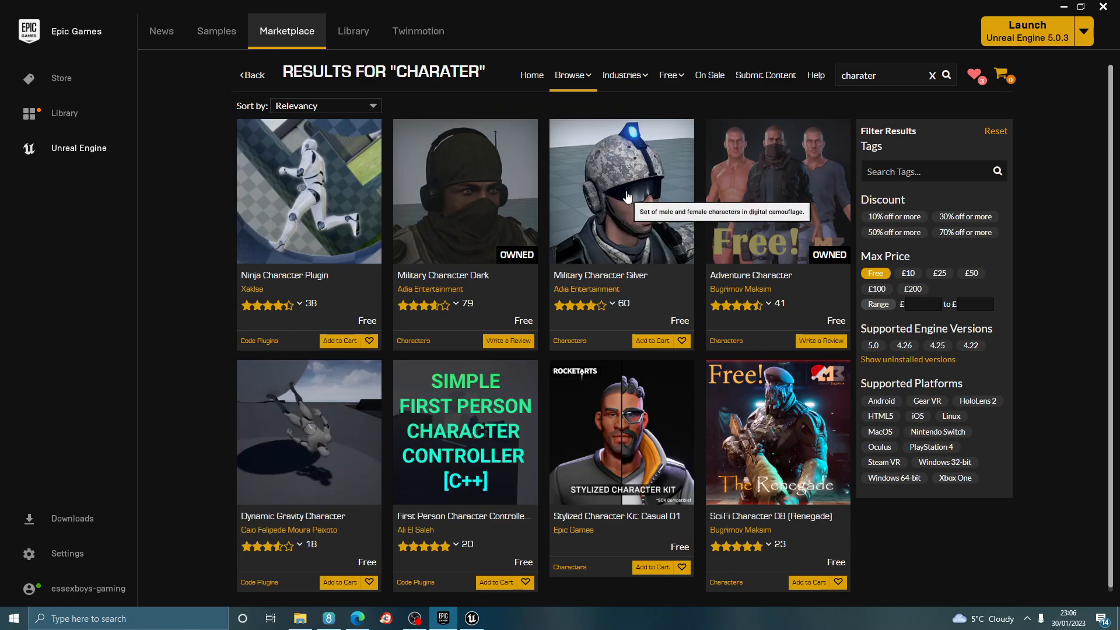
{"action": "mouse_move", "coordinate": [485, 193]}
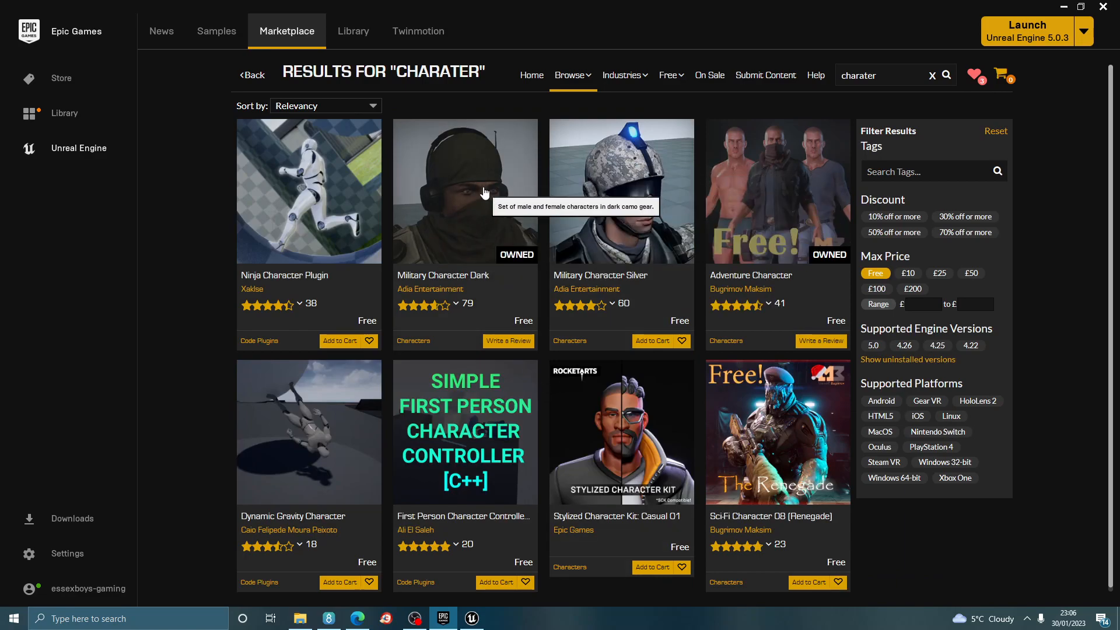
{"action": "mouse_move", "coordinate": [580, 498]}
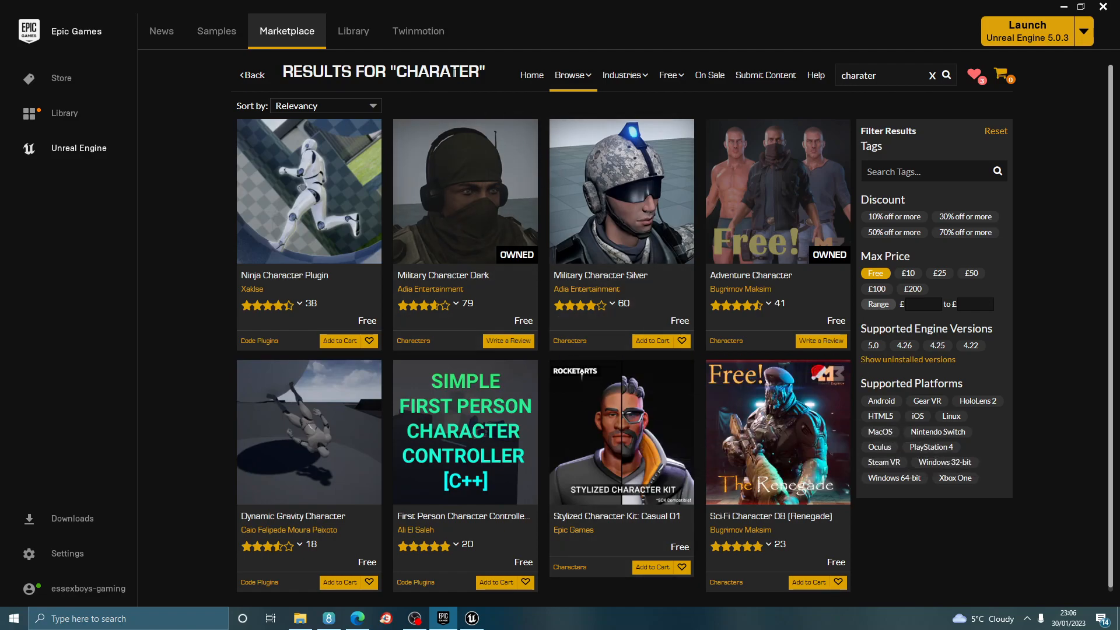
Scroll the Library vault down to the Post-Apocalyptic Character entry
{"action": "left_click", "coordinate": [353, 31]}
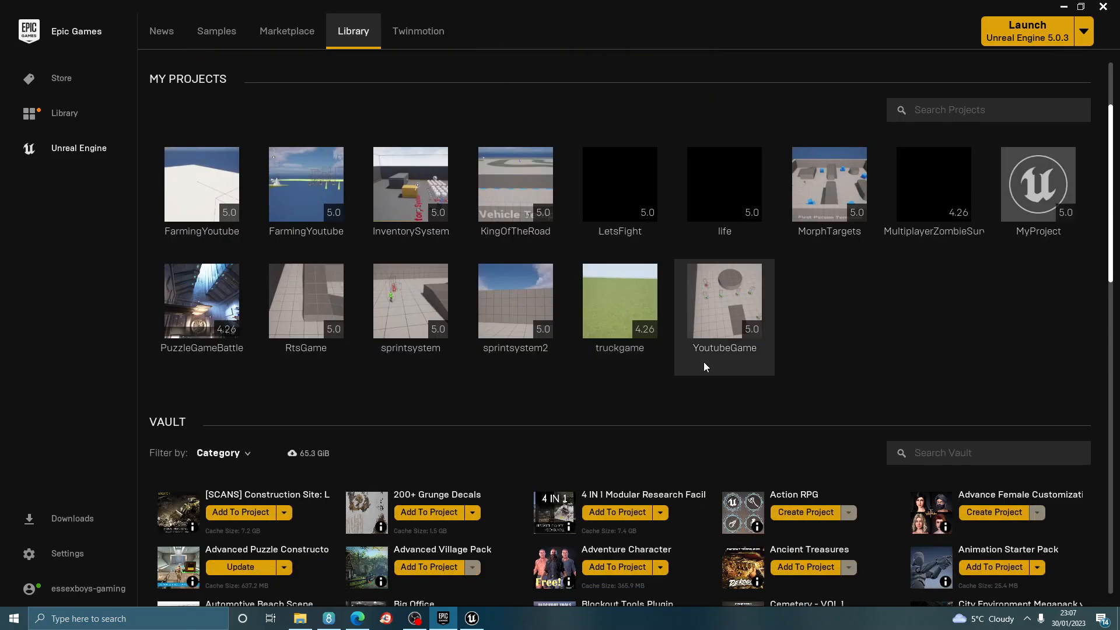
{"action": "scroll", "scroll_direction": "down", "scroll_amount": 3}
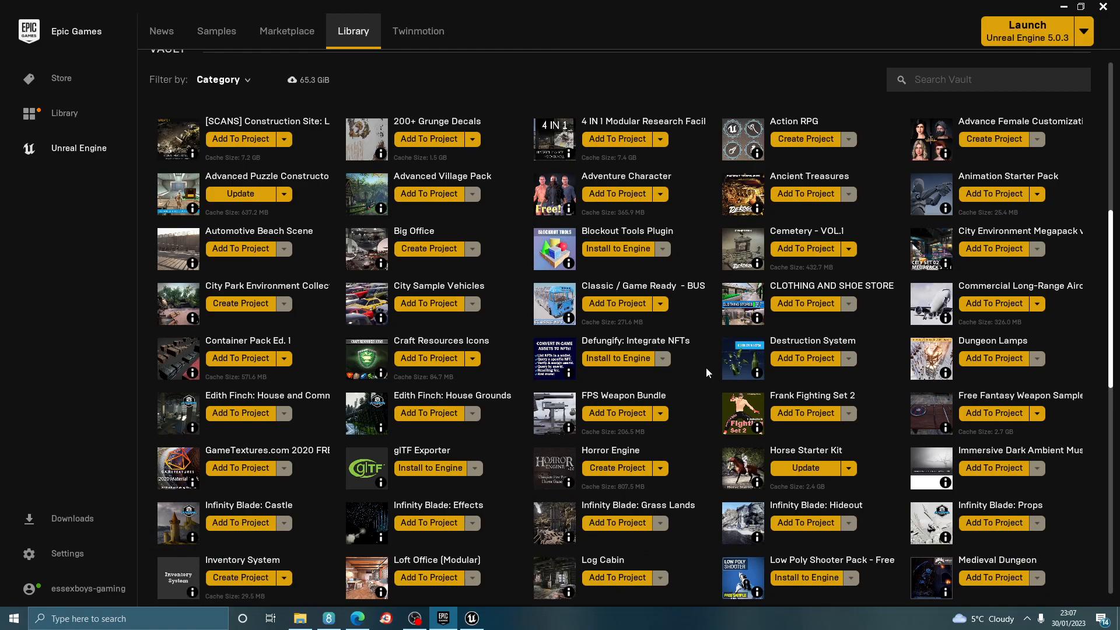
{"action": "scroll", "scroll_direction": "down", "scroll_amount": 3}
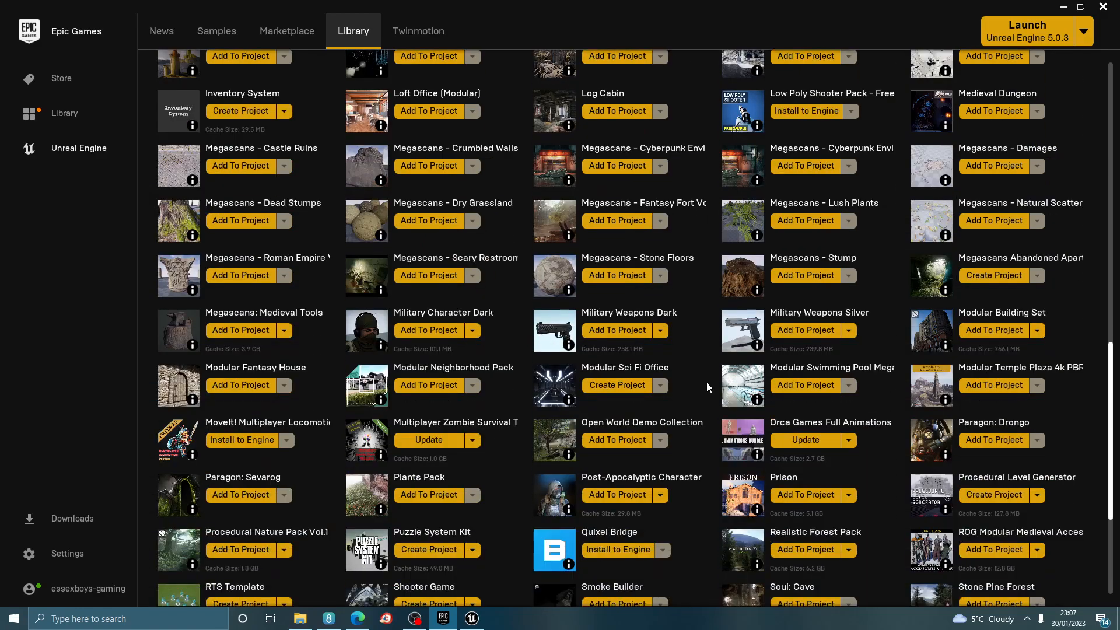
{"action": "scroll", "scroll_direction": "down", "scroll_amount": 3}
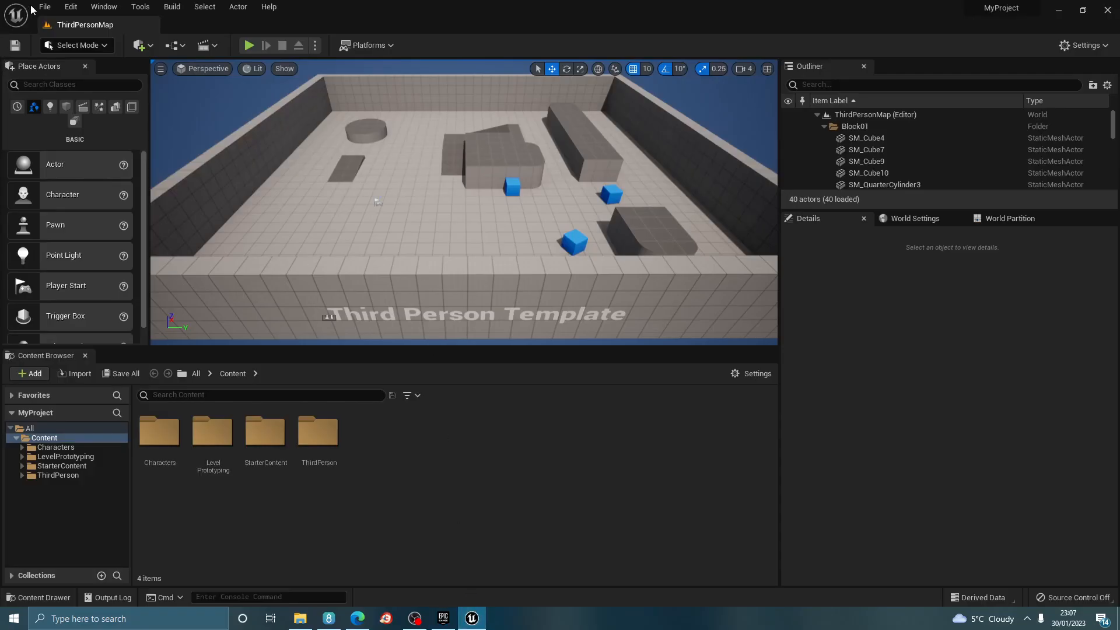
Check the MyProject File menu, then minimize the editor back to the launcher
{"action": "left_click", "coordinate": [44, 7]}
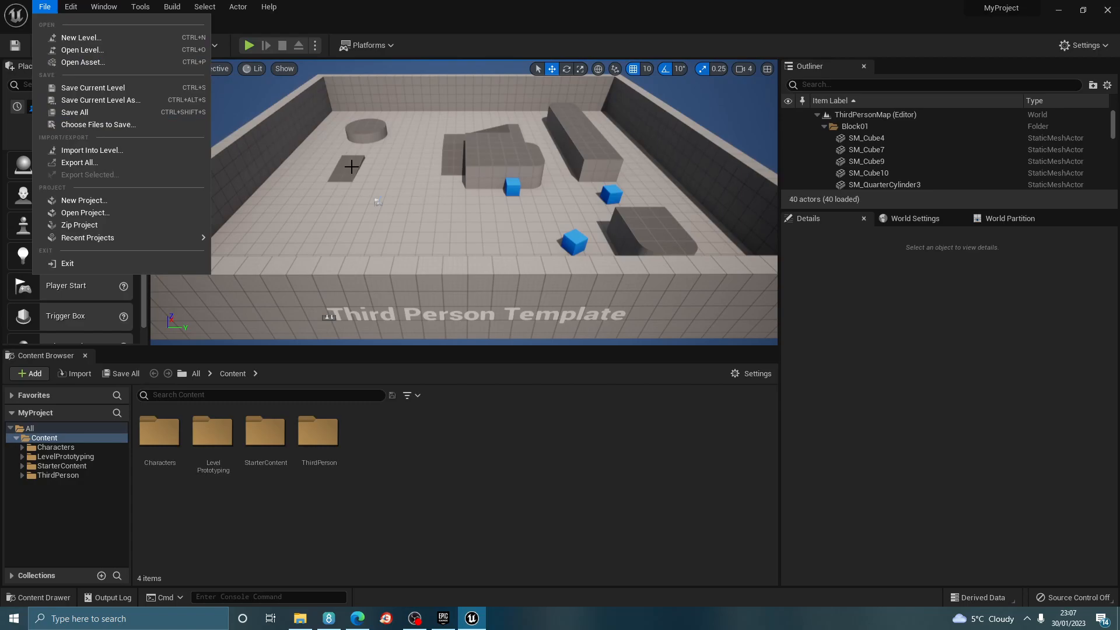
{"action": "mouse_move", "coordinate": [74, 112]}
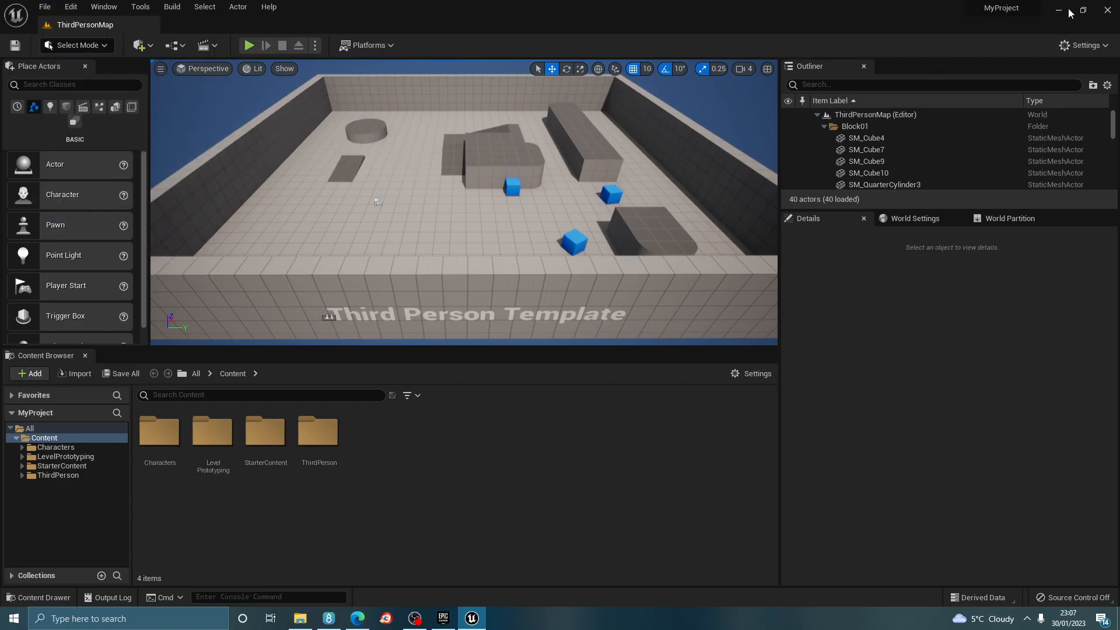
{"action": "left_click", "coordinate": [443, 619]}
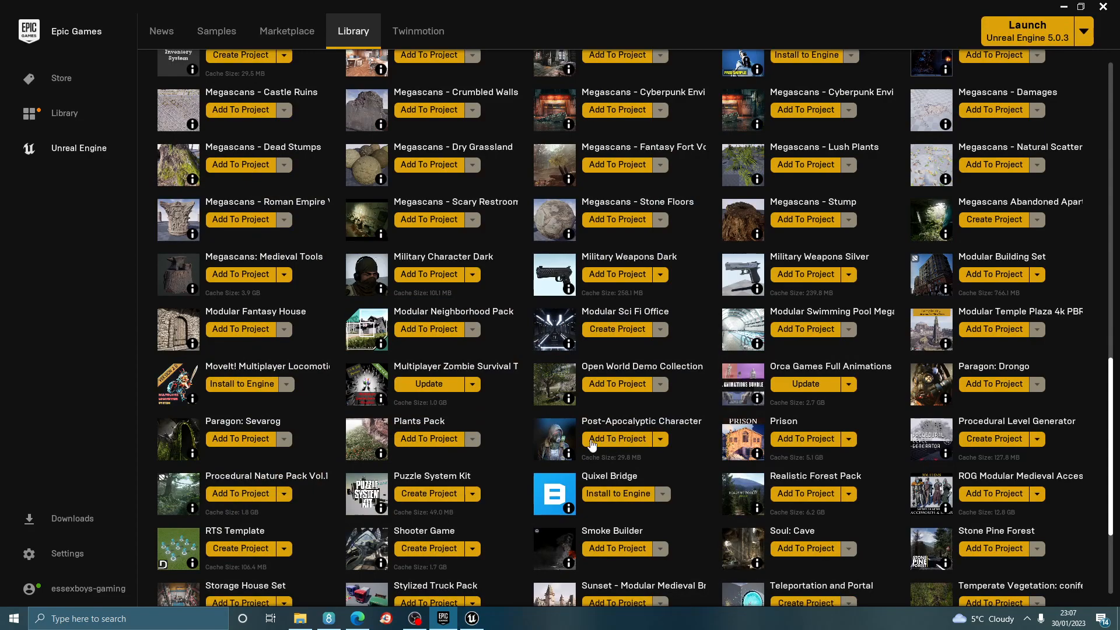
Dismiss Add To Project for Post-Apocalyptic Character and open its Content Detail page
{"action": "left_click", "coordinate": [617, 439]}
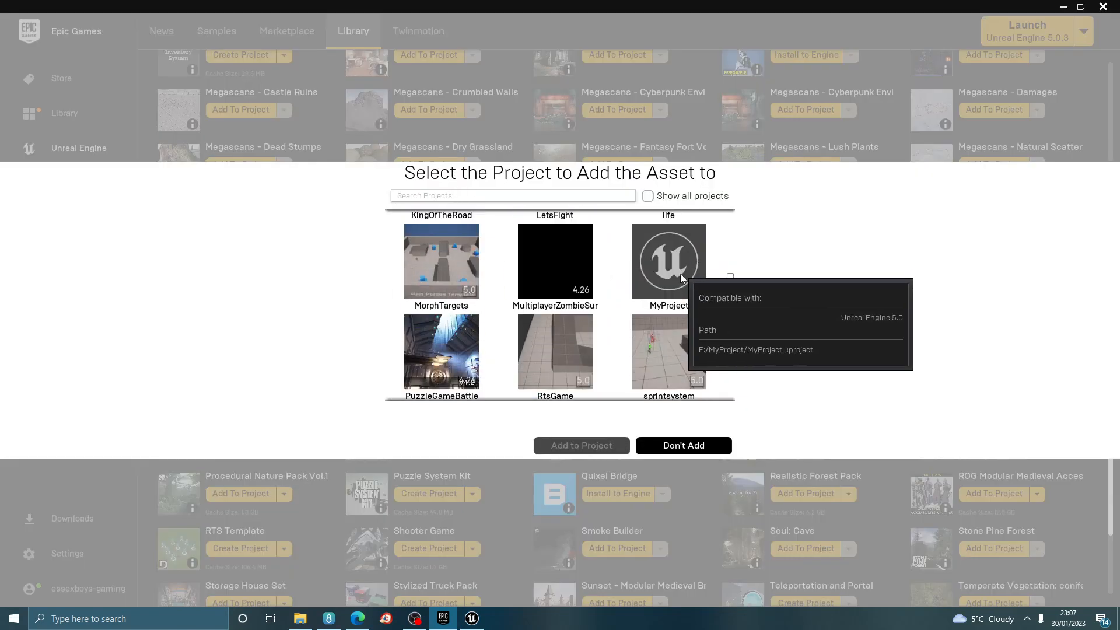
{"action": "left_click", "coordinate": [683, 445]}
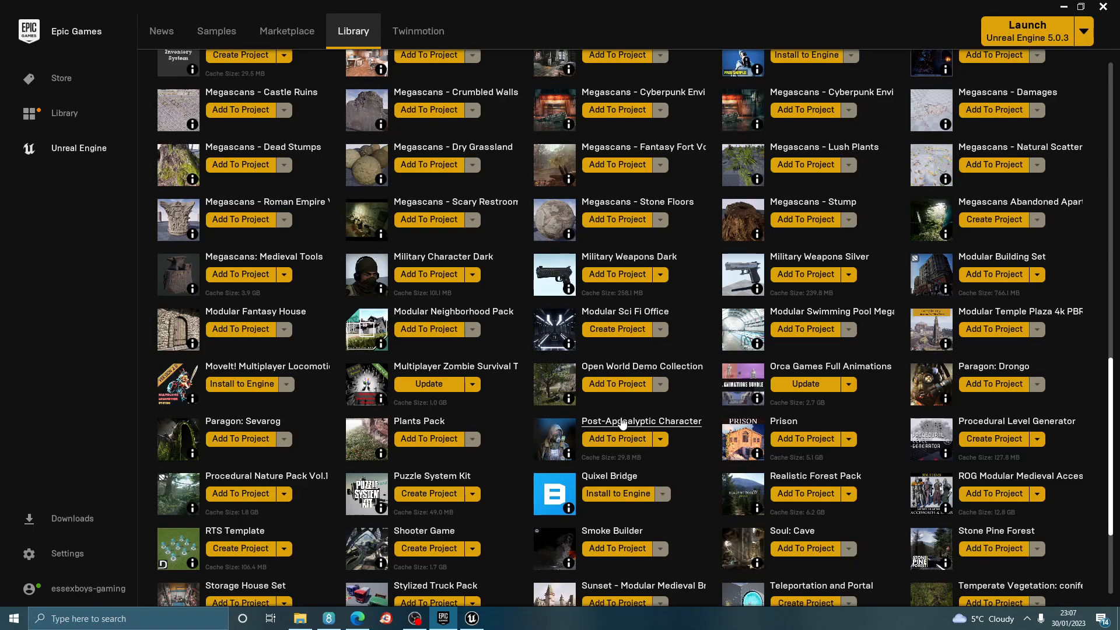
{"action": "left_click", "coordinate": [641, 420]}
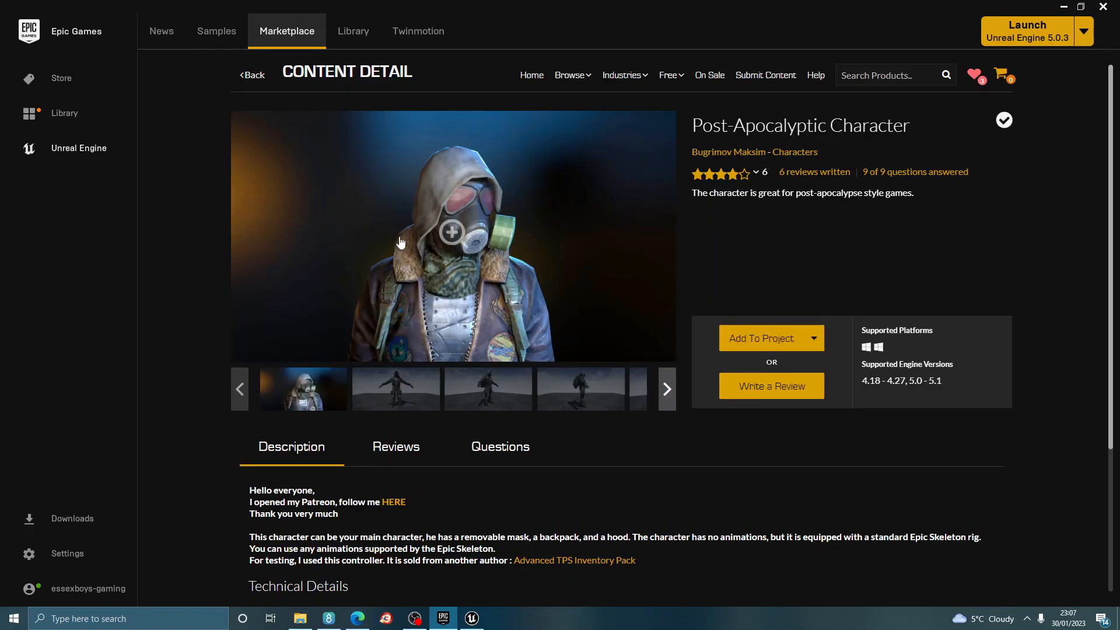
Browse the preview images and highlight 'Scaled to Epic Skeleton' in Technical Details
{"action": "left_click", "coordinate": [580, 389]}
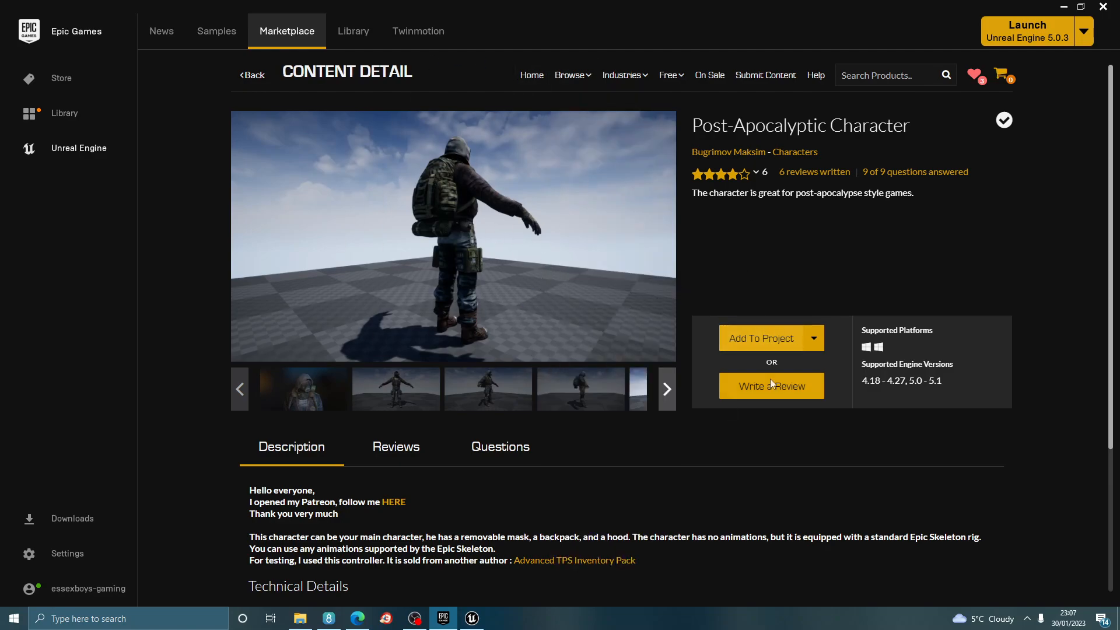
{"action": "mouse_move", "coordinate": [882, 400]}
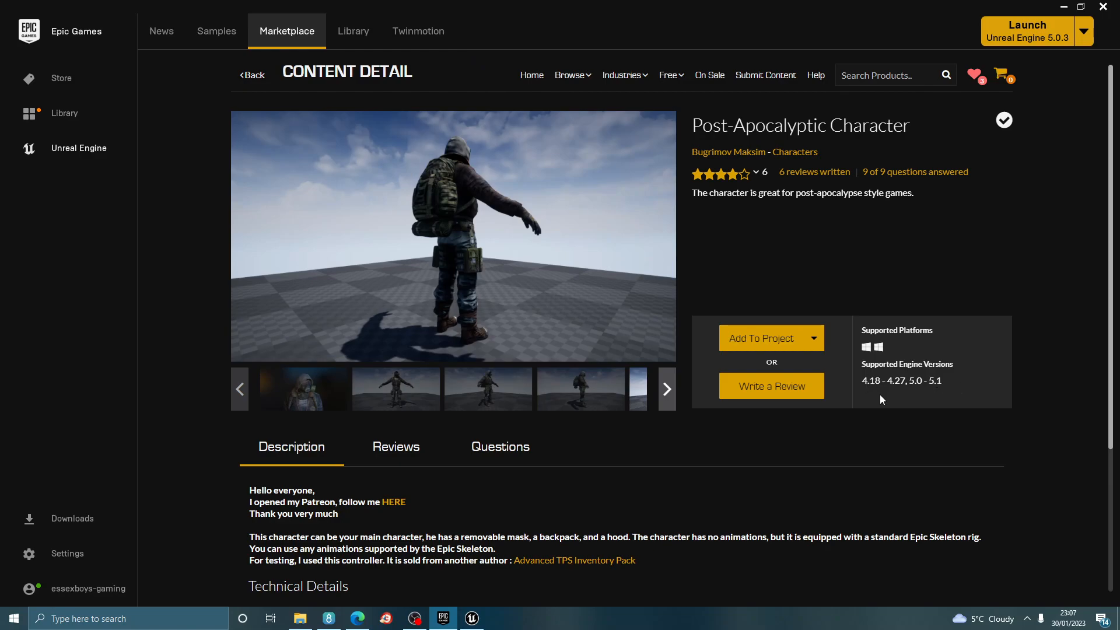
{"action": "scroll", "scroll_direction": "down", "scroll_amount": 3}
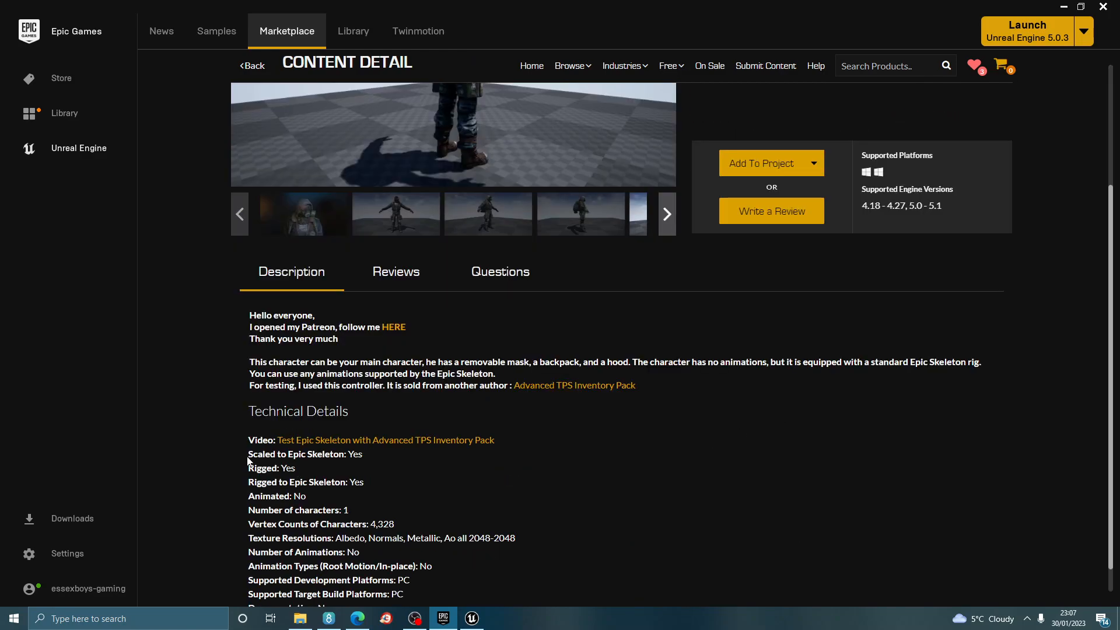
{"action": "double_click", "coordinate": [293, 454]}
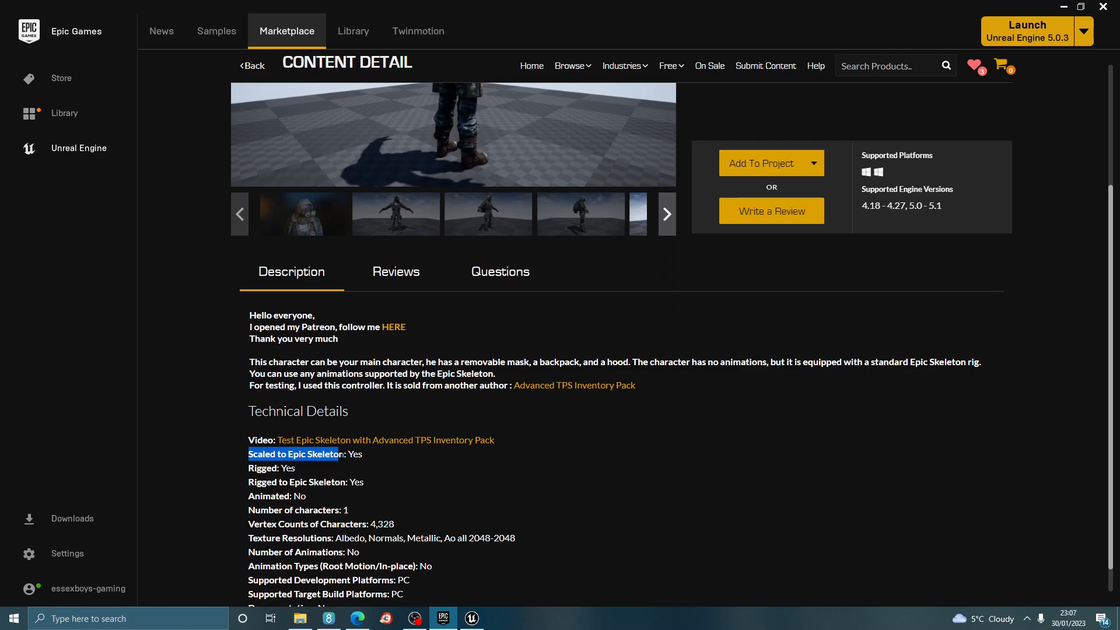
{"action": "scroll", "scroll_direction": "up", "scroll_amount": 3}
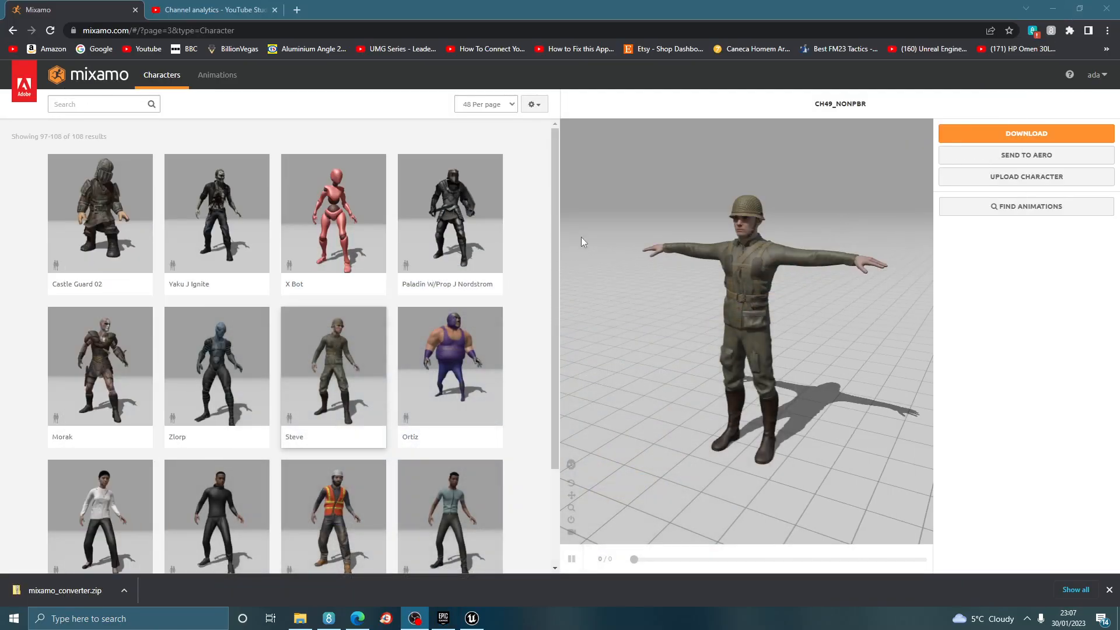
{"action": "mouse_move", "coordinate": [114, 129]}
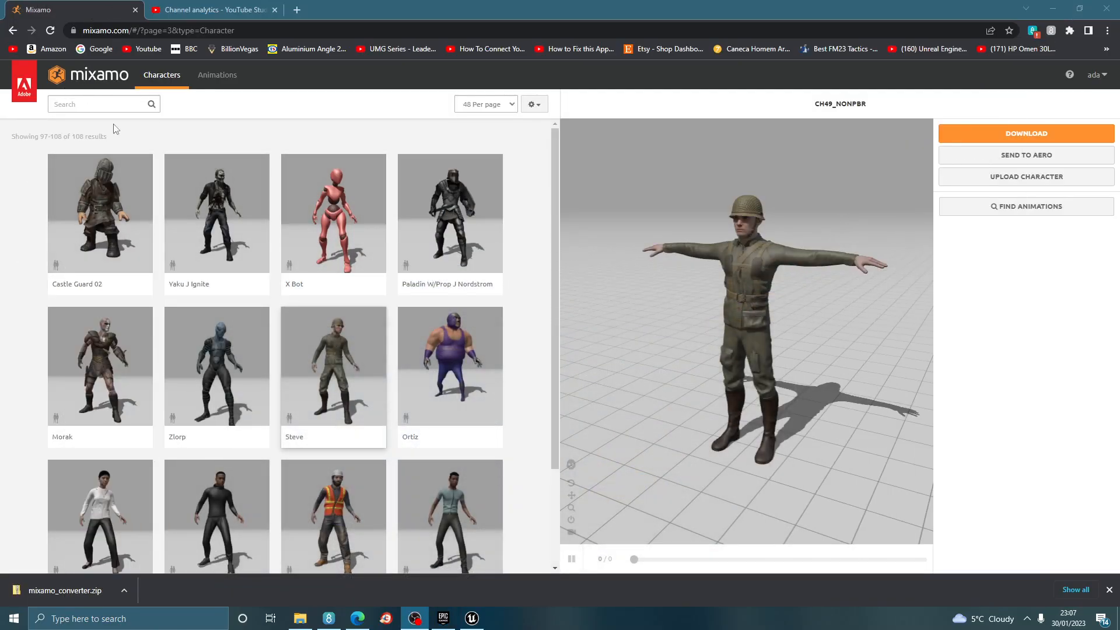
{"action": "scroll", "scroll_direction": "down", "scroll_amount": 3}
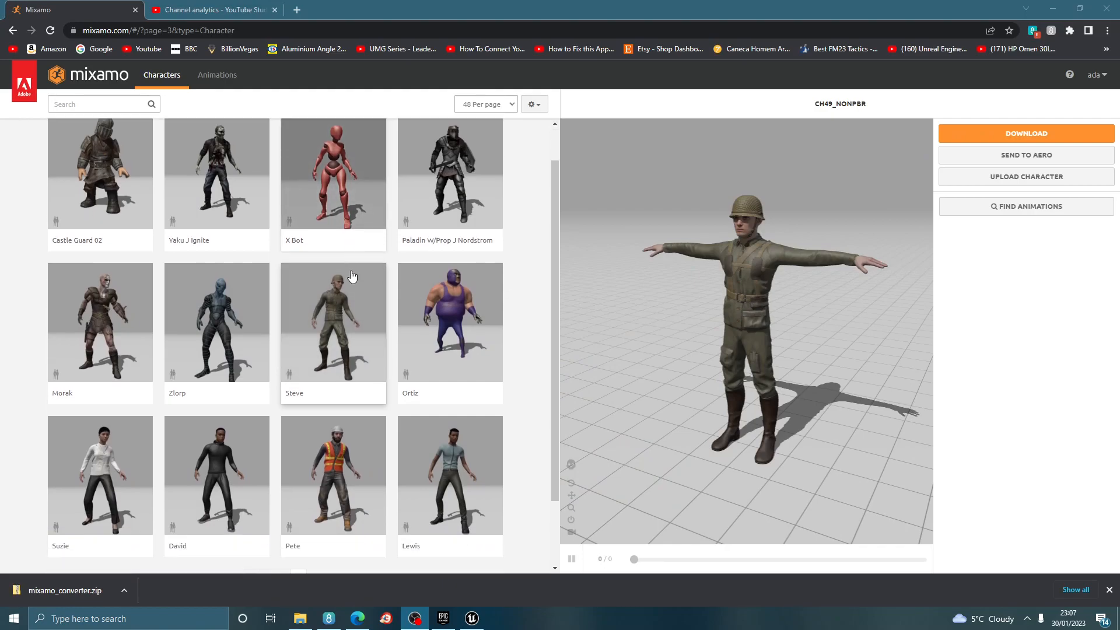
{"action": "scroll", "scroll_direction": "down", "scroll_amount": 3}
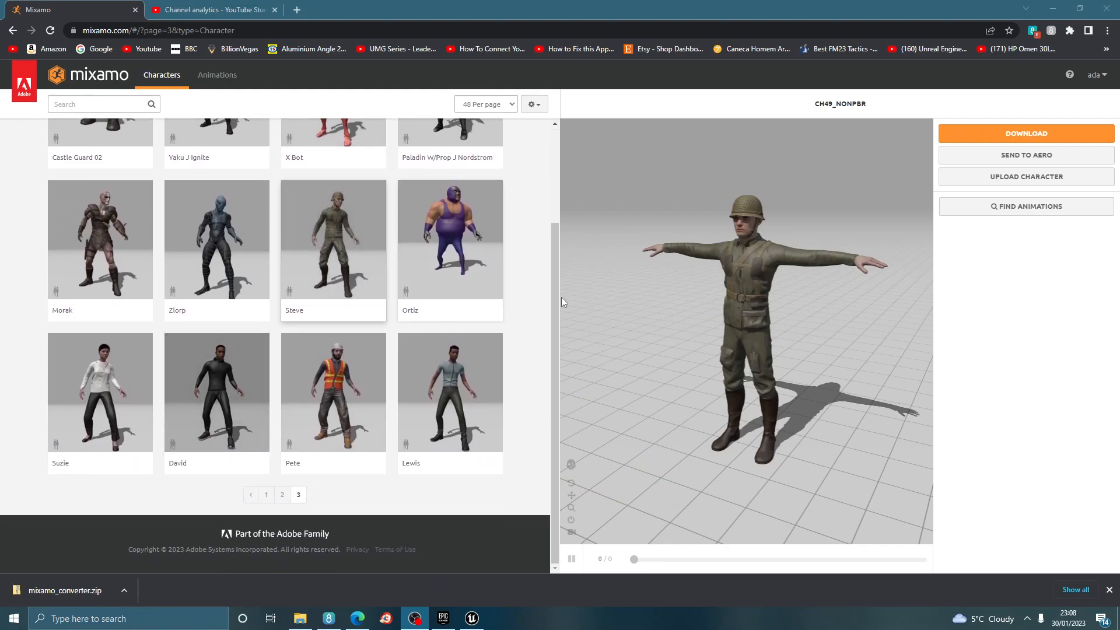
{"action": "scroll", "scroll_direction": "up", "scroll_amount": 3}
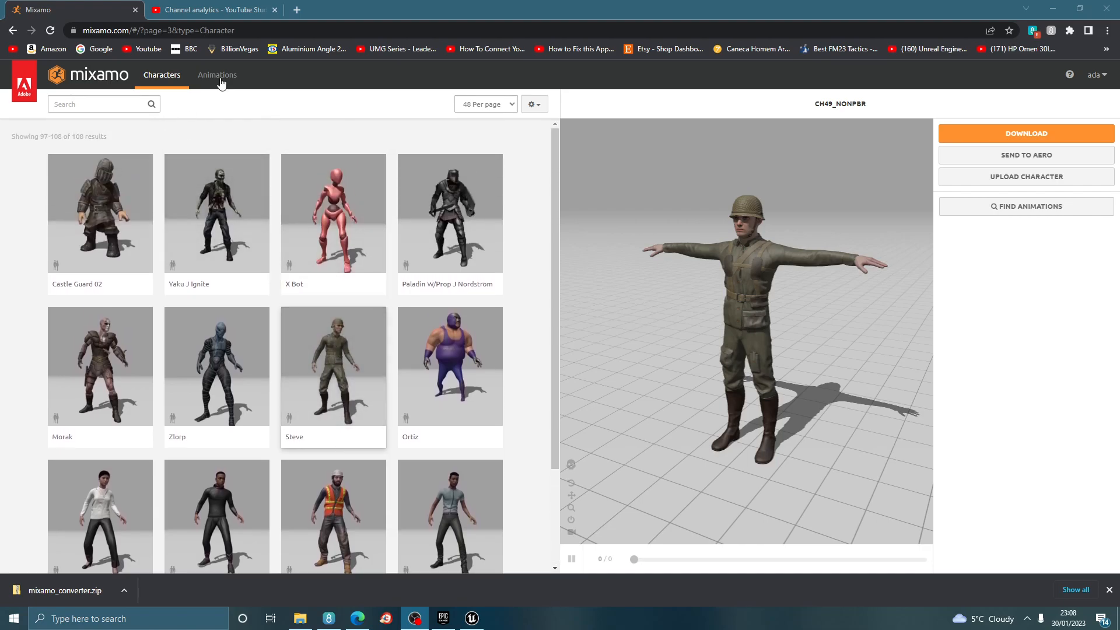
Preview Capoeira, then Reaction on the CH49_NONPBR soldier and pause mid-motion
{"action": "left_click", "coordinate": [217, 74]}
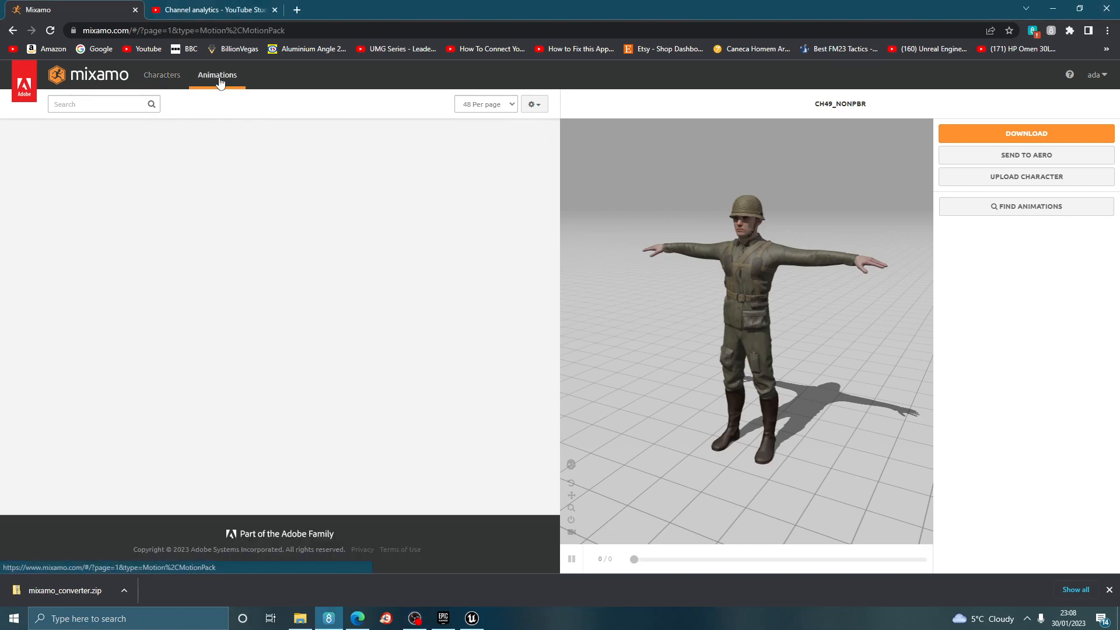
{"action": "left_click", "coordinate": [333, 188]}
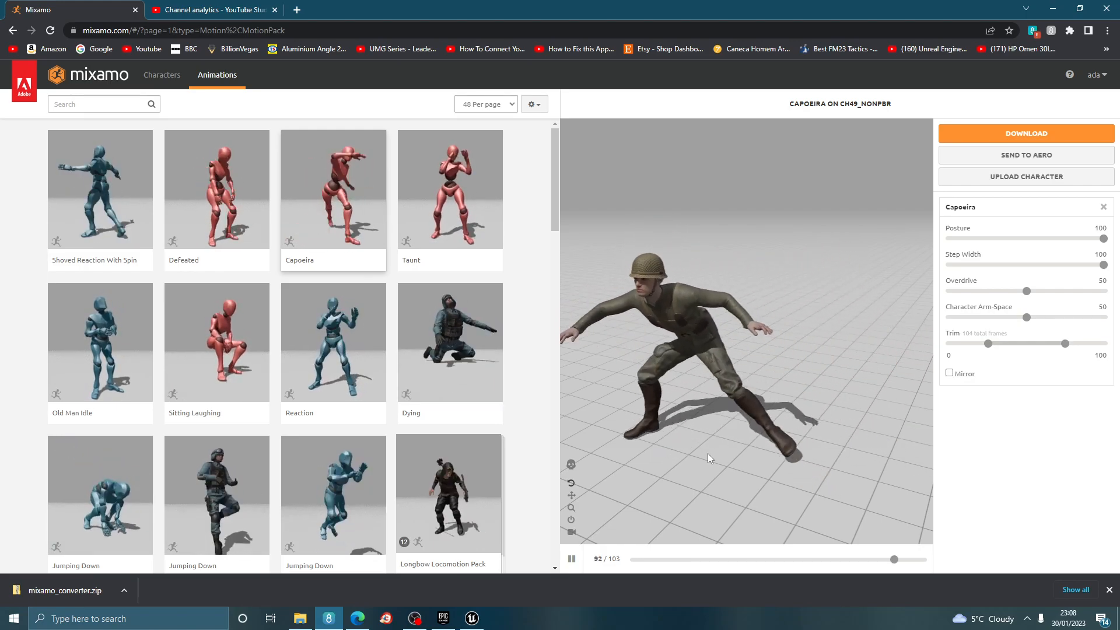
{"action": "left_click", "coordinate": [333, 342]}
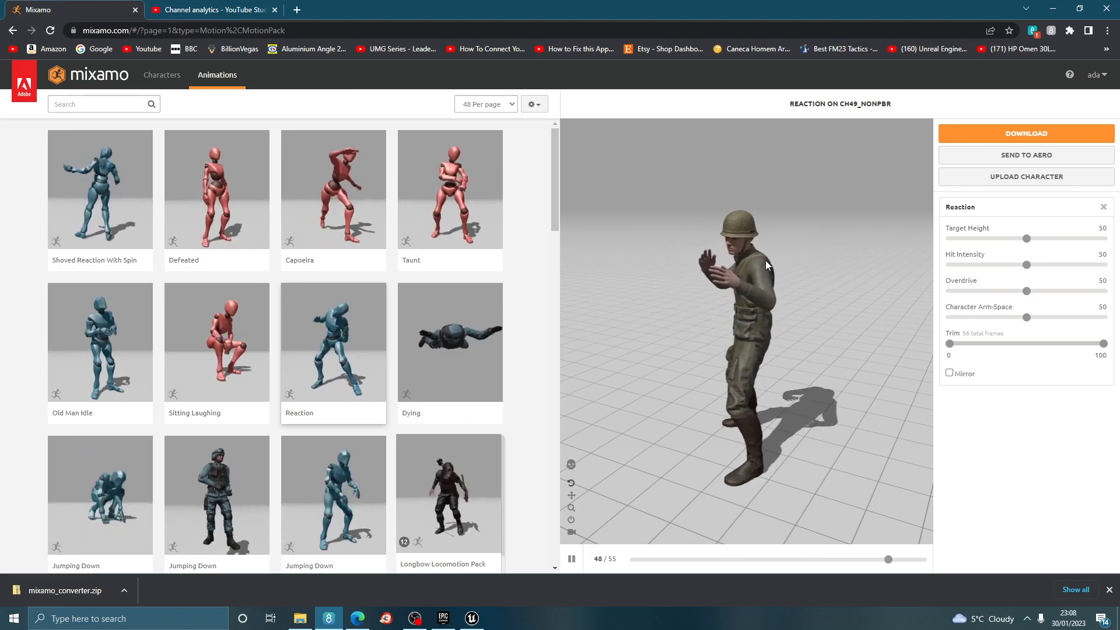
{"action": "left_click", "coordinate": [570, 559]}
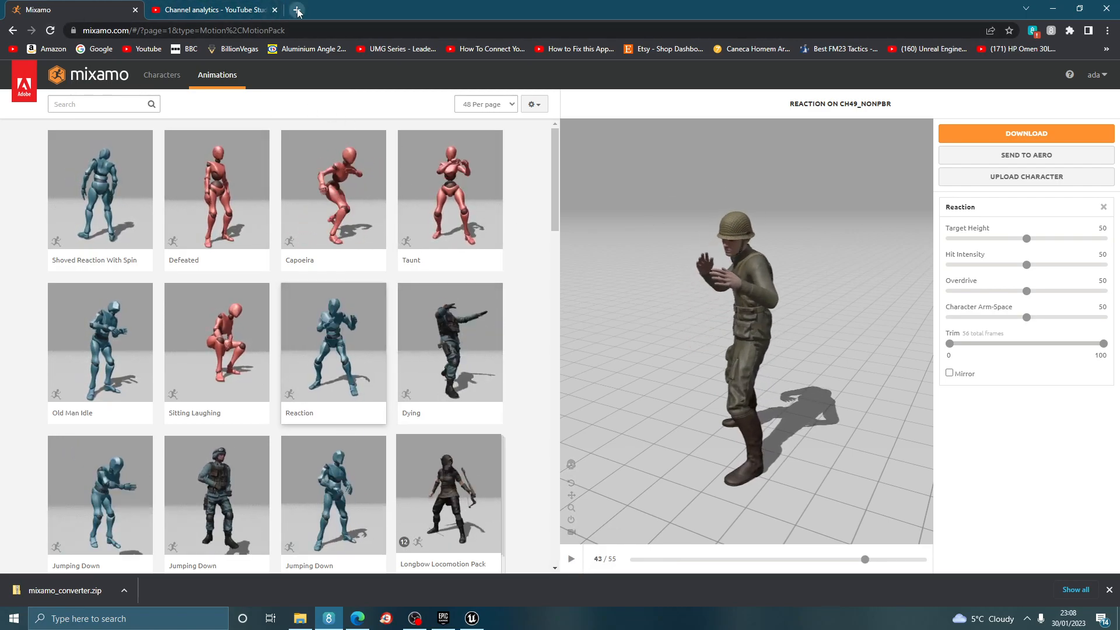
Search 'mixamo converter' in a new tab and open the Terribilis Studio result
{"action": "left_click", "coordinate": [298, 9]}
{"action": "type", "text": "m"}
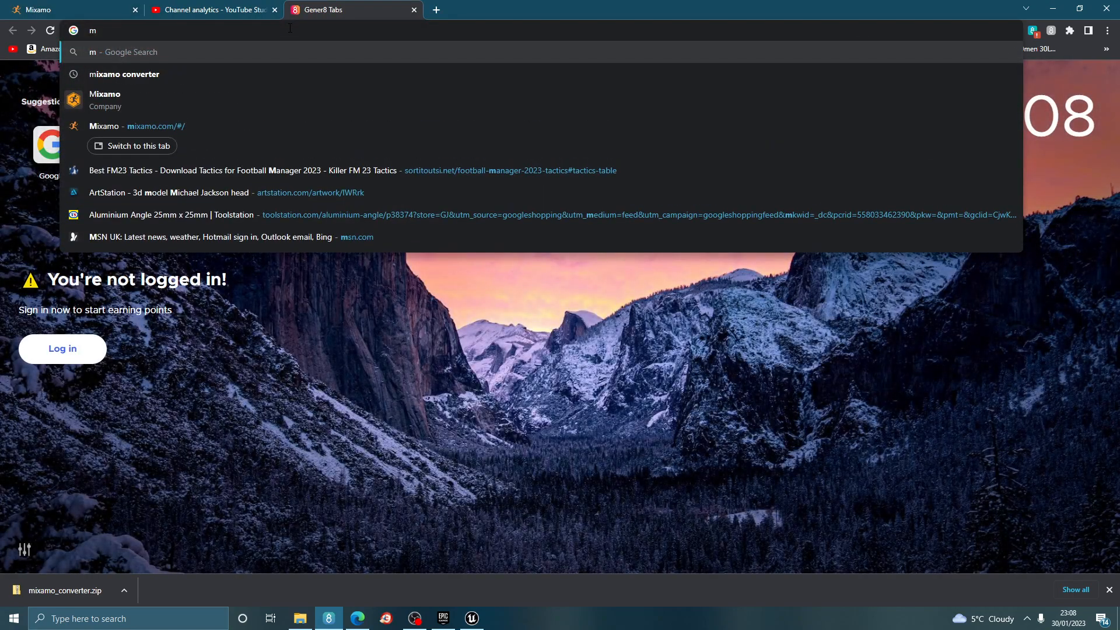
{"action": "type", "text": "ixamo.com/#/?page=1&query=thriller"}
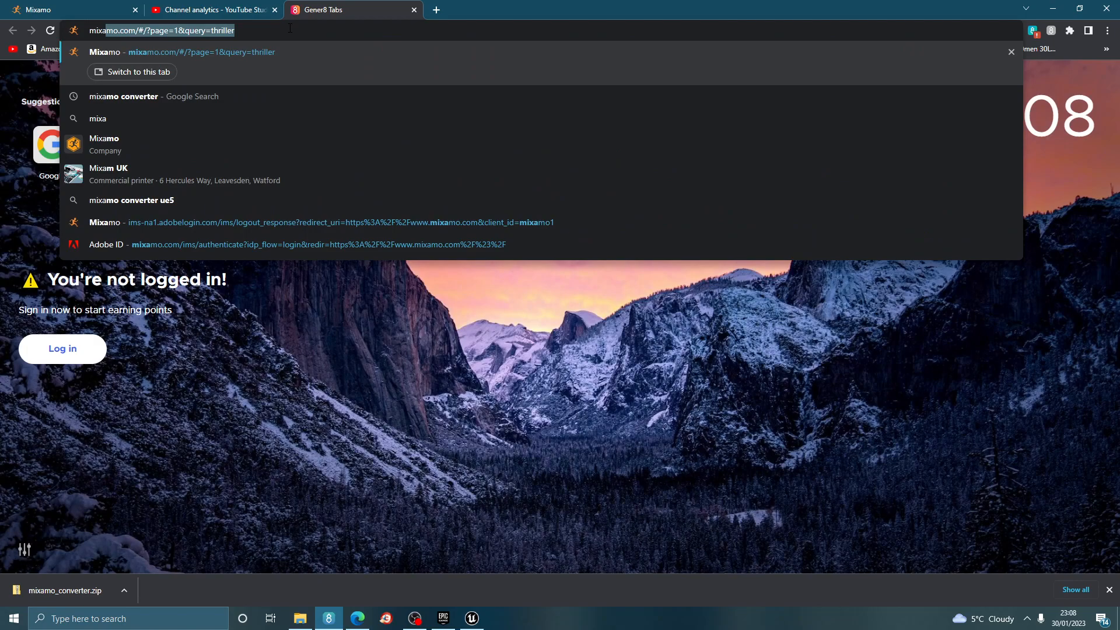
{"action": "left_click", "coordinate": [152, 96]}
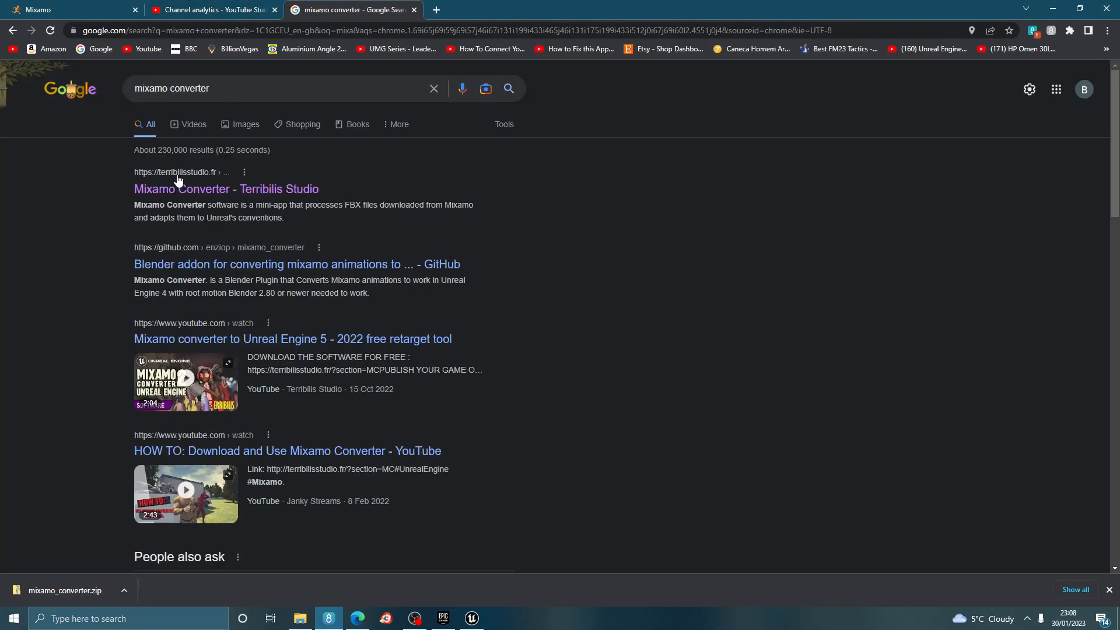
{"action": "left_click", "coordinate": [225, 189]}
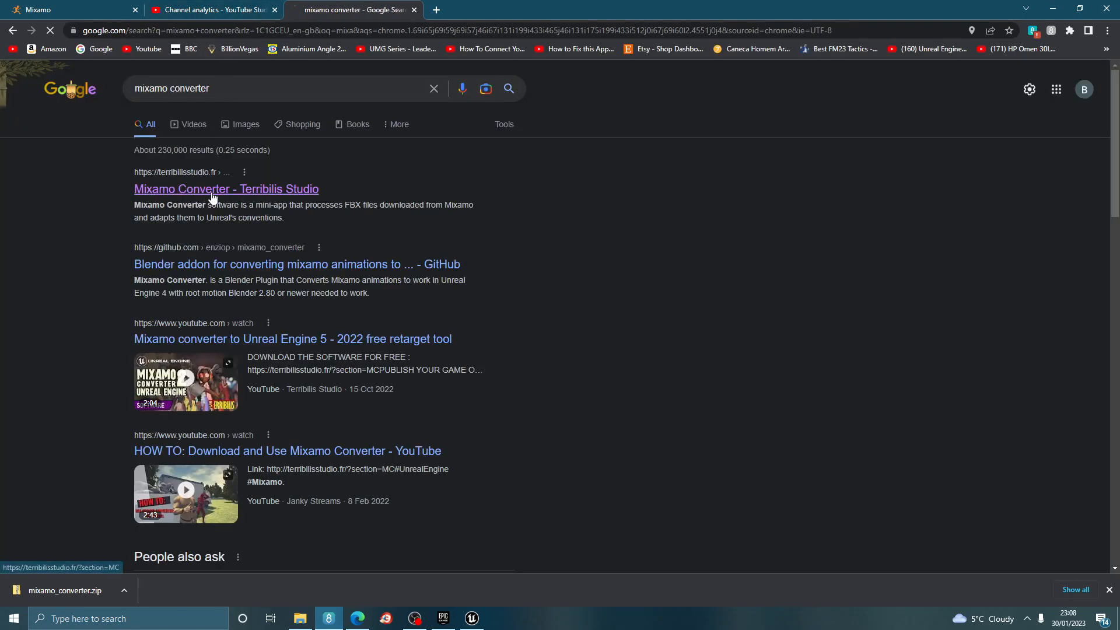
{"action": "left_click", "coordinate": [226, 188]}
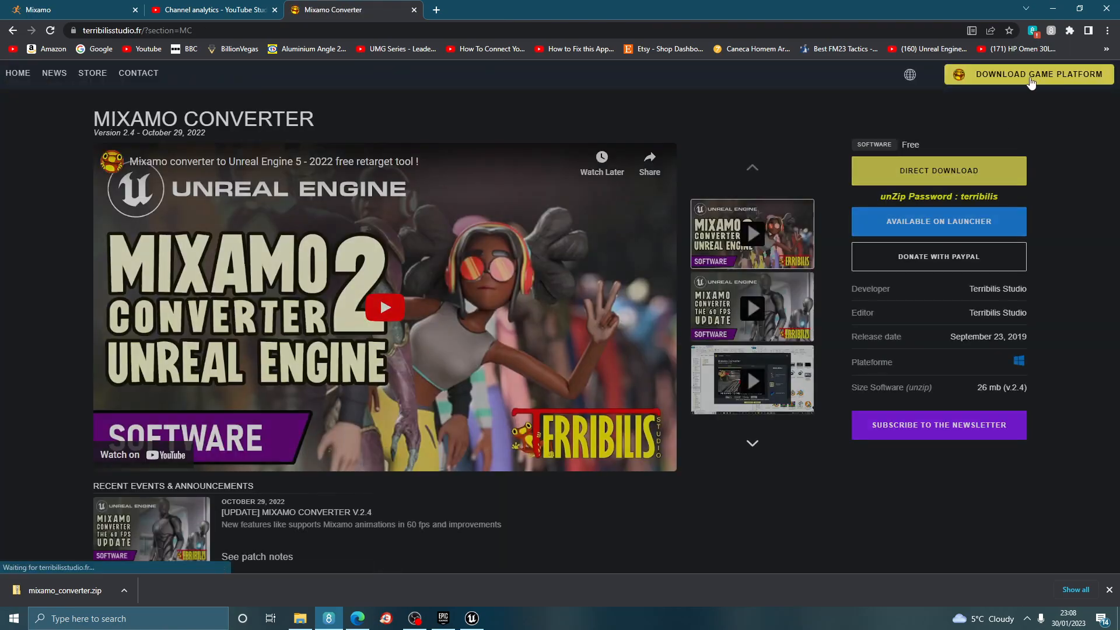
{"action": "mouse_move", "coordinate": [1006, 147]}
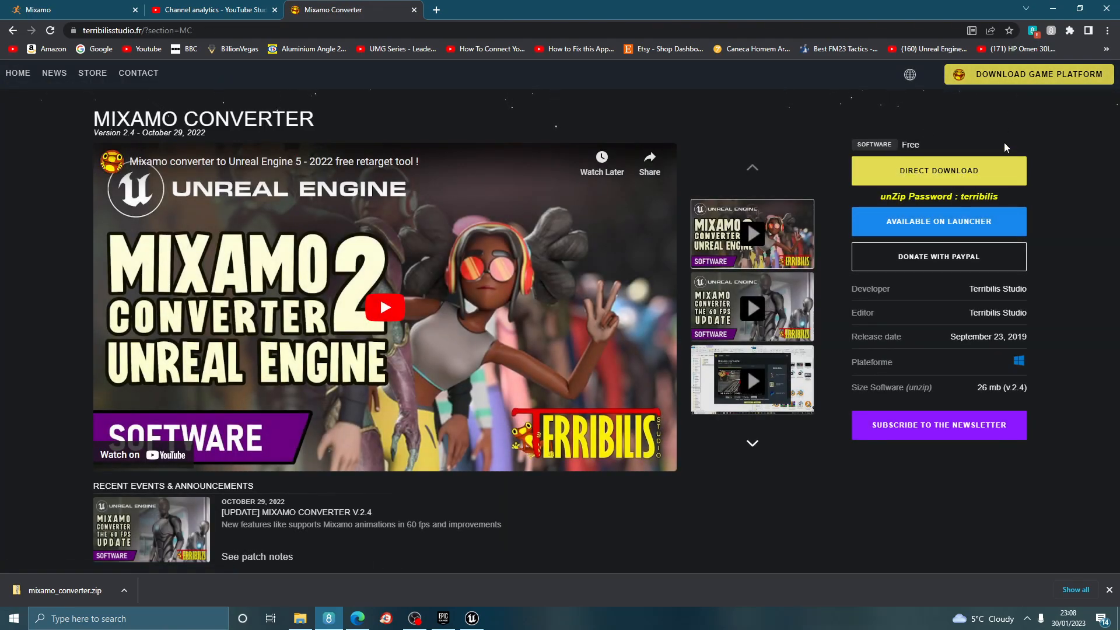
{"action": "mouse_move", "coordinate": [943, 140]}
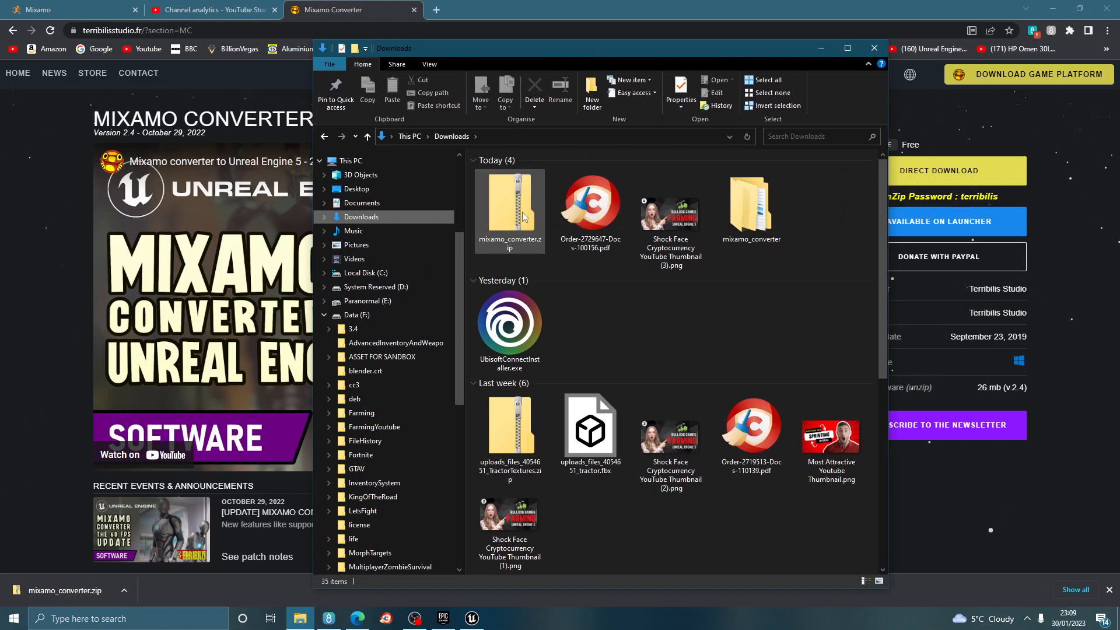
{"action": "mouse_move", "coordinate": [518, 218]}
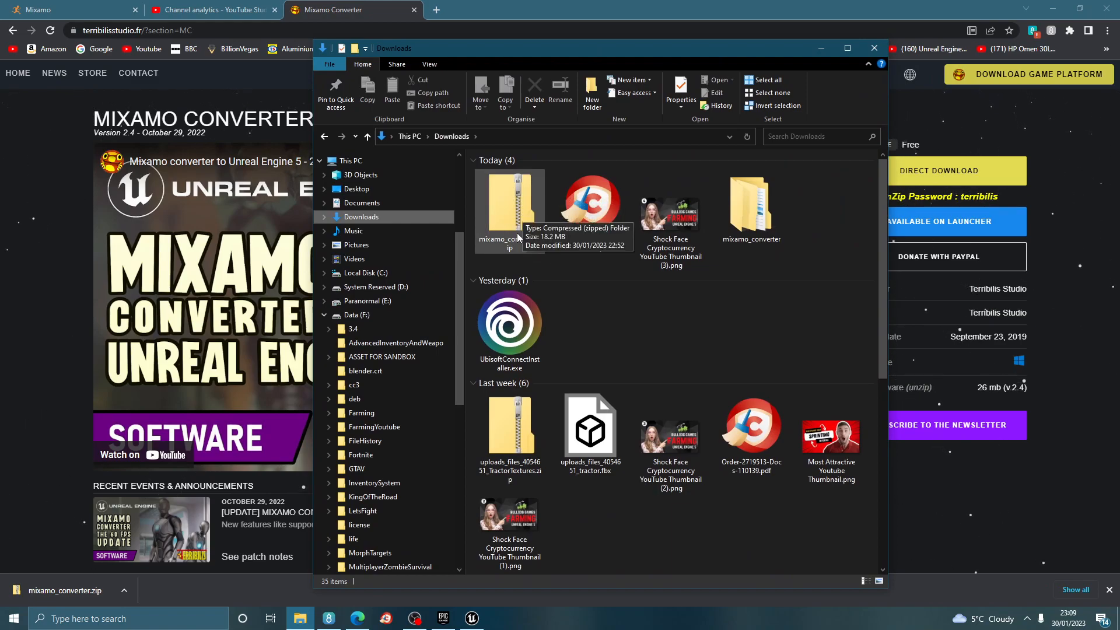
Extract mixamo_converter.zip to mixamo_converter\ and run Mixamo_Converter.exe
{"action": "right_click", "coordinate": [510, 207]}
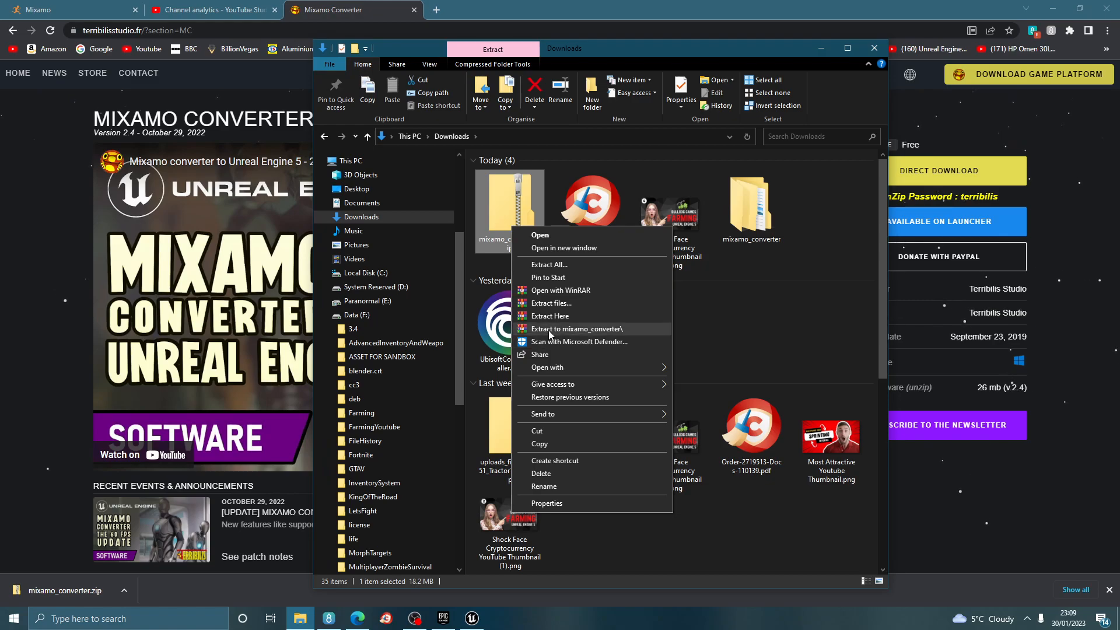
{"action": "left_click", "coordinate": [575, 329]}
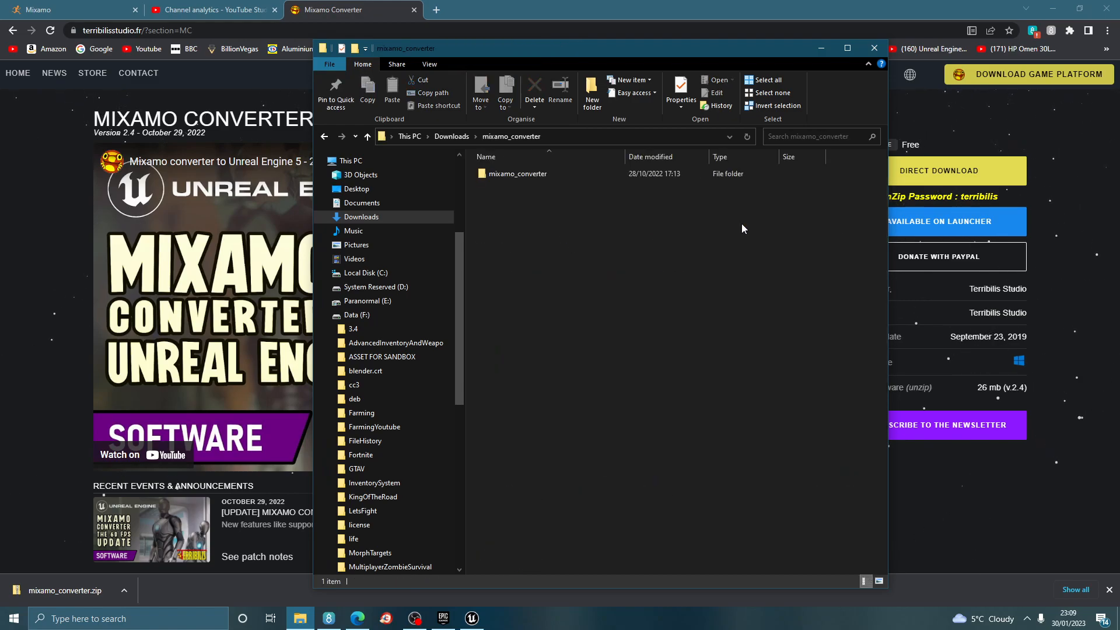
{"action": "double_click", "coordinate": [516, 174]}
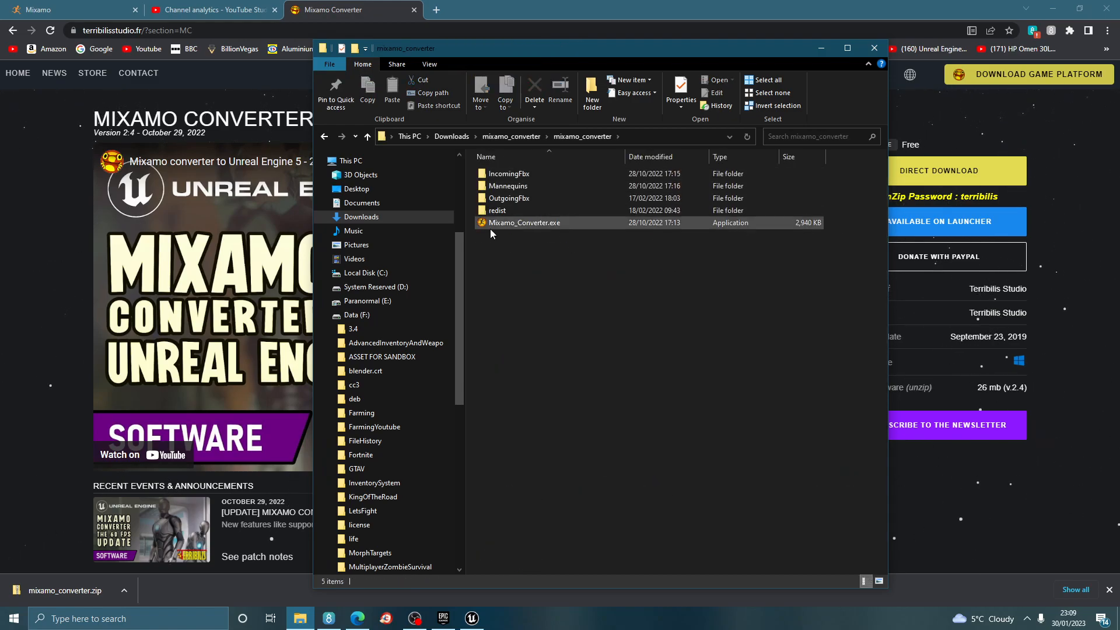
{"action": "left_click", "coordinate": [525, 222]}
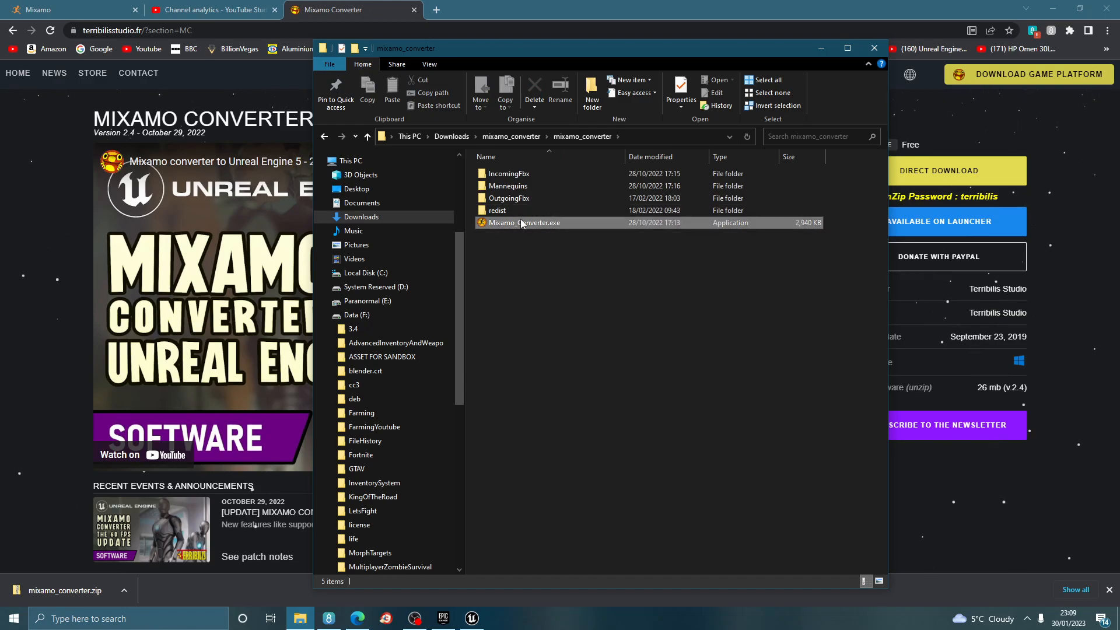
{"action": "double_click", "coordinate": [523, 222]}
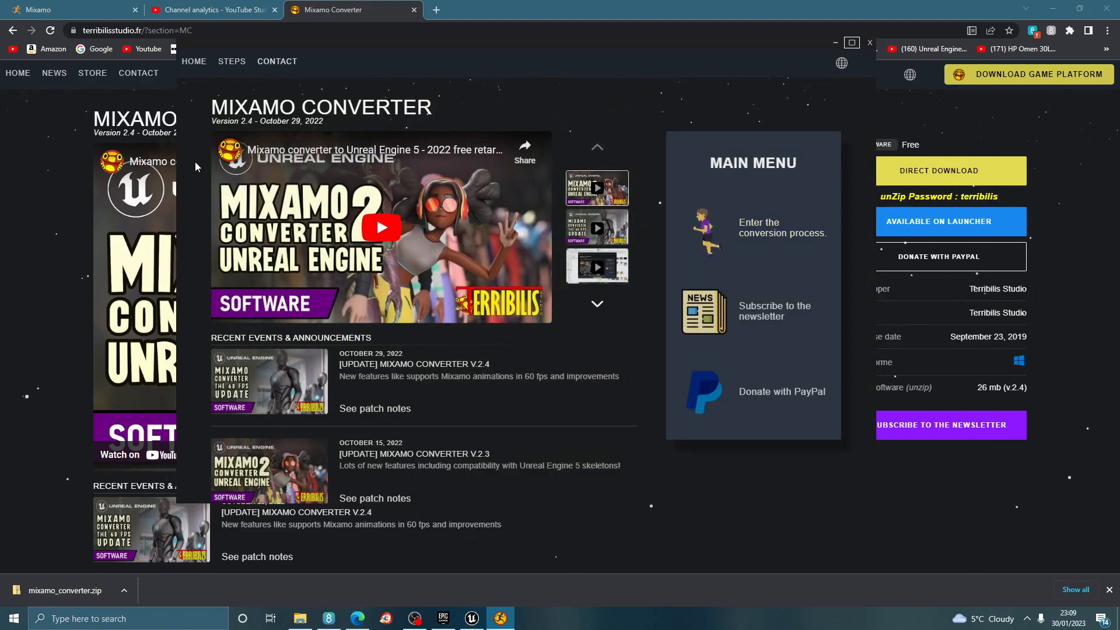
{"action": "mouse_move", "coordinate": [784, 233]}
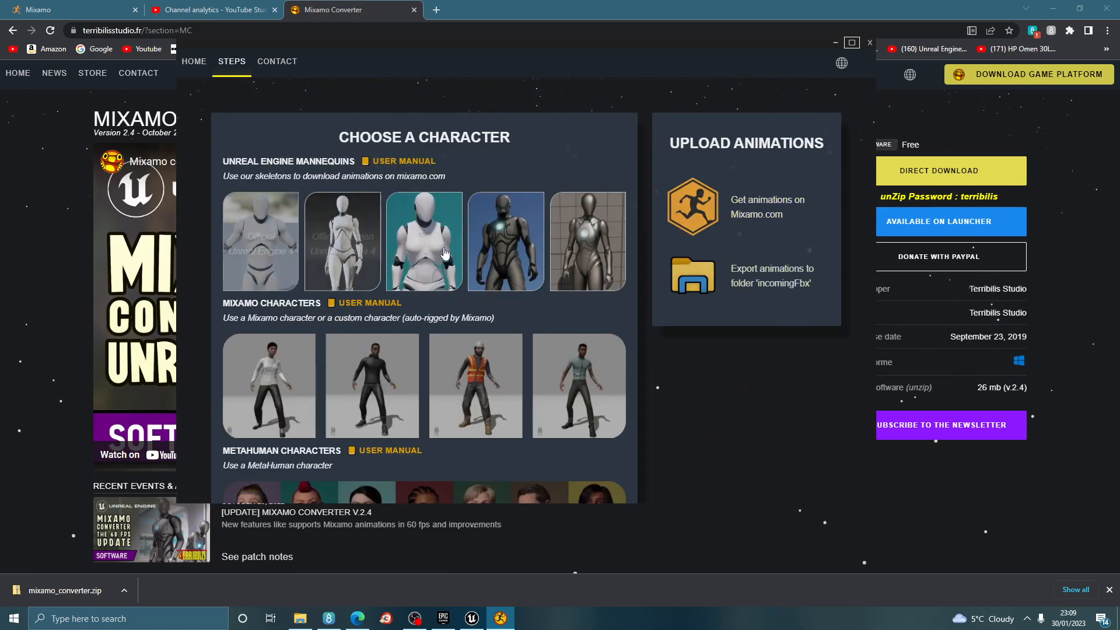
{"action": "mouse_move", "coordinate": [588, 241]}
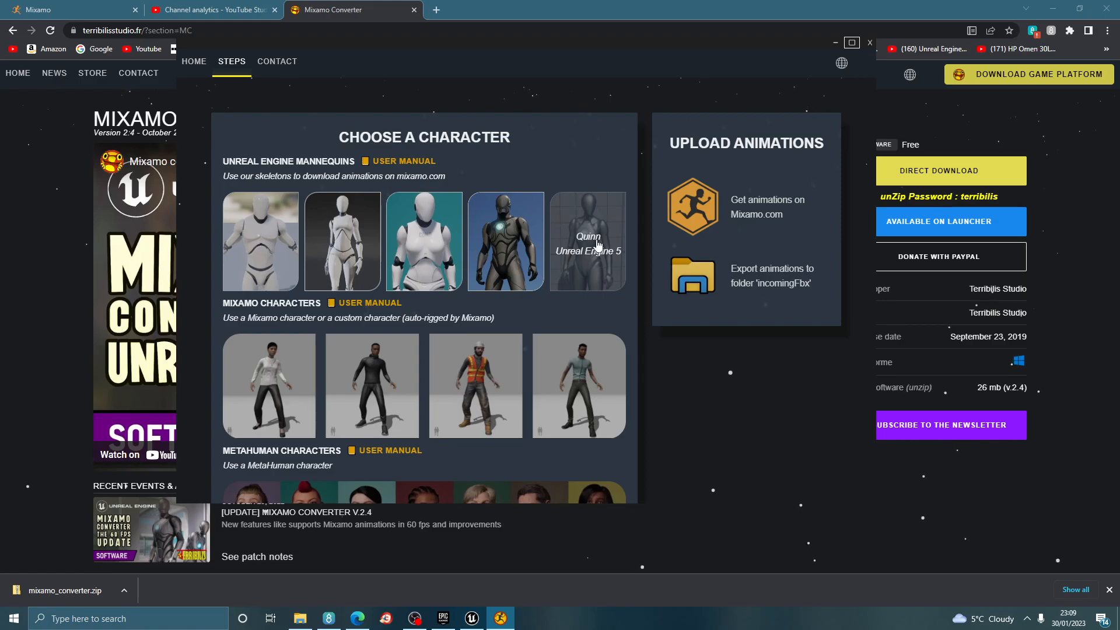
{"action": "mouse_move", "coordinate": [564, 241]}
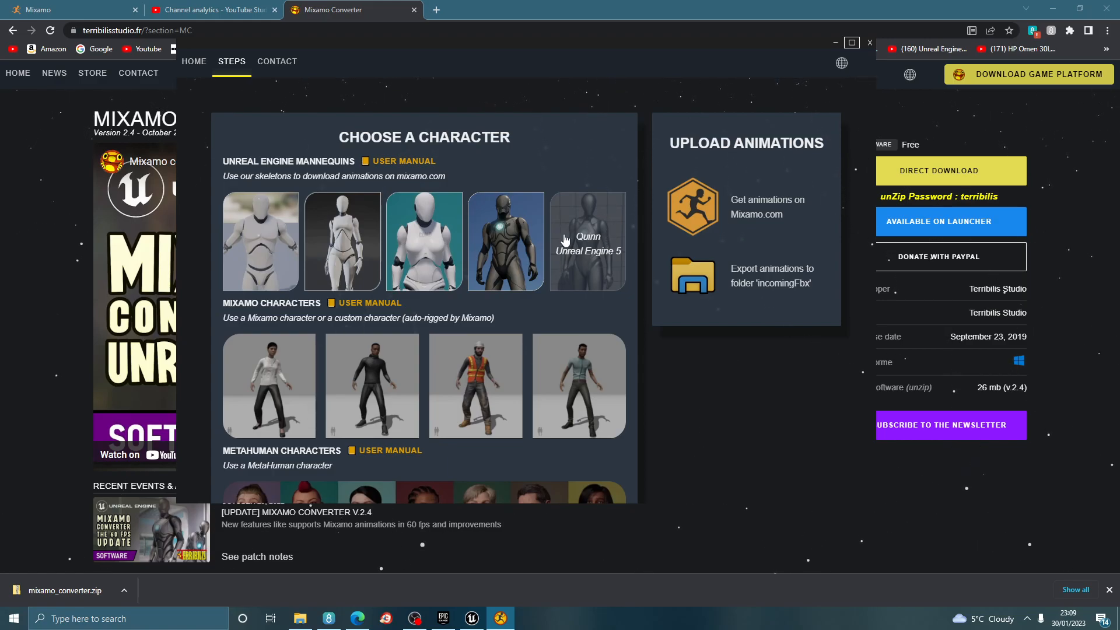
{"action": "mouse_move", "coordinate": [587, 227]}
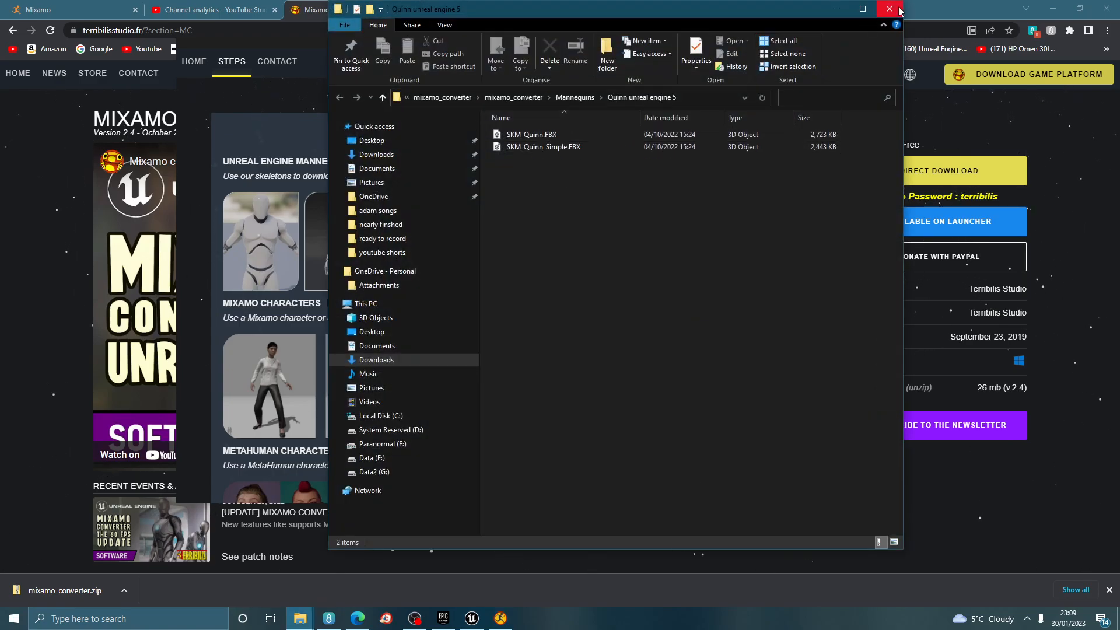
Open the Unreal Engine 4 mannequin files, then bring Mixamo back up
{"action": "left_click", "coordinate": [889, 9]}
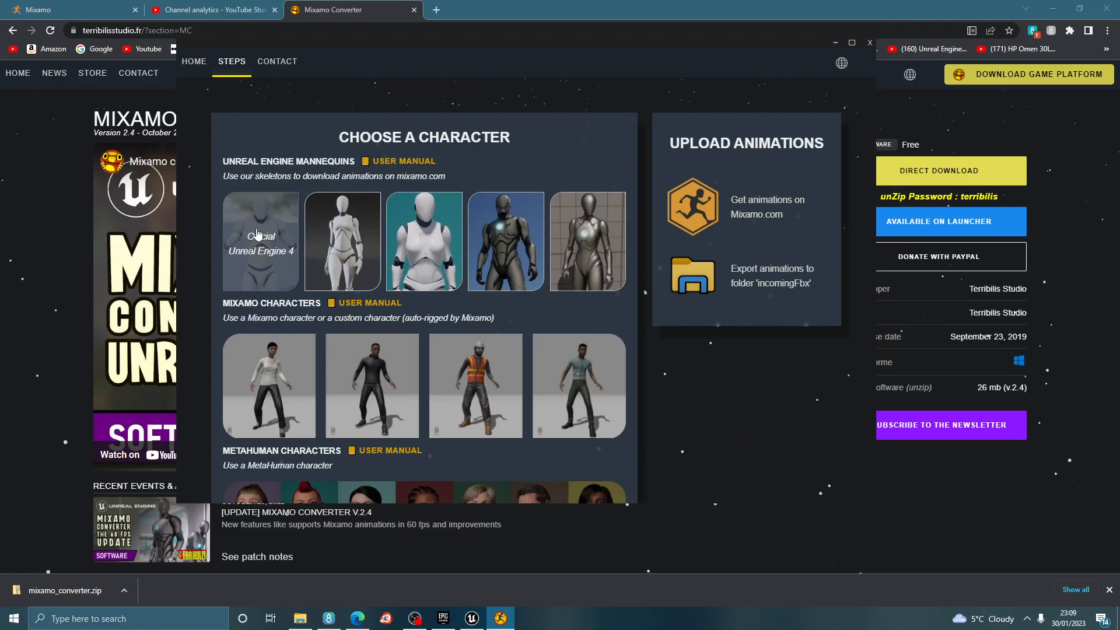
{"action": "mouse_move", "coordinate": [269, 215]}
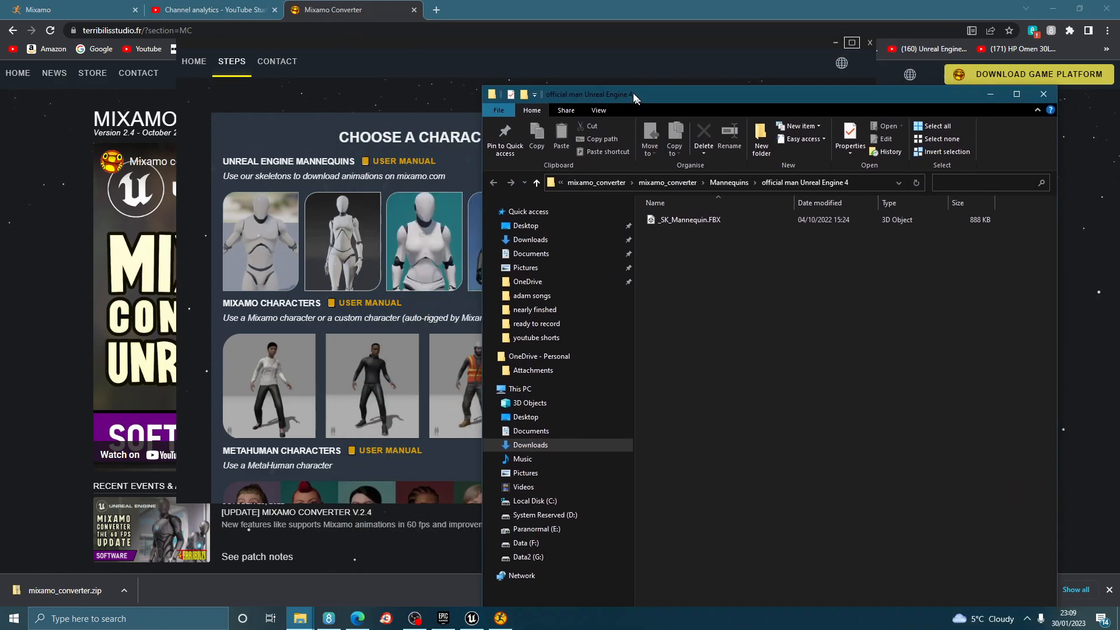
{"action": "left_click", "coordinate": [39, 10]}
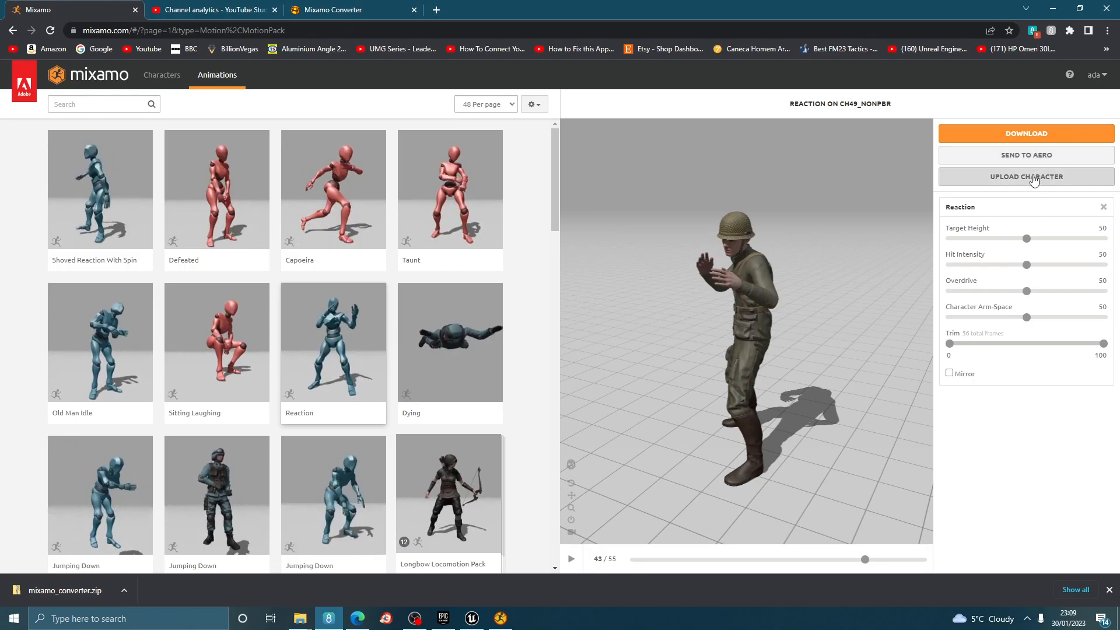
Upload _SK_Mannequin.FBX from the UE4 mannequin folder, then switch to Unreal
{"action": "left_click", "coordinate": [1025, 176]}
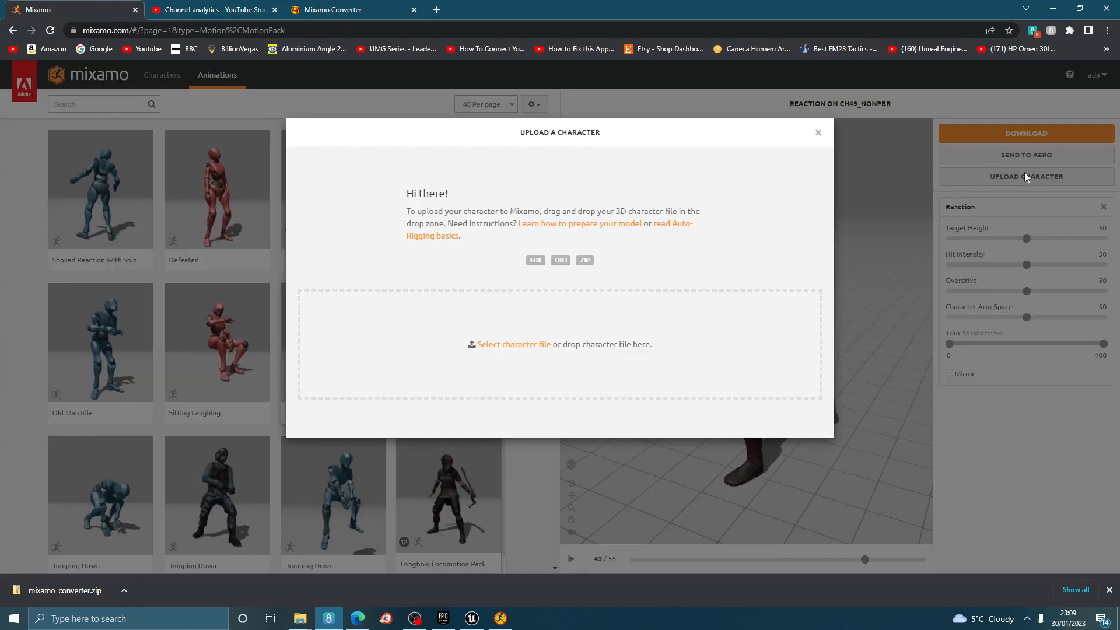
{"action": "mouse_move", "coordinate": [299, 618]}
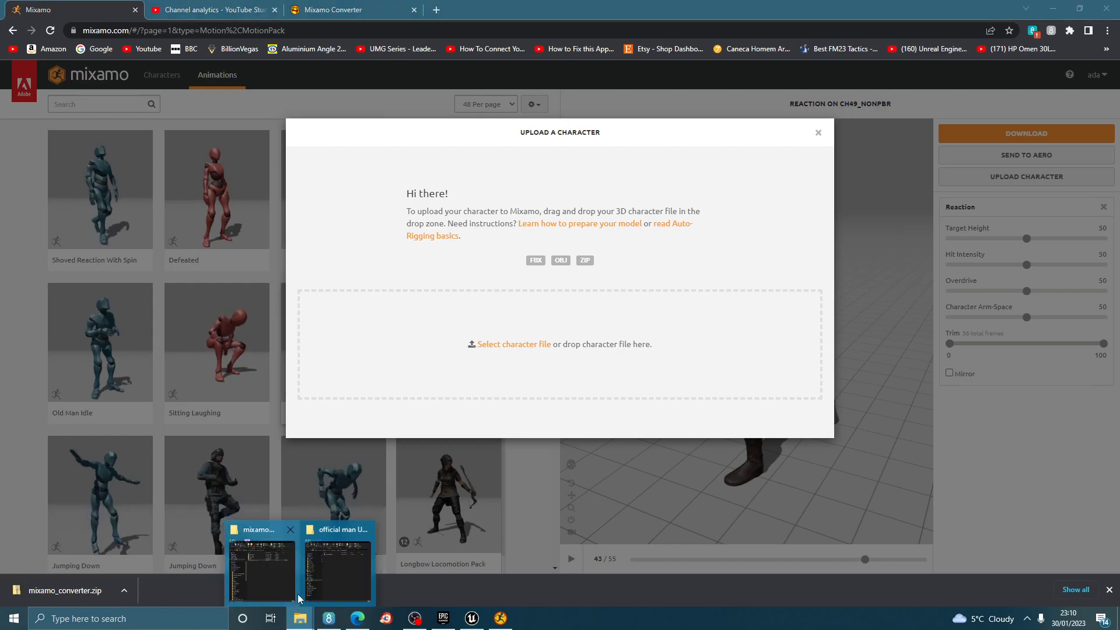
{"action": "left_click", "coordinate": [337, 567]}
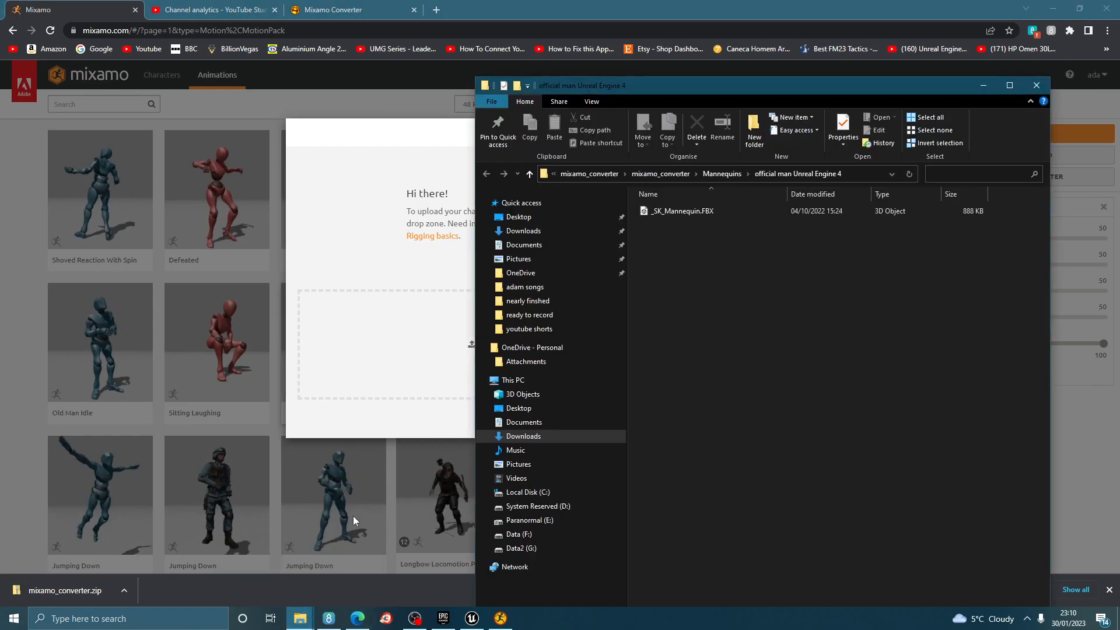
{"action": "left_click", "coordinate": [681, 211]}
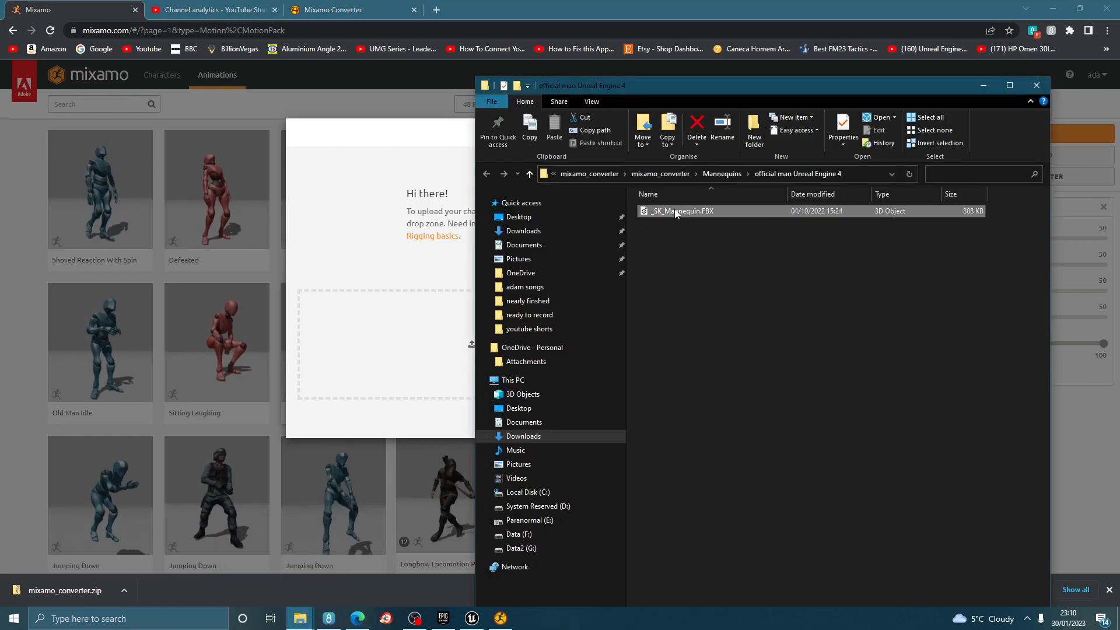
{"action": "double_click", "coordinate": [679, 210]}
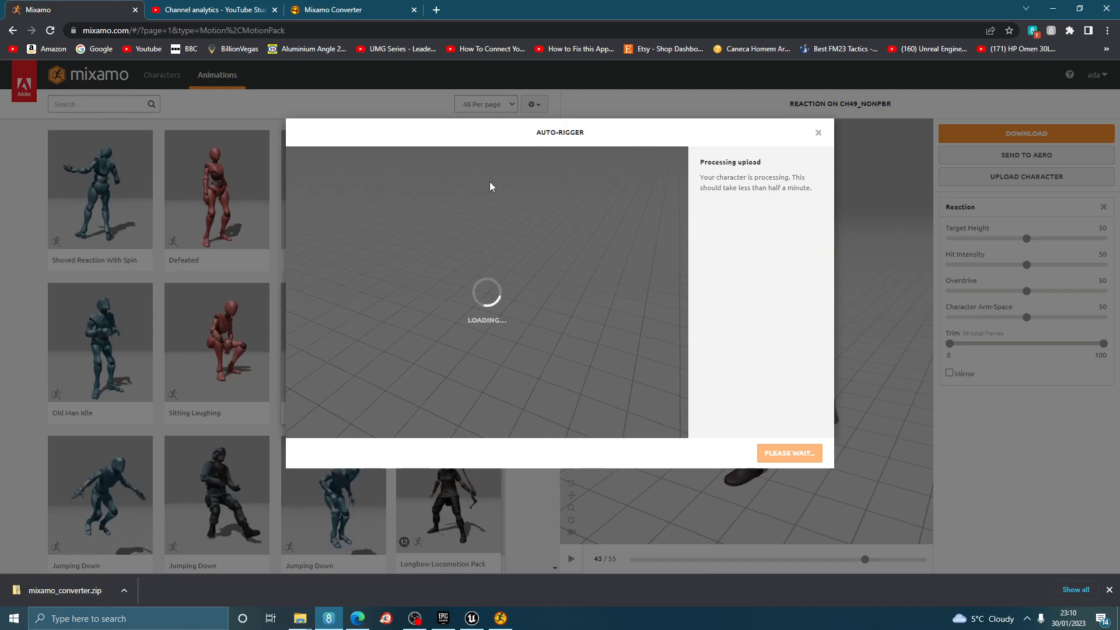
{"action": "left_click", "coordinate": [471, 618]}
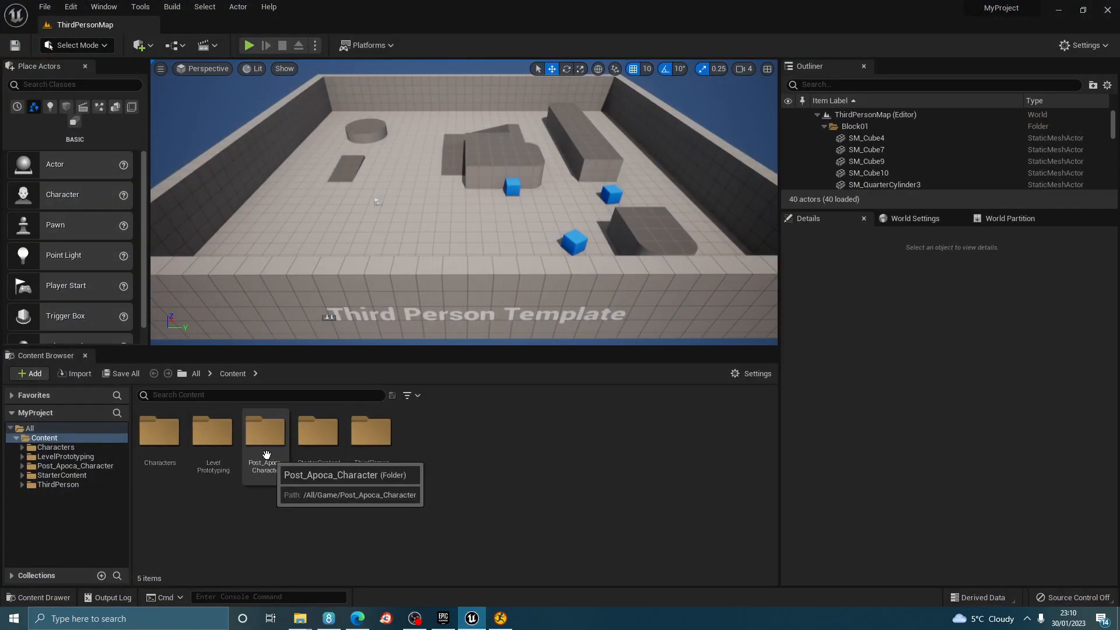
Open SK_Full_Skeleton and inspect its ik_hand_r, ik_foot_r and pelvis bones, then close it
{"action": "double_click", "coordinate": [264, 431]}
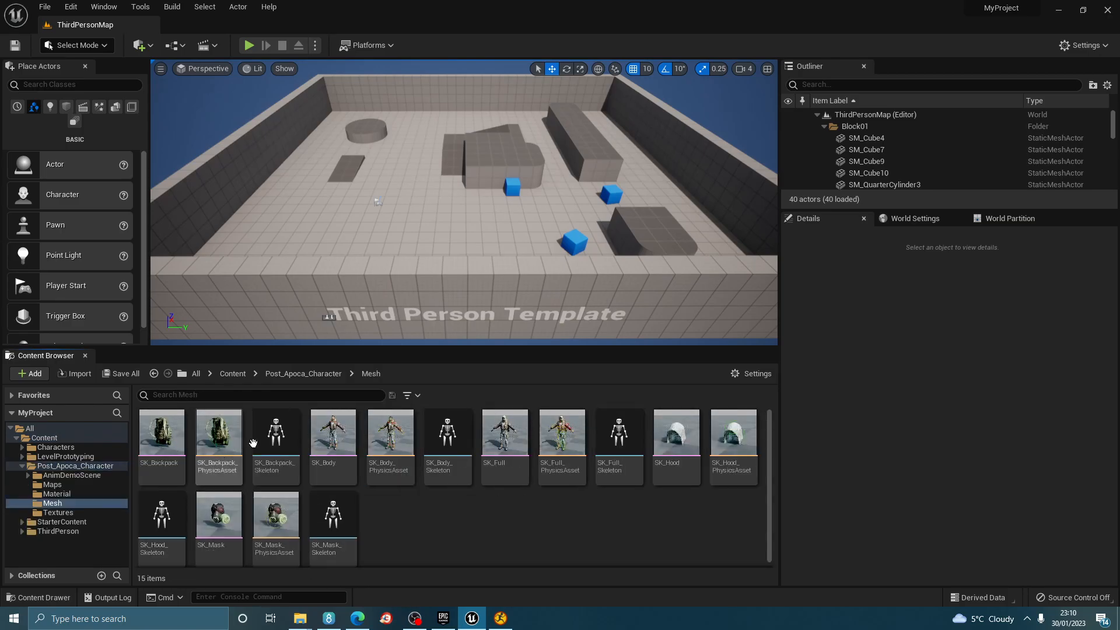
{"action": "mouse_move", "coordinate": [448, 433]}
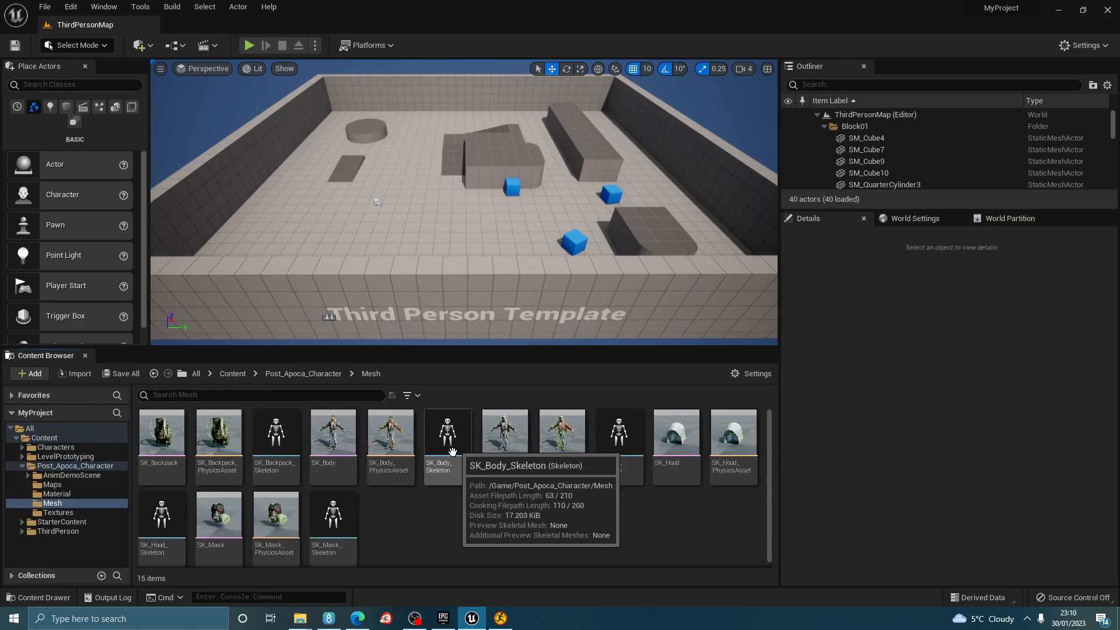
{"action": "mouse_move", "coordinate": [441, 505]}
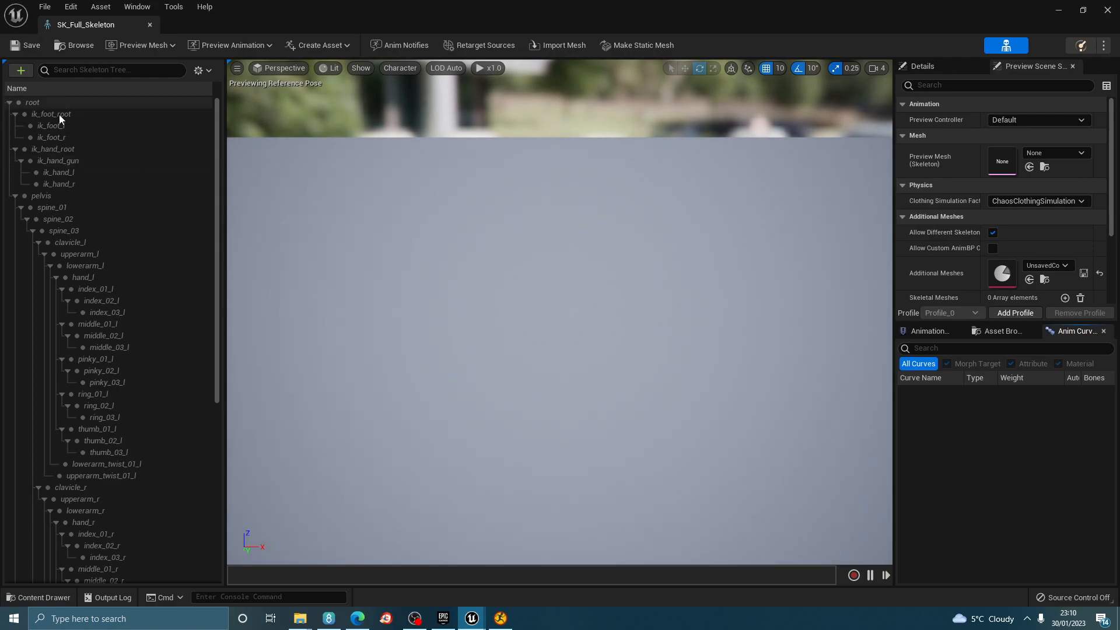
{"action": "left_click", "coordinate": [58, 184]}
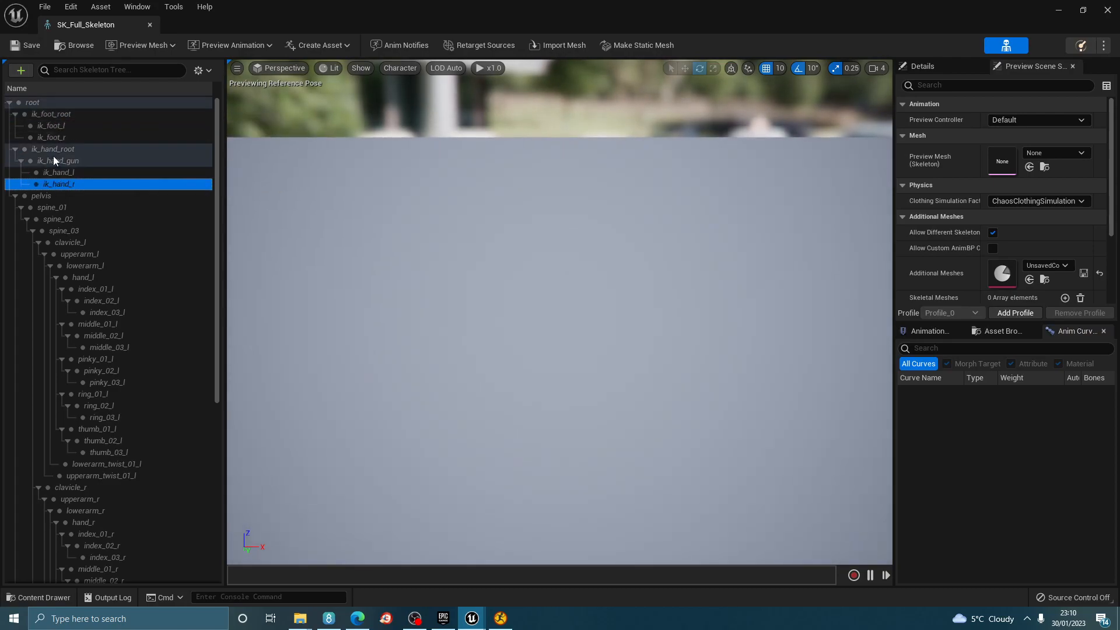
{"action": "left_click", "coordinate": [51, 137]}
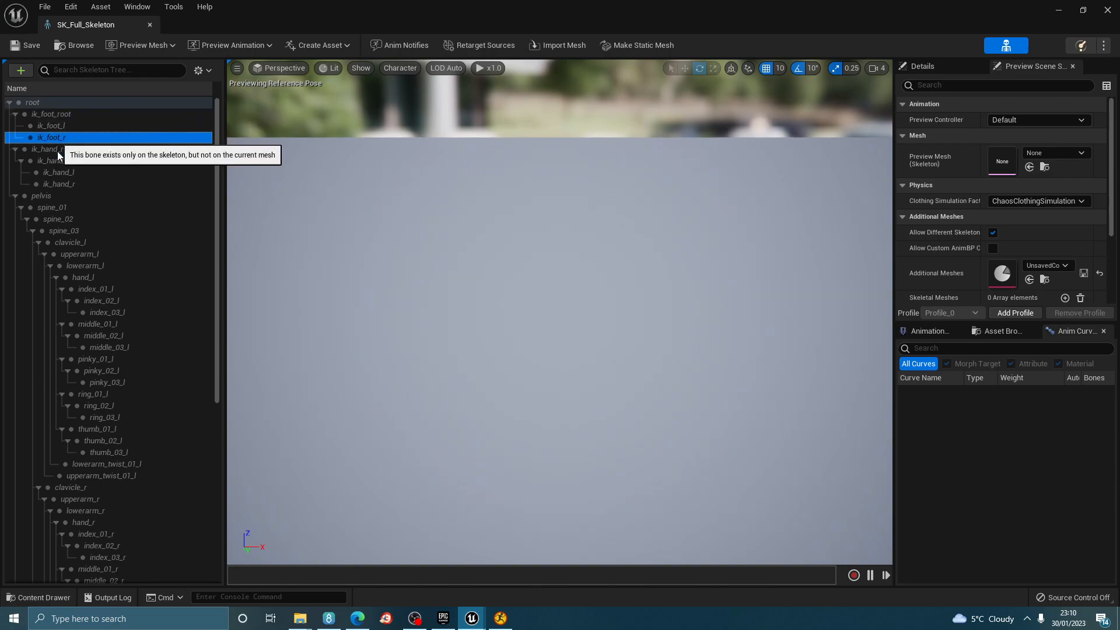
{"action": "left_click", "coordinate": [42, 196]}
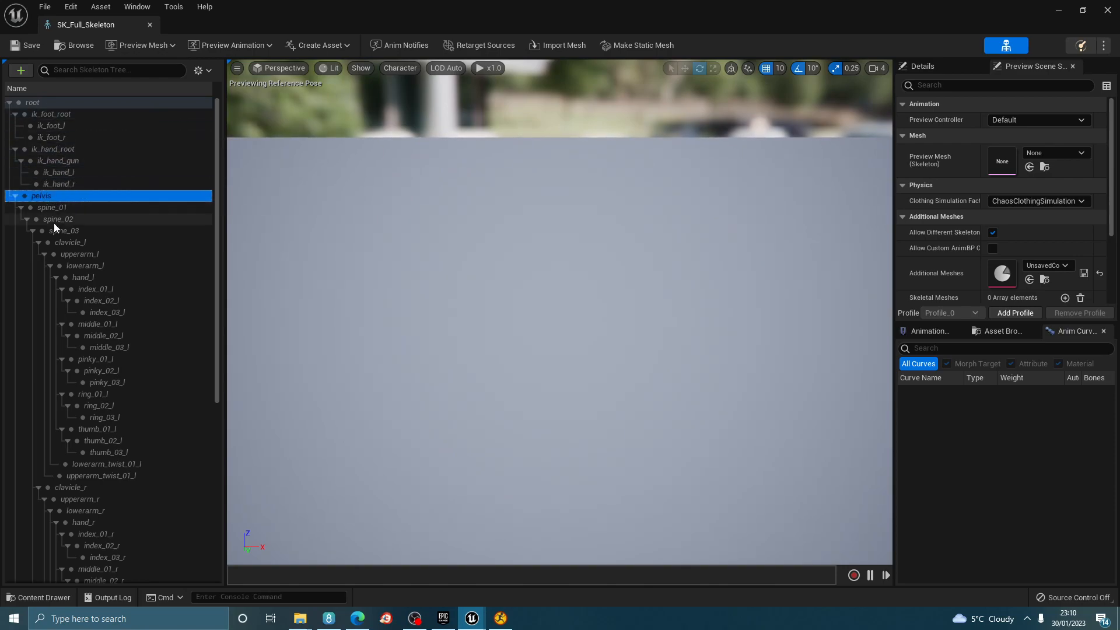
{"action": "left_click", "coordinate": [101, 370]}
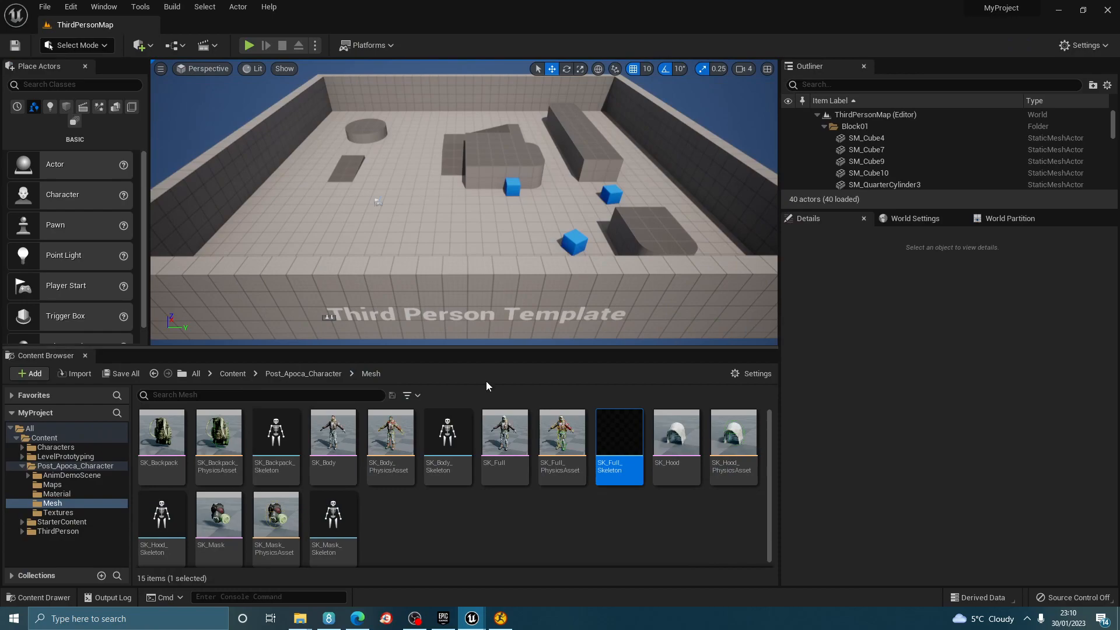
{"action": "mouse_move", "coordinate": [389, 6]}
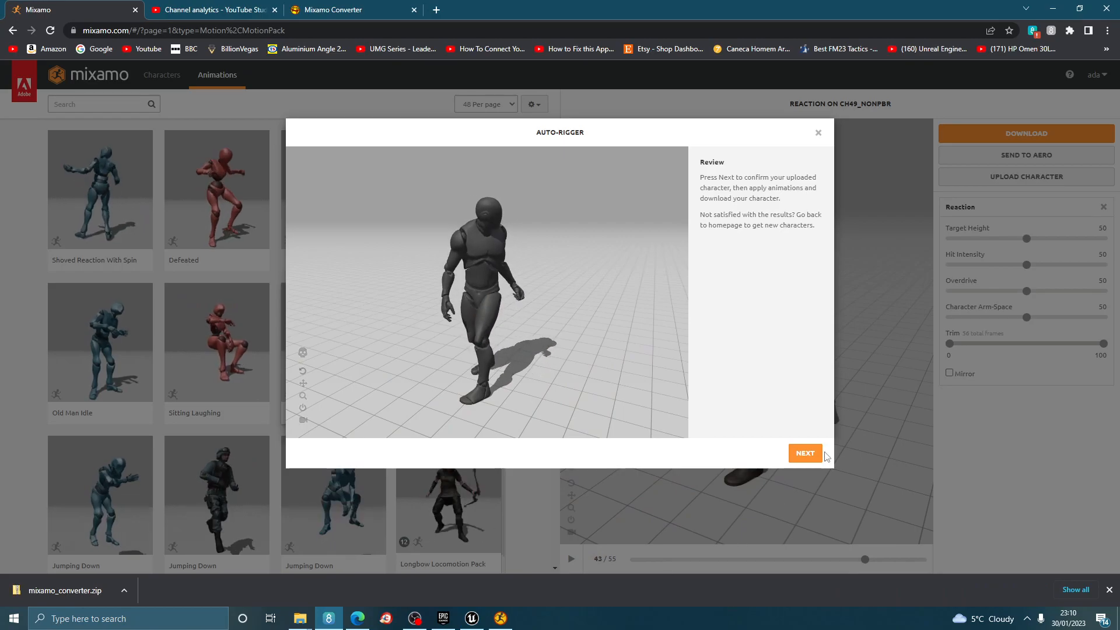
Confirm the uploaded mannequin, browse animations, and apply Silly Dancing to it
{"action": "left_click", "coordinate": [805, 453]}
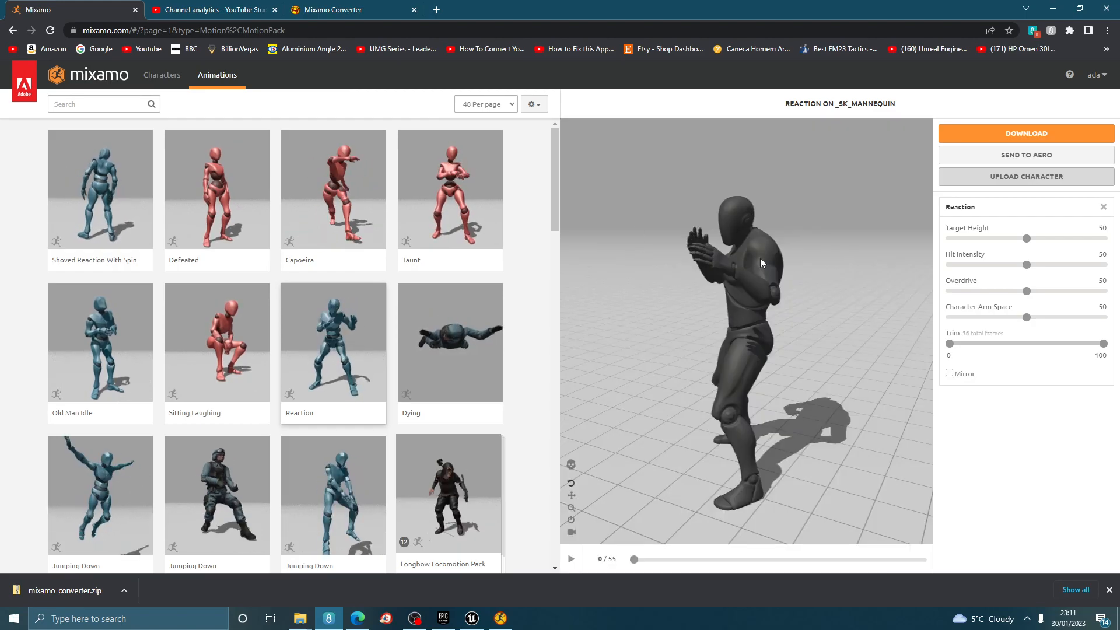
{"action": "left_click", "coordinate": [99, 320]}
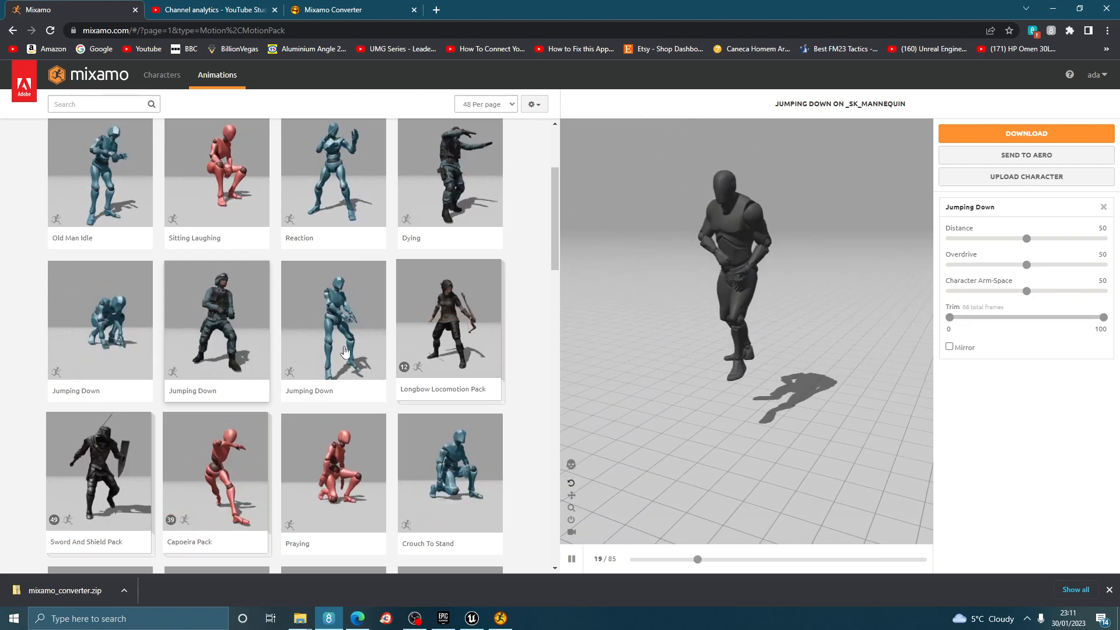
{"action": "left_click", "coordinate": [99, 468]}
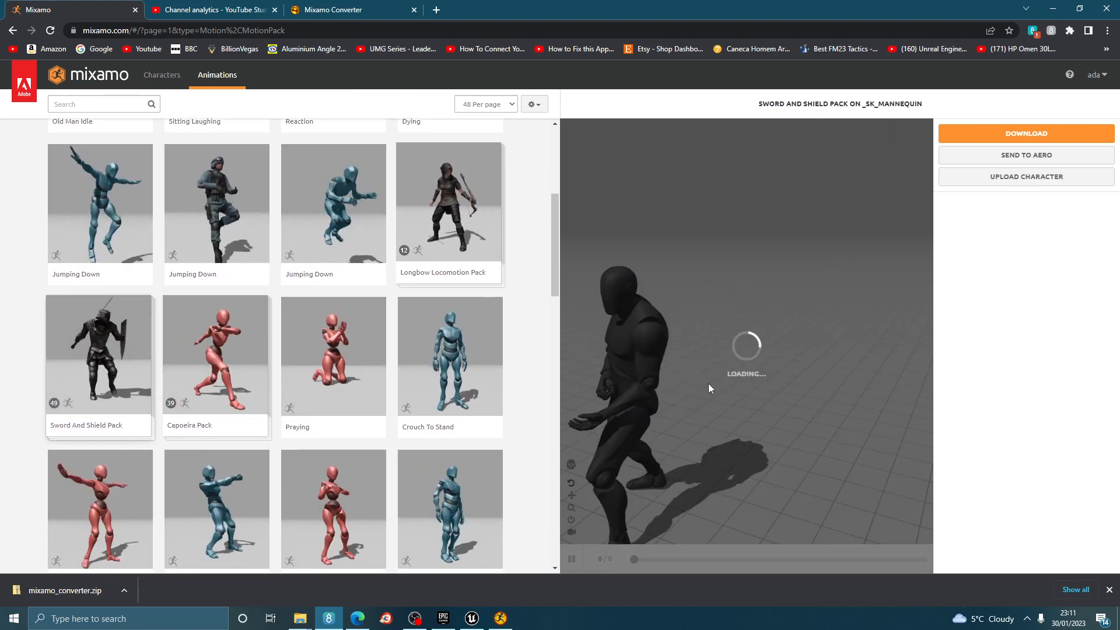
{"action": "scroll", "scroll_direction": "down", "scroll_amount": 3}
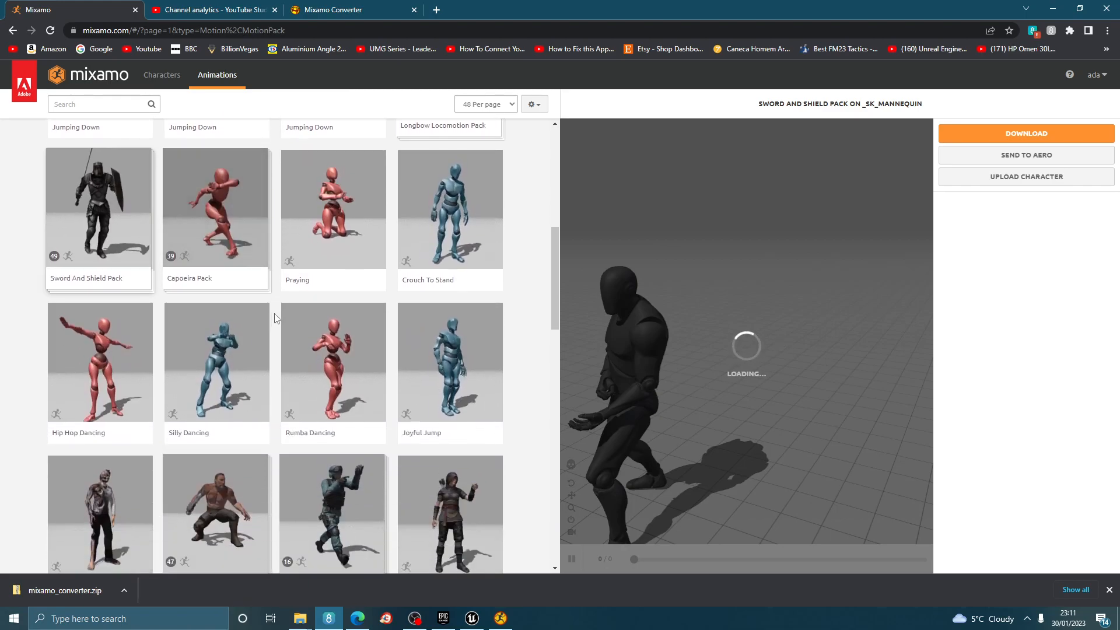
{"action": "left_click", "coordinate": [216, 361]}
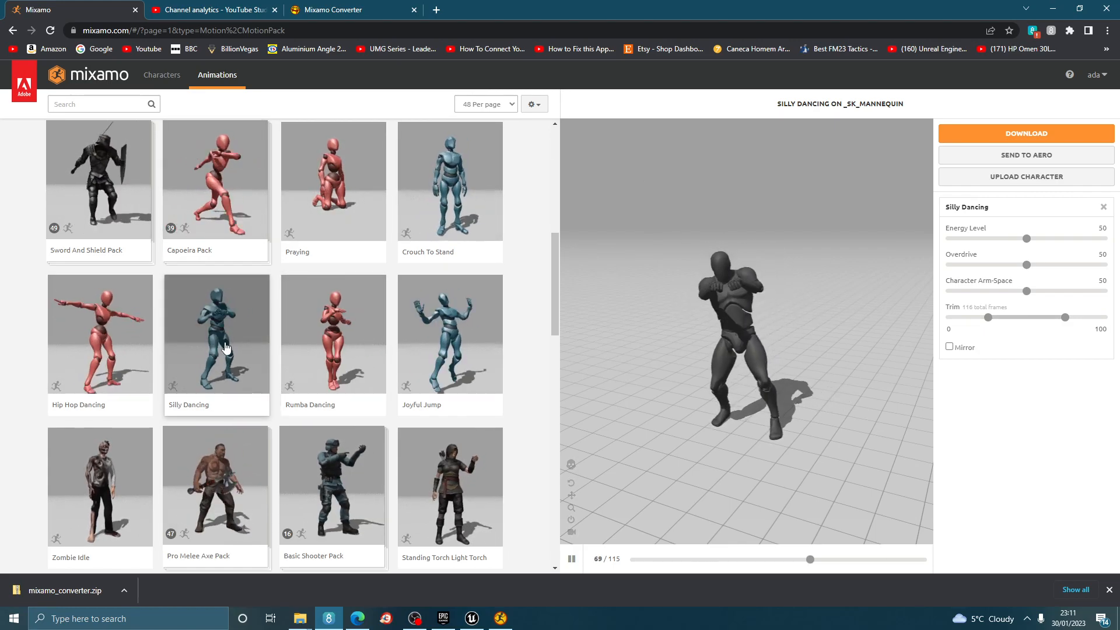
Download Silly Dancing without skin and with uniform keyframe reduction
{"action": "left_click", "coordinate": [1025, 133]}
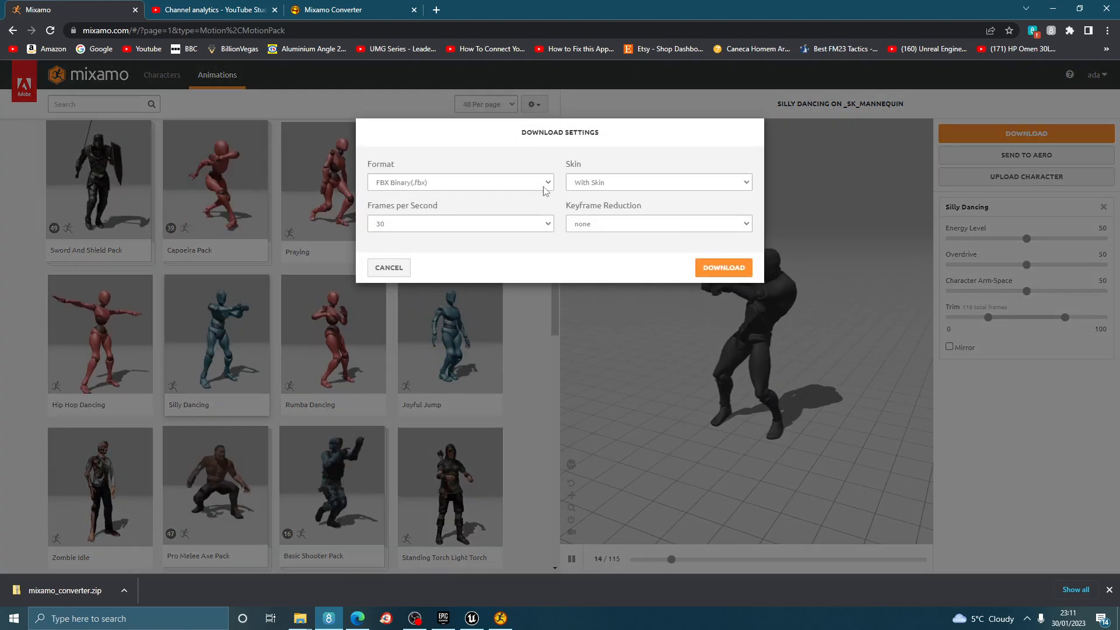
{"action": "left_click", "coordinate": [657, 181]}
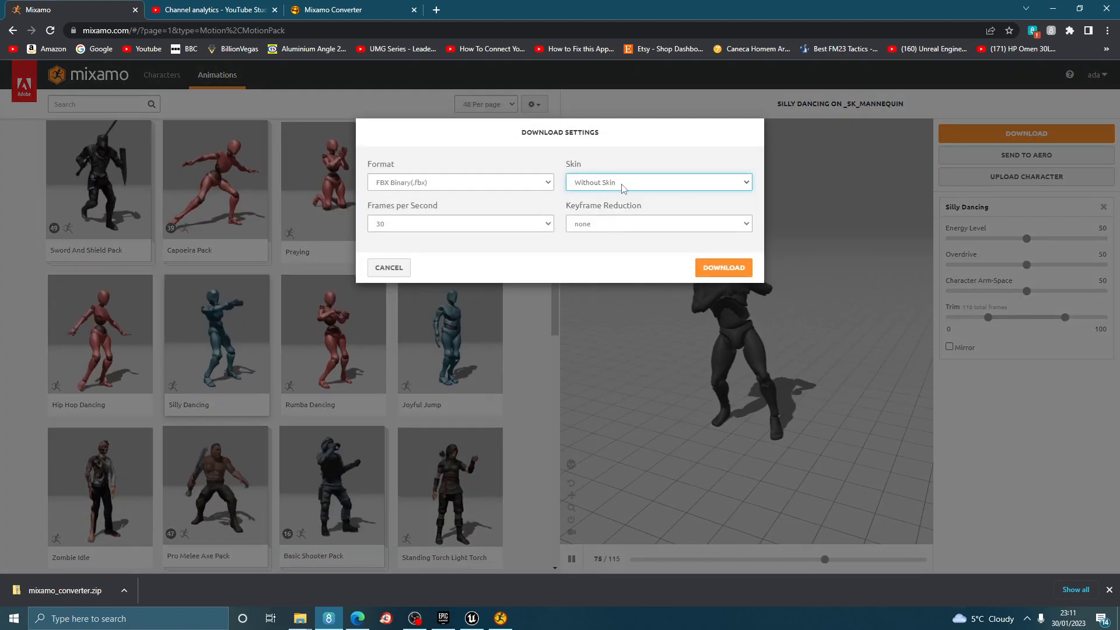
{"action": "left_click", "coordinate": [656, 223]}
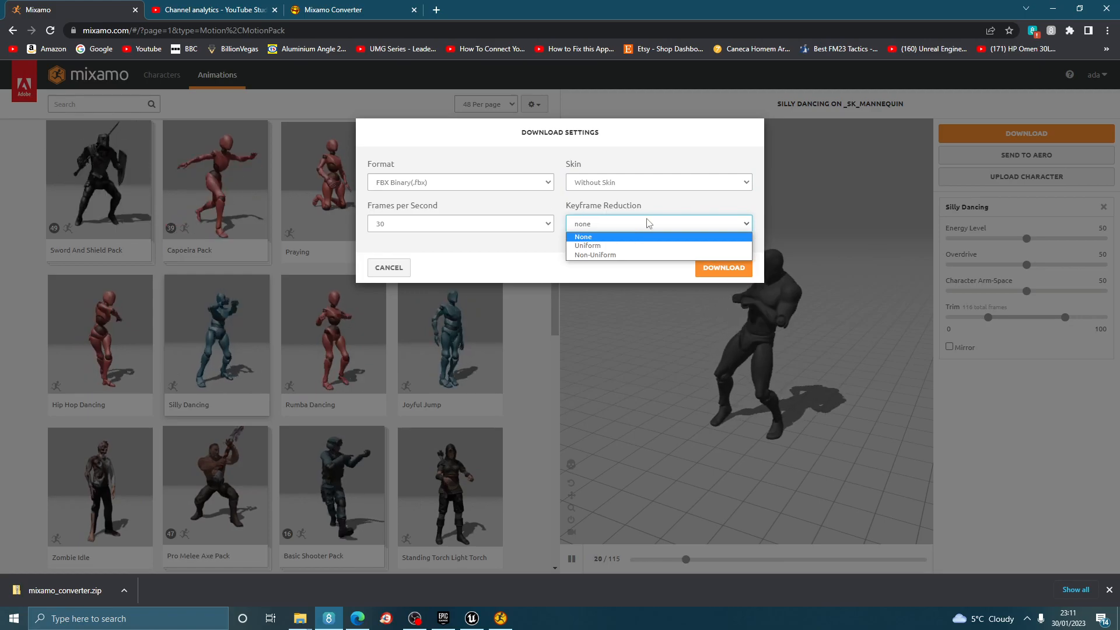
{"action": "left_click", "coordinate": [586, 245]}
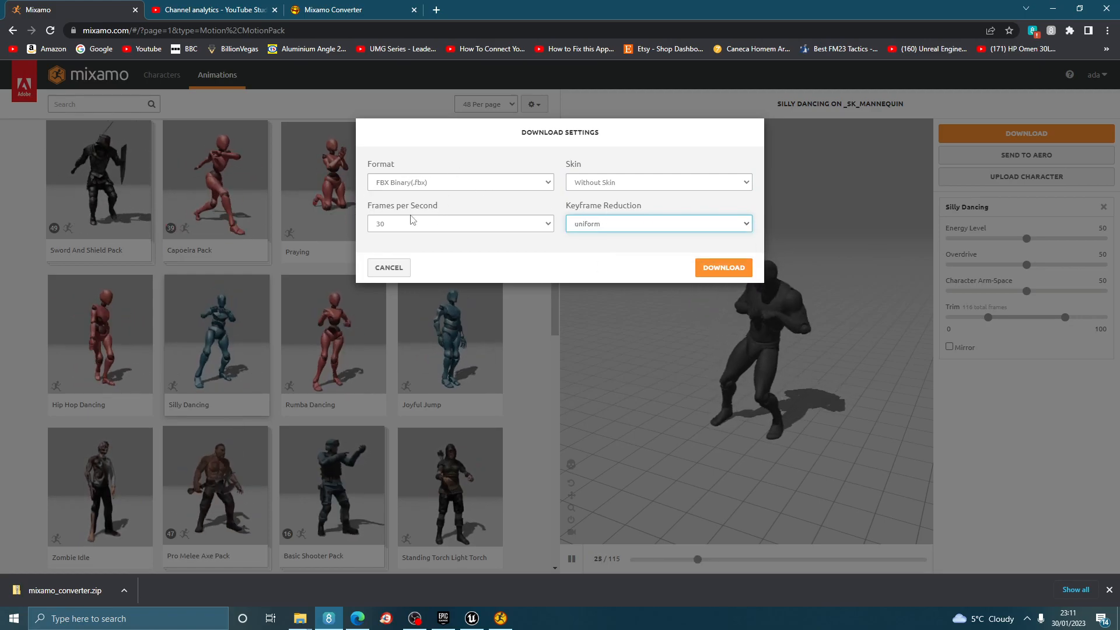
{"action": "left_click", "coordinate": [723, 267]}
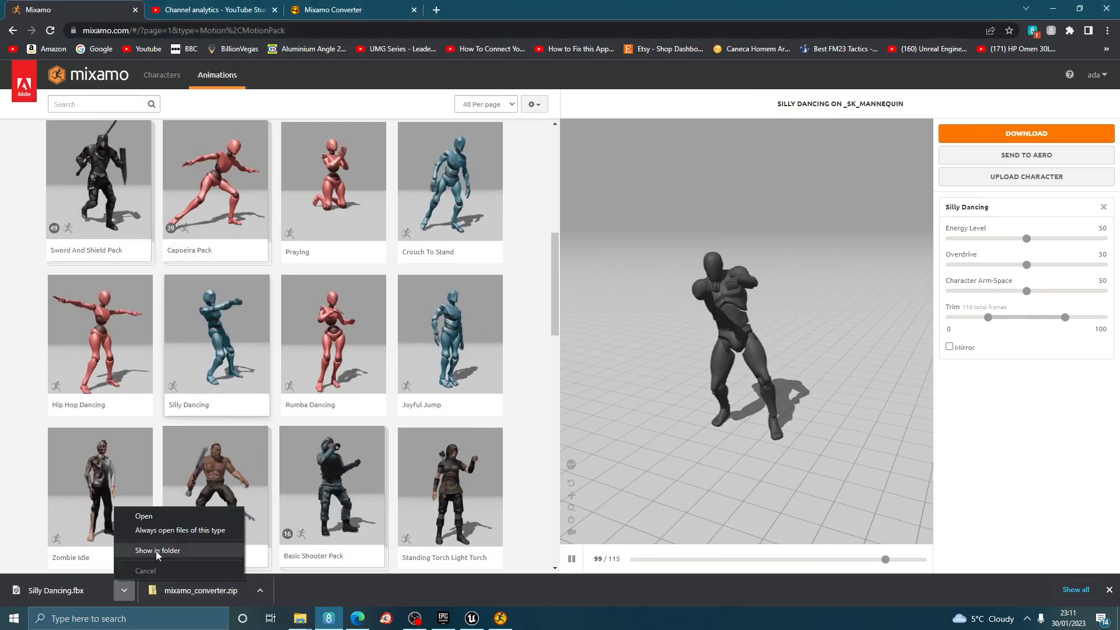
Show Silly Dancing.fbx in Downloads and open the converter's IncomingFbx folder
{"action": "left_click", "coordinate": [157, 550]}
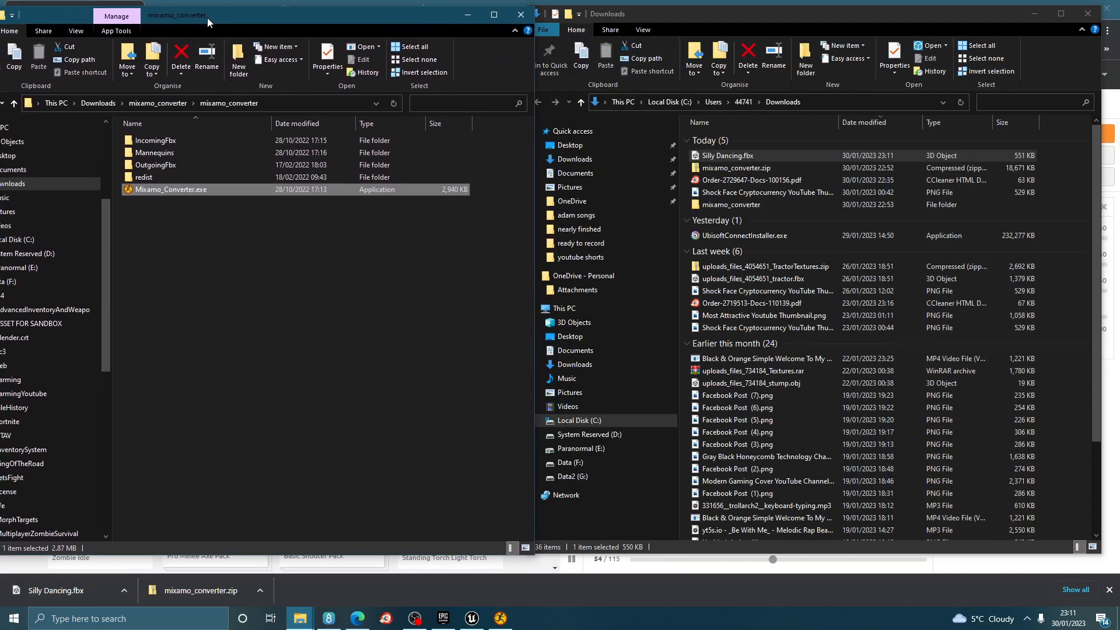
{"action": "mouse_move", "coordinate": [154, 140]}
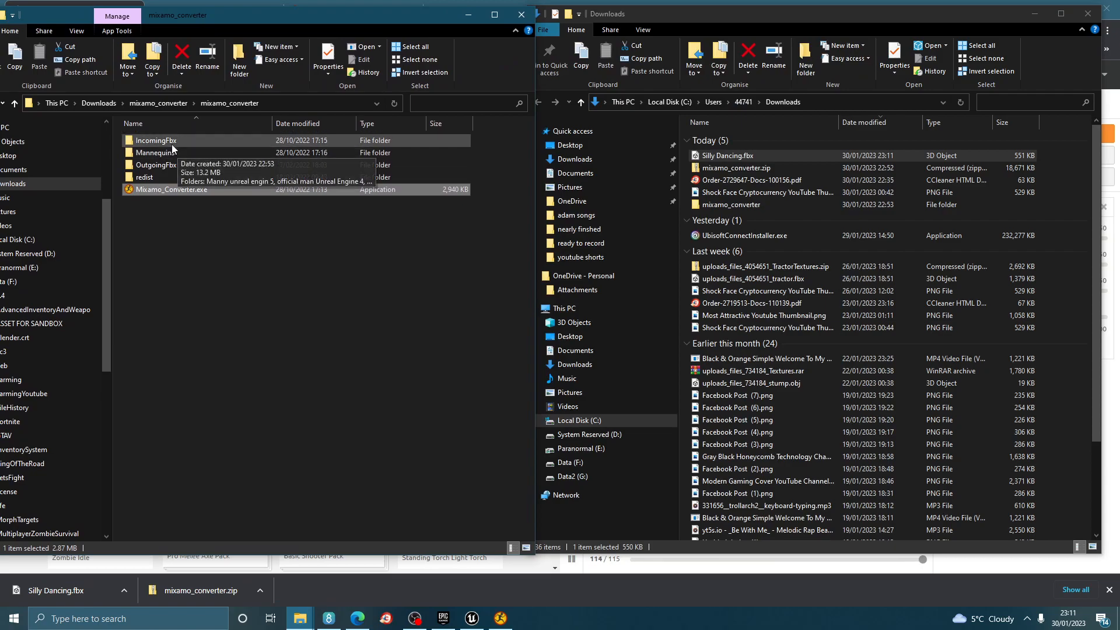
{"action": "double_click", "coordinate": [156, 140]}
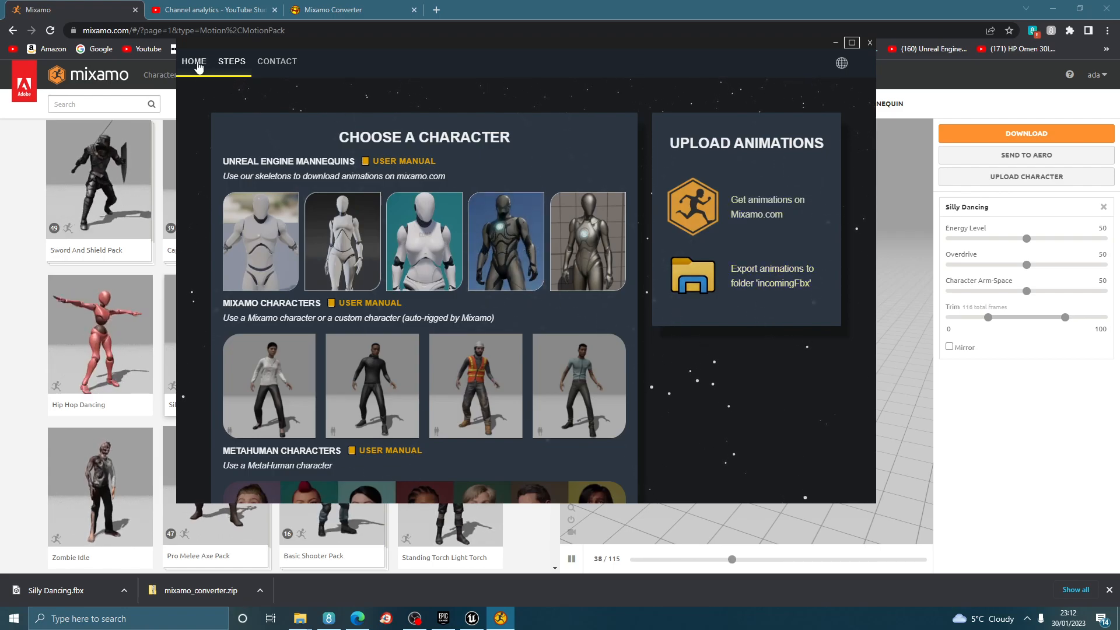
Convert Silly Dancing.fbx to SillyDancing.UE.fbx and open the OutgoingFbx folder
{"action": "left_click", "coordinate": [194, 61]}
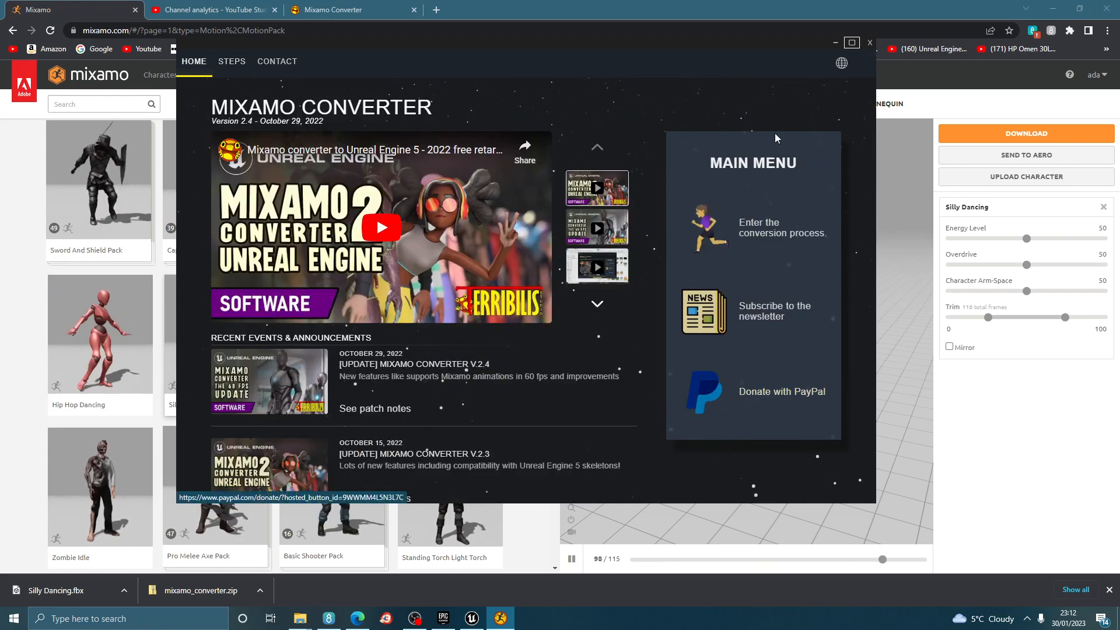
{"action": "left_click", "coordinate": [277, 61]}
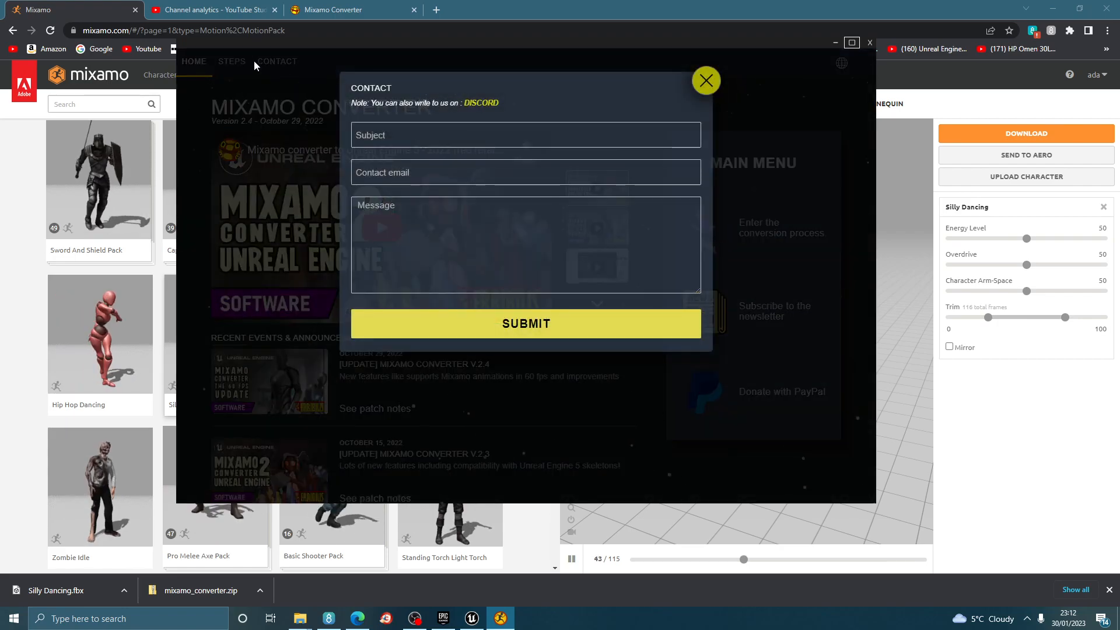
{"action": "left_click", "coordinate": [706, 80]}
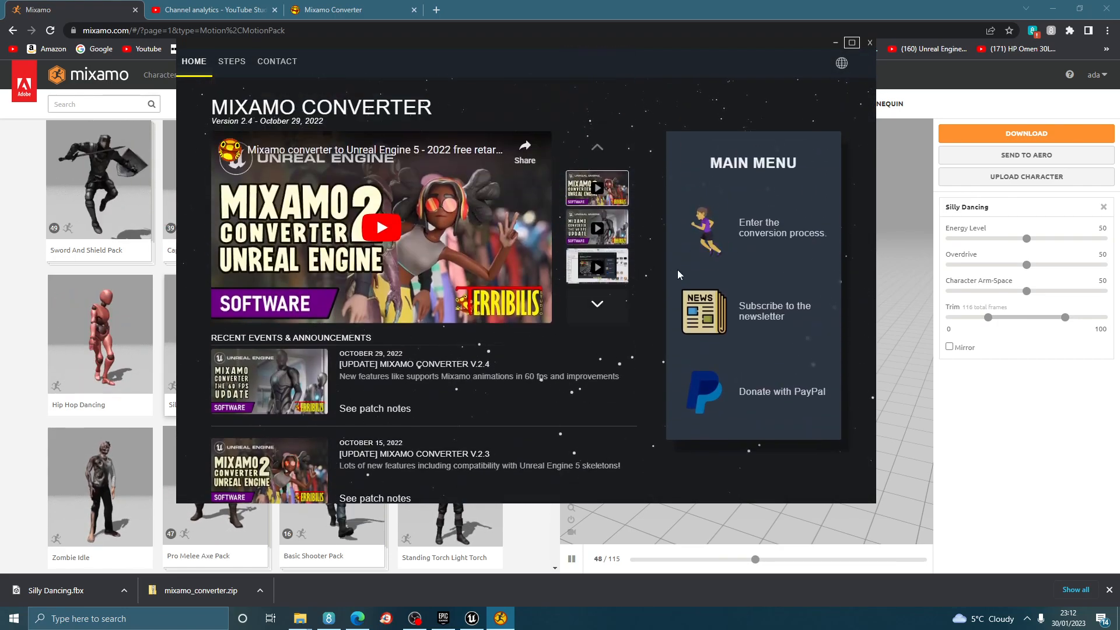
{"action": "left_click", "coordinate": [232, 60]}
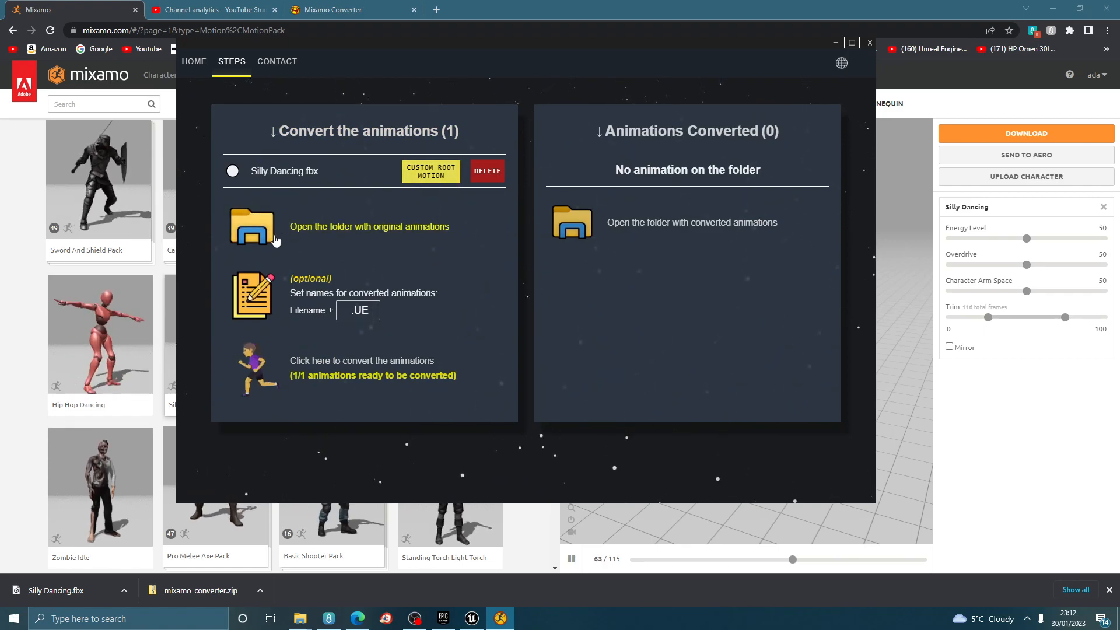
{"action": "mouse_move", "coordinate": [384, 317]}
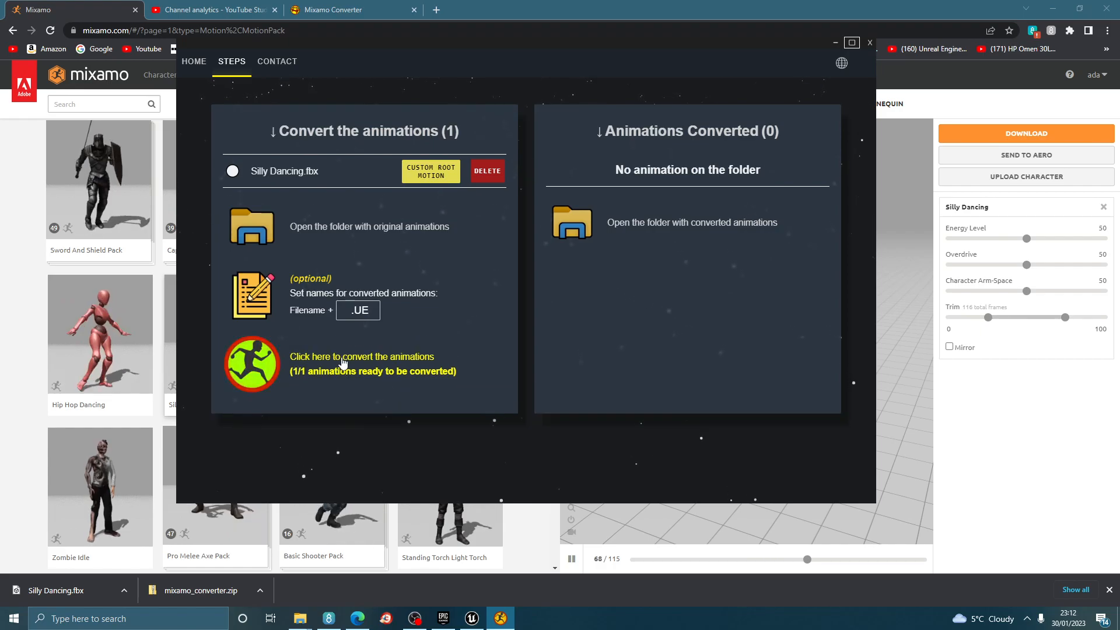
{"action": "left_click", "coordinate": [251, 364]}
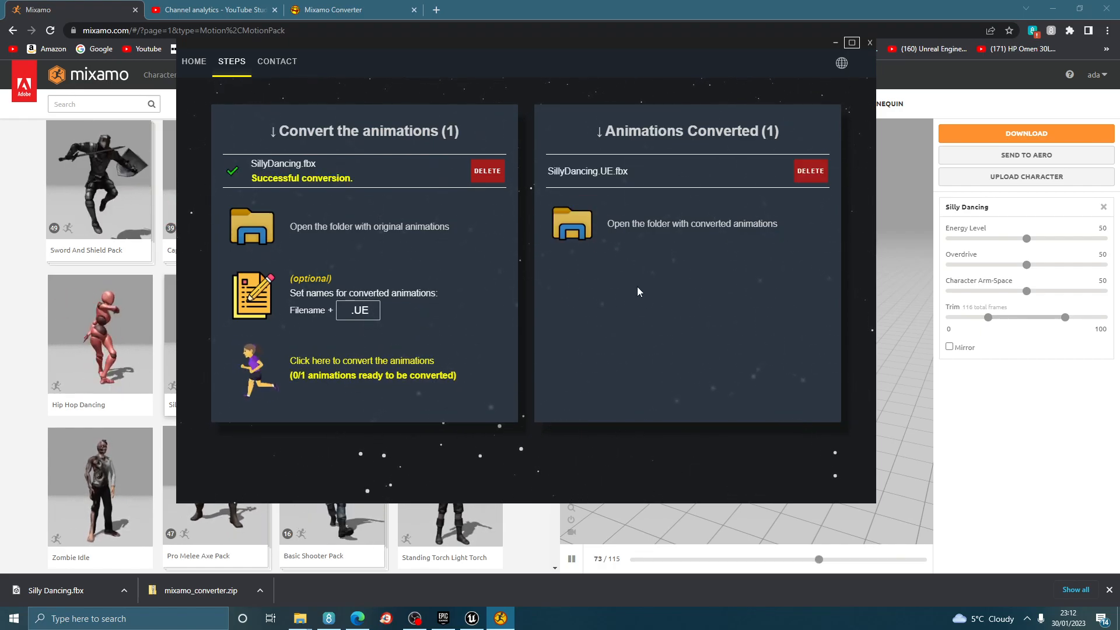
{"action": "left_click", "coordinate": [572, 223]}
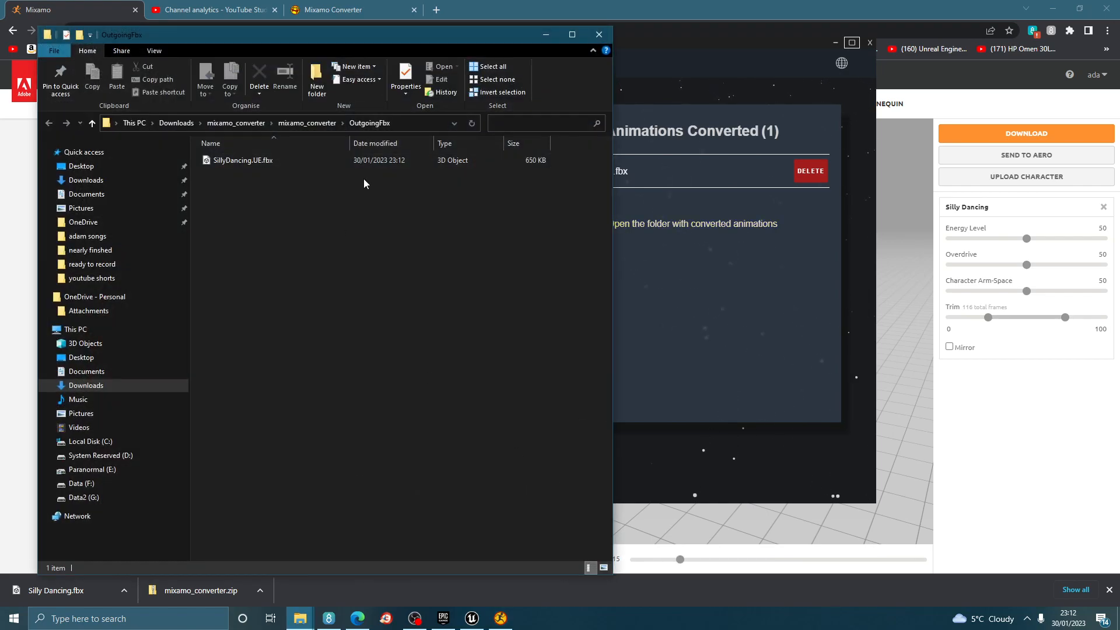
{"action": "left_click", "coordinate": [242, 160]}
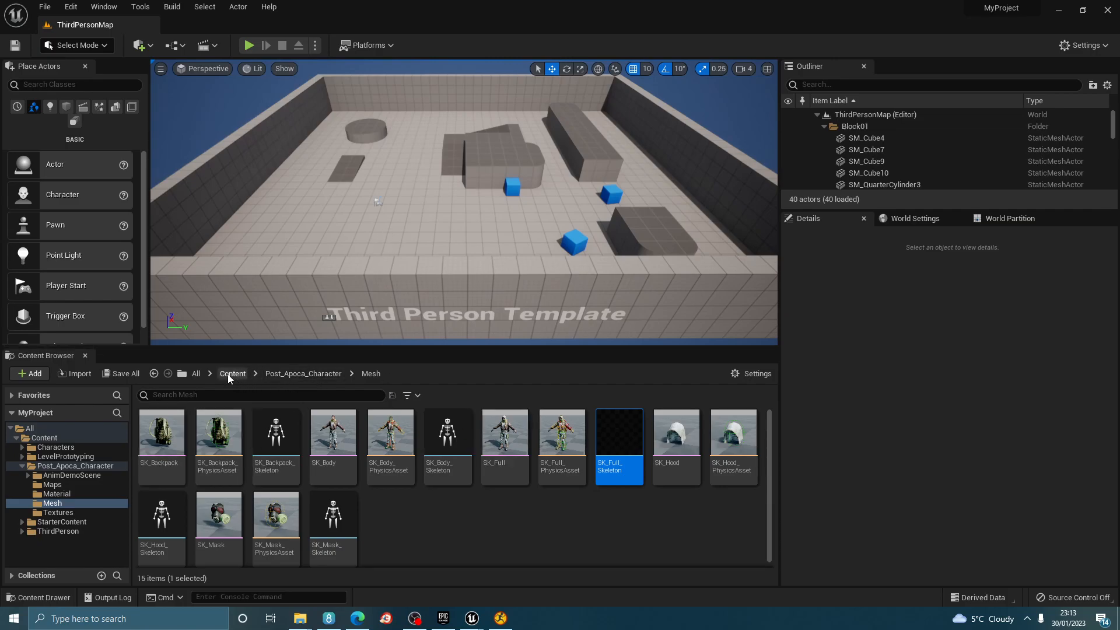
Leave the SK_Full_Skeleton editor and return to the ThirdPersonMap level tab
{"action": "left_click", "coordinate": [58, 531]}
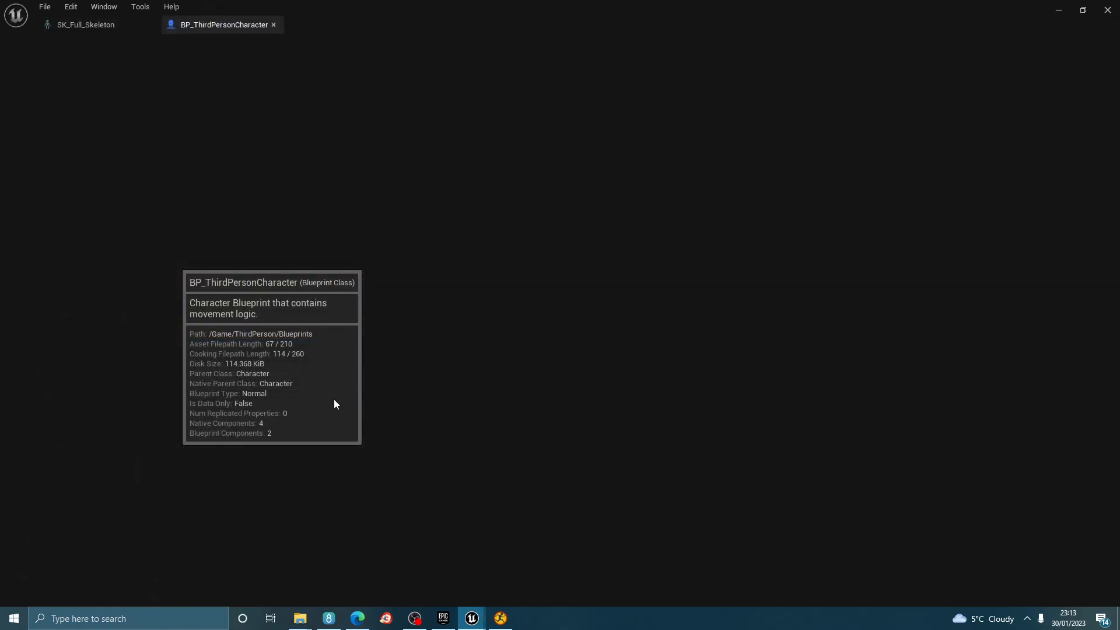
{"action": "mouse_move", "coordinate": [357, 402]}
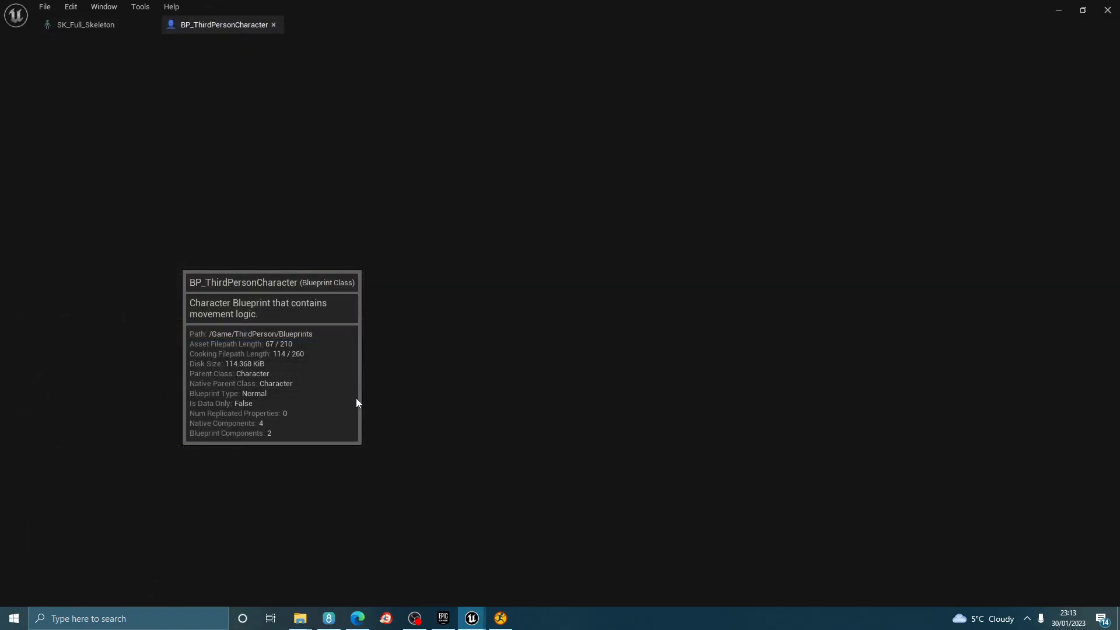
{"action": "mouse_move", "coordinate": [501, 202]}
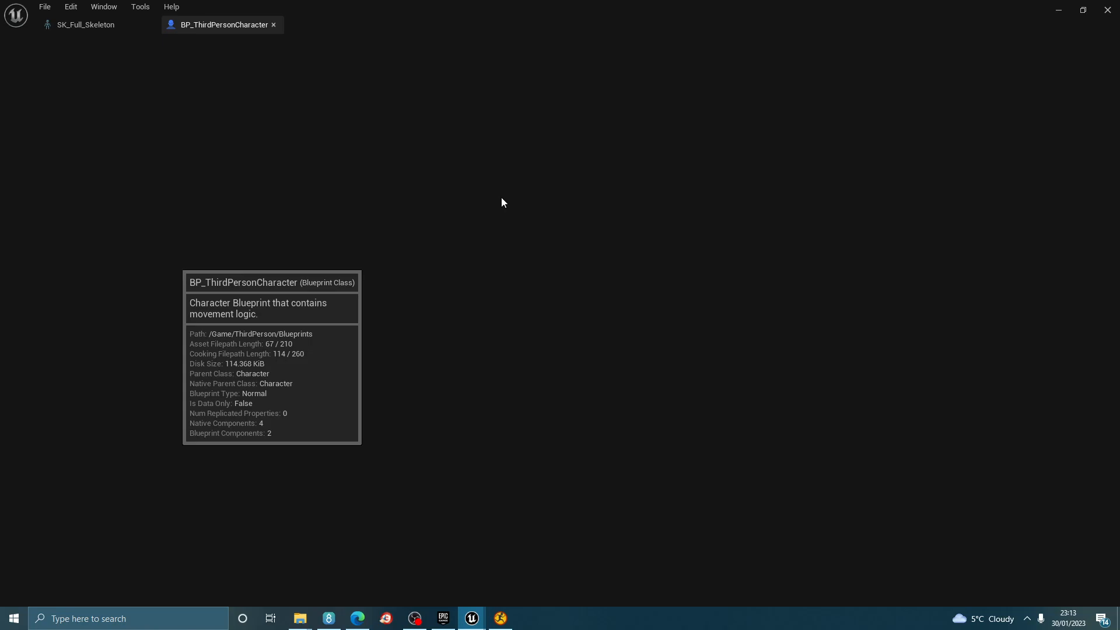
{"action": "mouse_move", "coordinate": [1060, 13]}
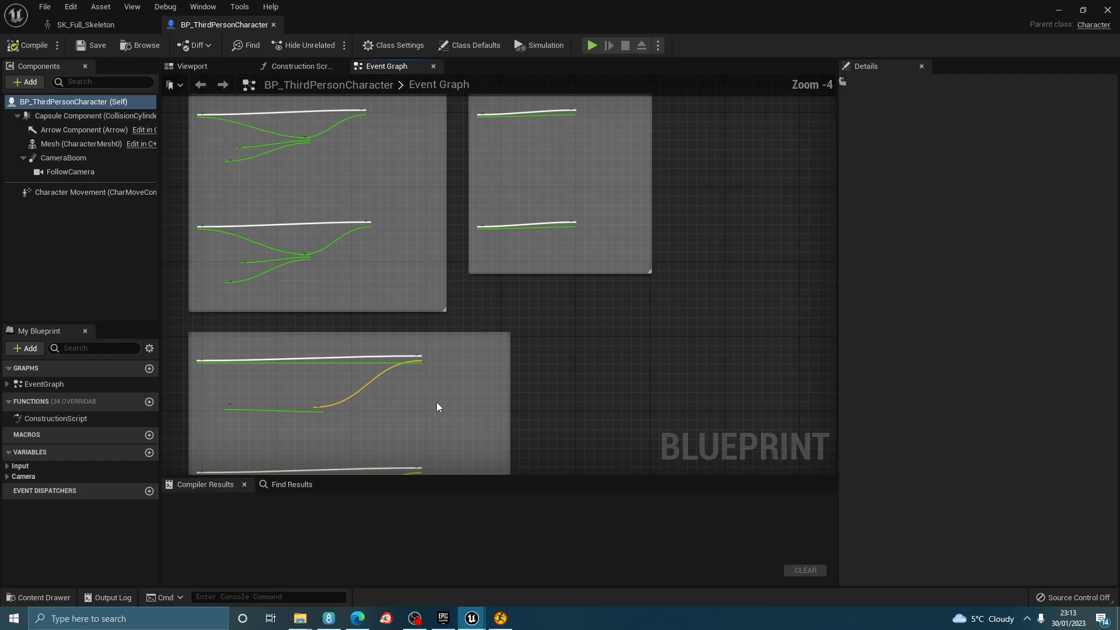
{"action": "left_click", "coordinate": [85, 24]}
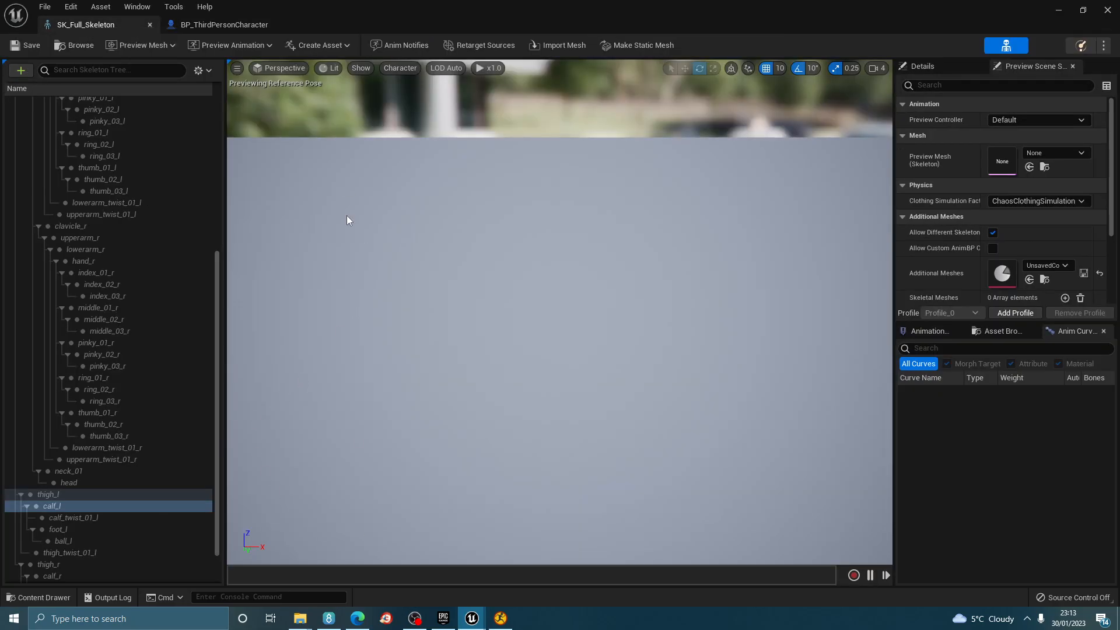
{"action": "left_click", "coordinate": [224, 25]}
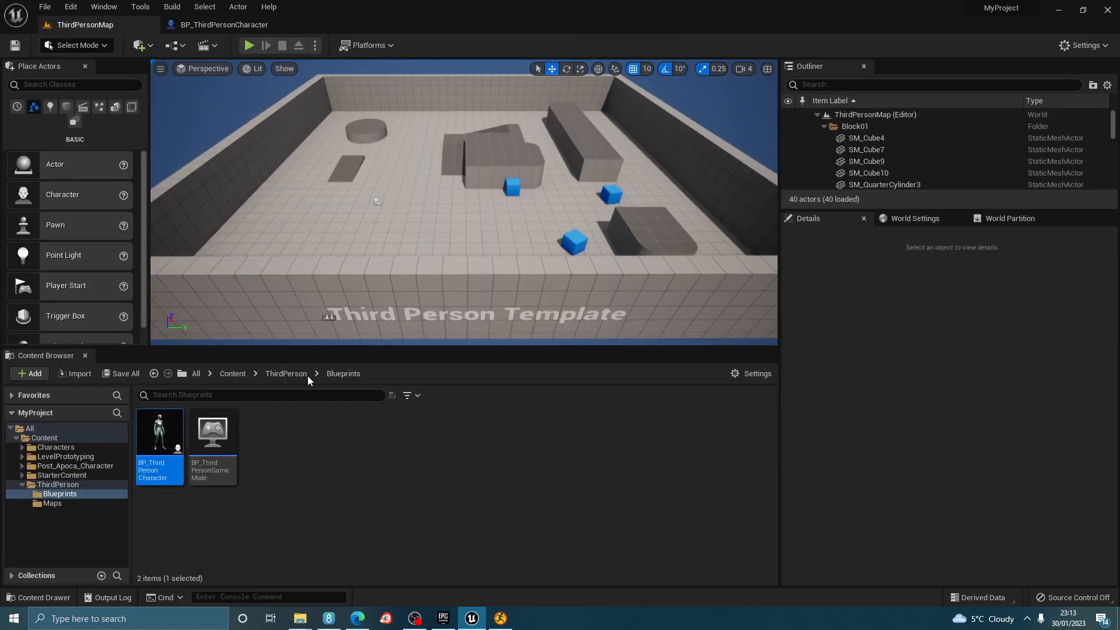
Preview SK_Body from Post_Apoca_Character > Mesh, then return to the Post_Apoca_Character folder
{"action": "left_click", "coordinate": [232, 372]}
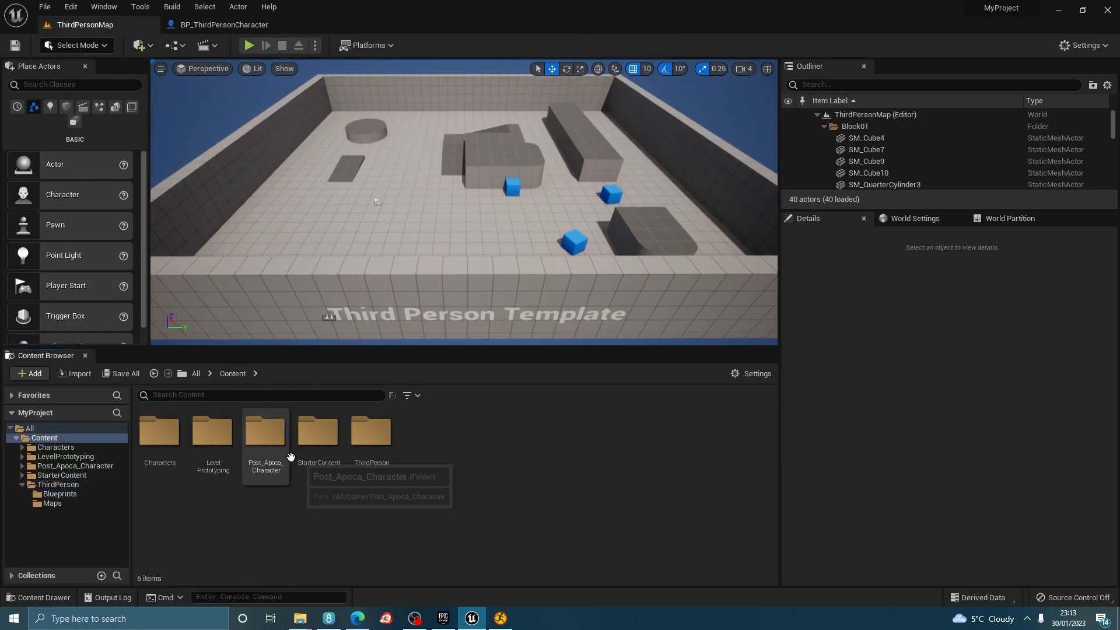
{"action": "double_click", "coordinate": [266, 431]}
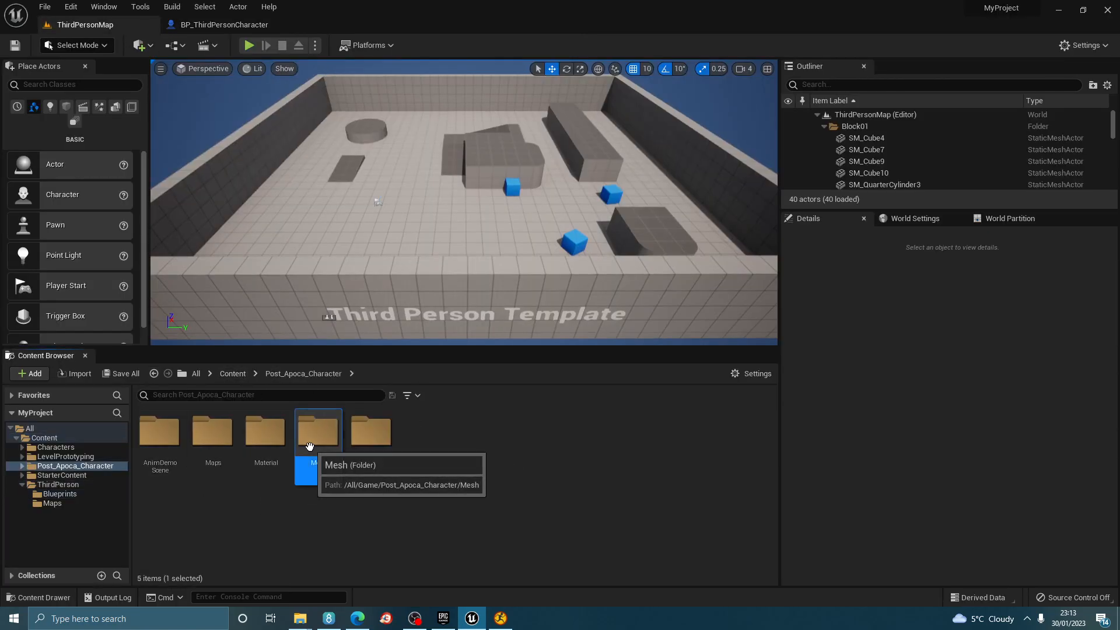
{"action": "double_click", "coordinate": [318, 431]}
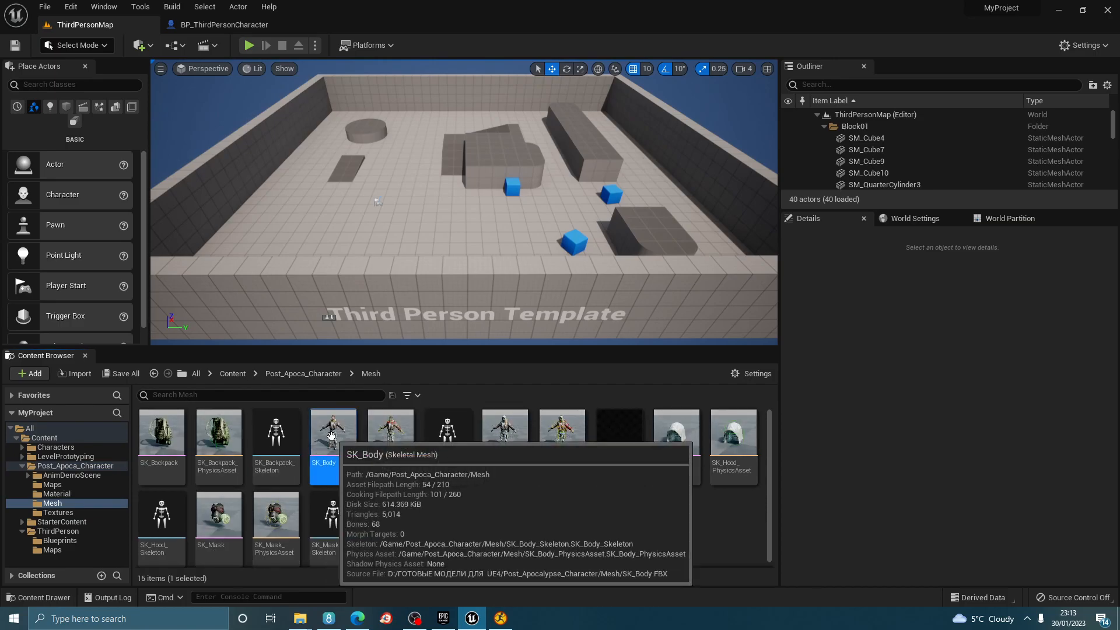
{"action": "double_click", "coordinate": [332, 433]}
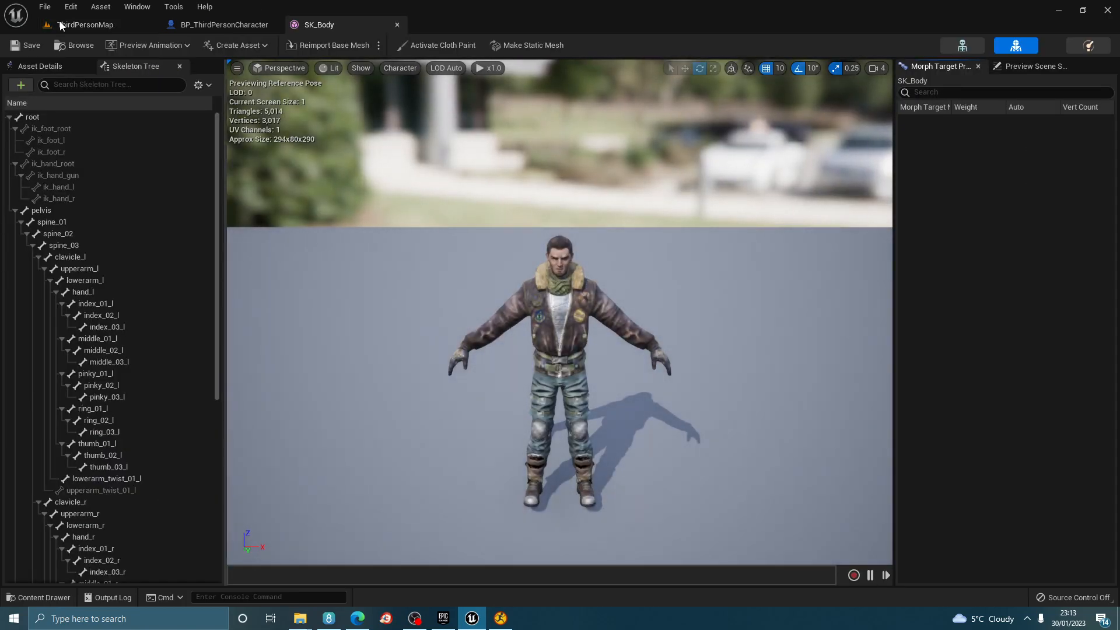
{"action": "left_click", "coordinate": [83, 24]}
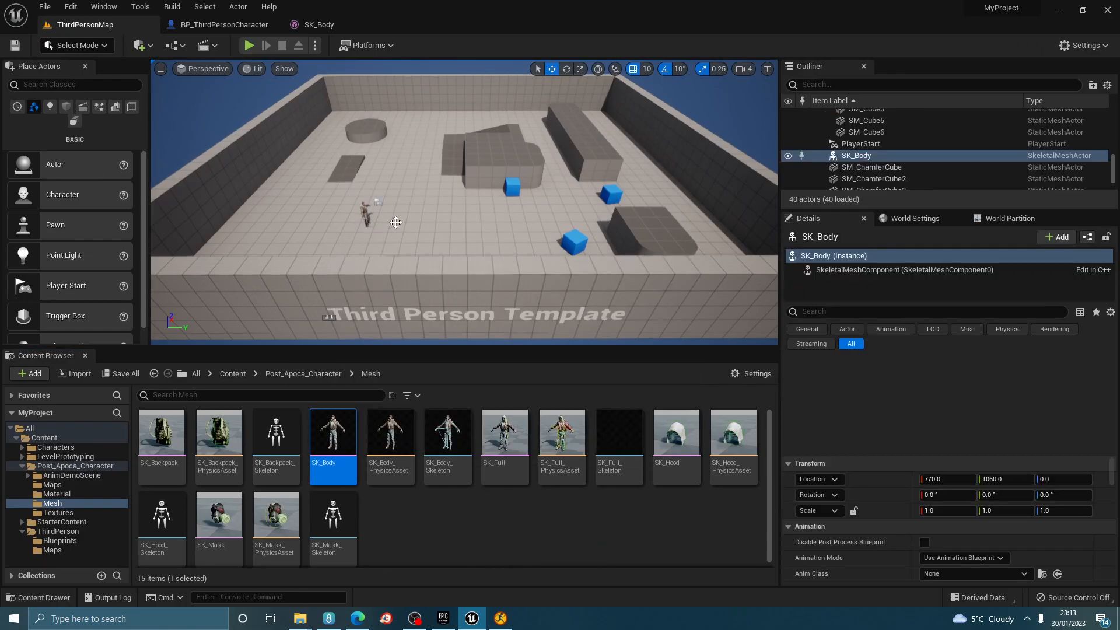
{"action": "double_click", "coordinate": [332, 432]}
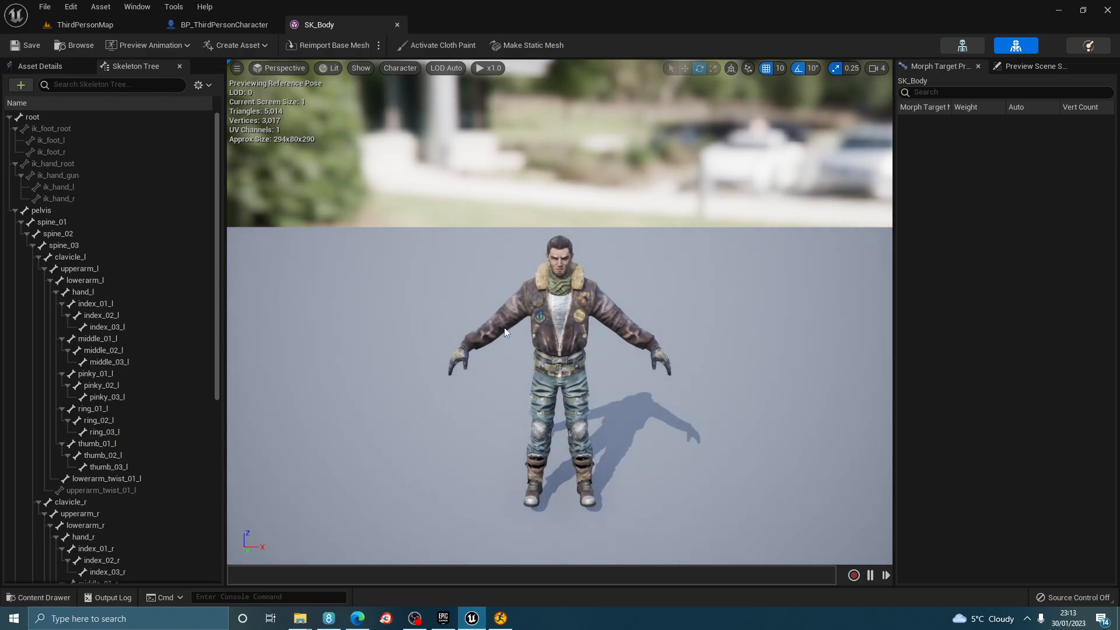
{"action": "left_click", "coordinate": [83, 24]}
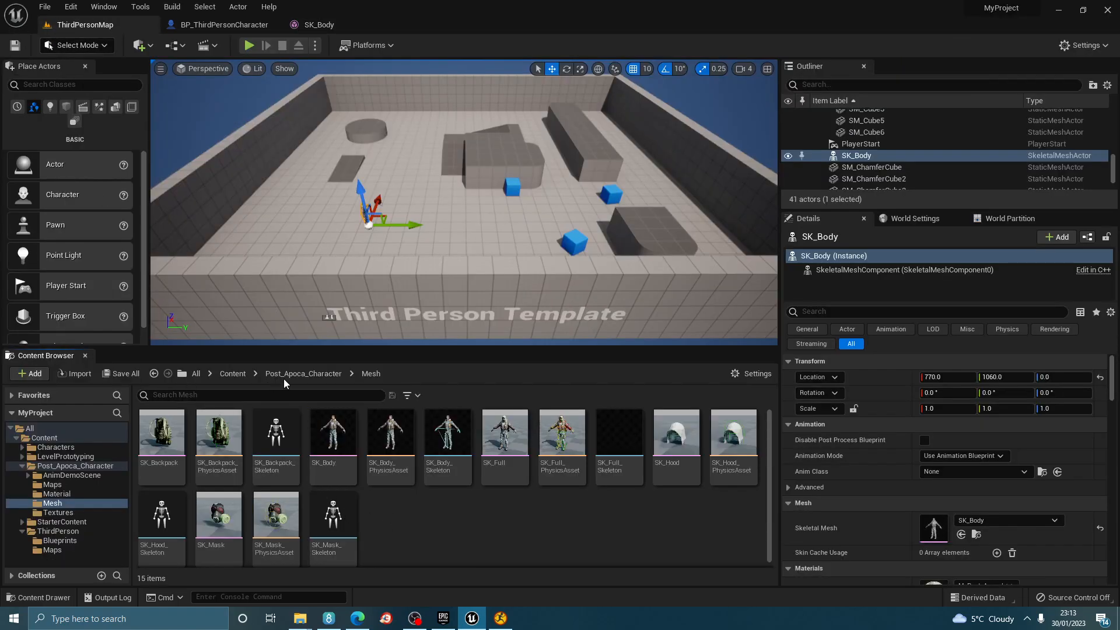
{"action": "left_click", "coordinate": [302, 373]}
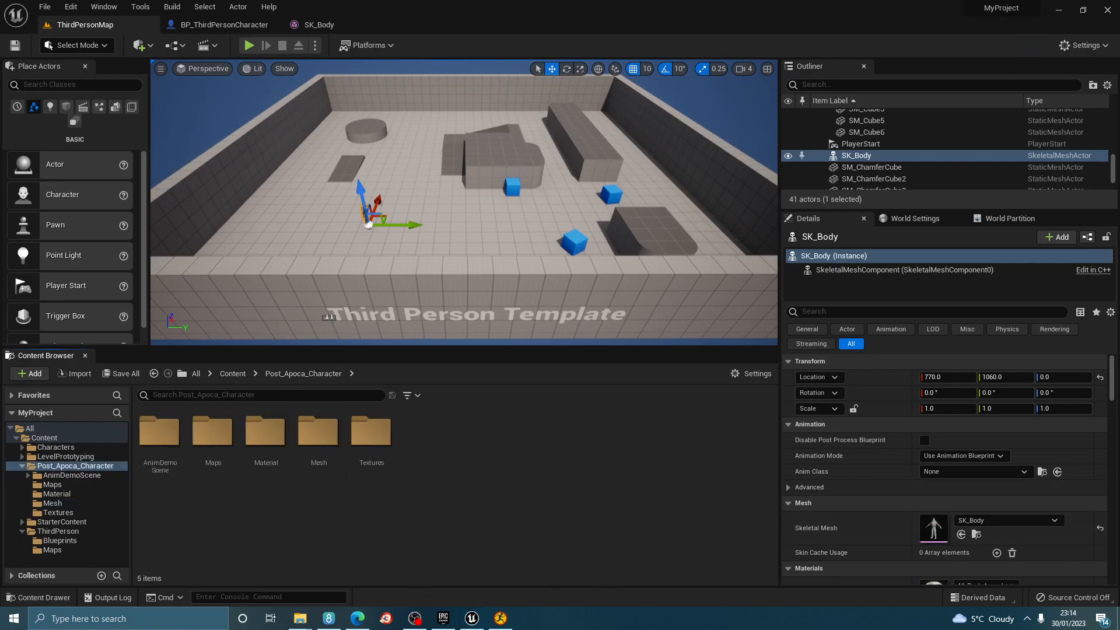
Begin importing SillyDancing_UE.fbx, choosing SK_Full_Skeleton as its skeleton
{"action": "left_click", "coordinate": [299, 618]}
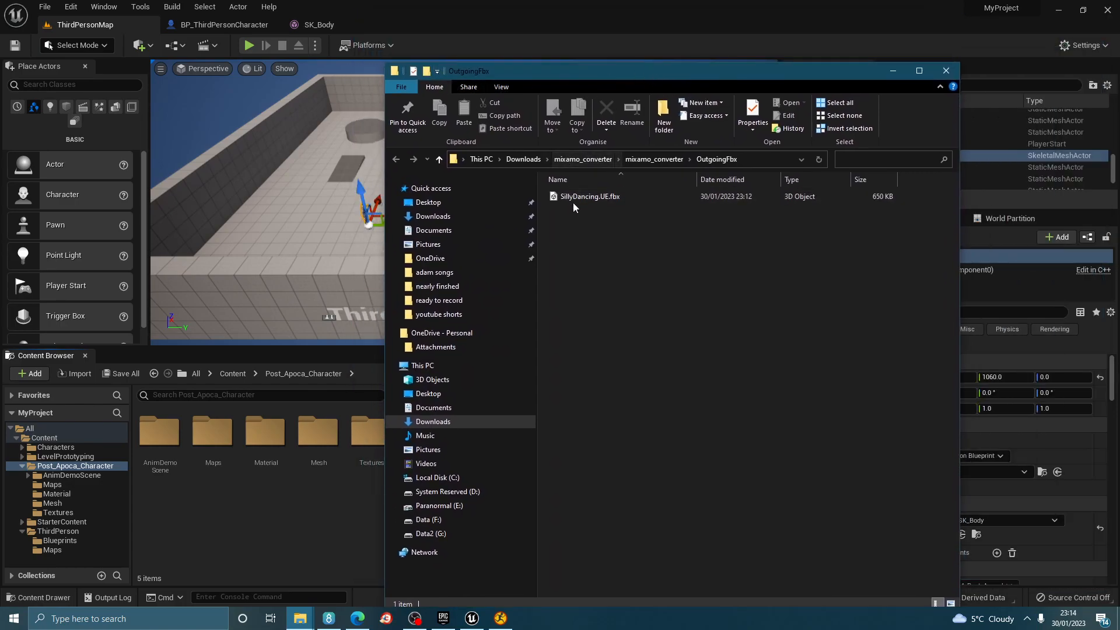
{"action": "left_click", "coordinate": [589, 196]}
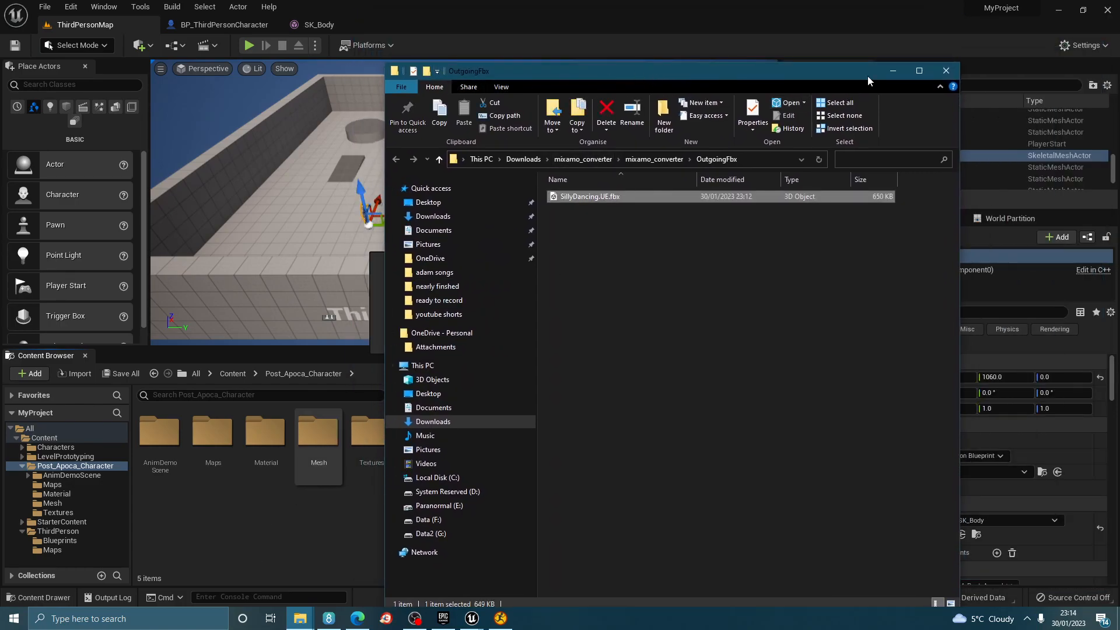
{"action": "left_click", "coordinate": [604, 165]}
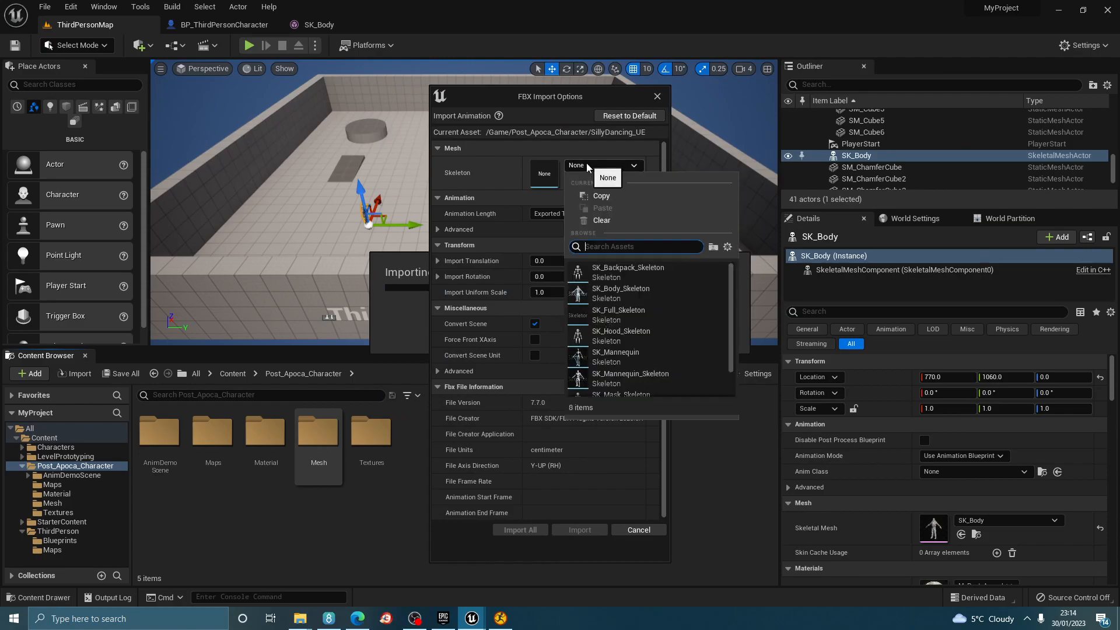
{"action": "mouse_move", "coordinate": [613, 168]}
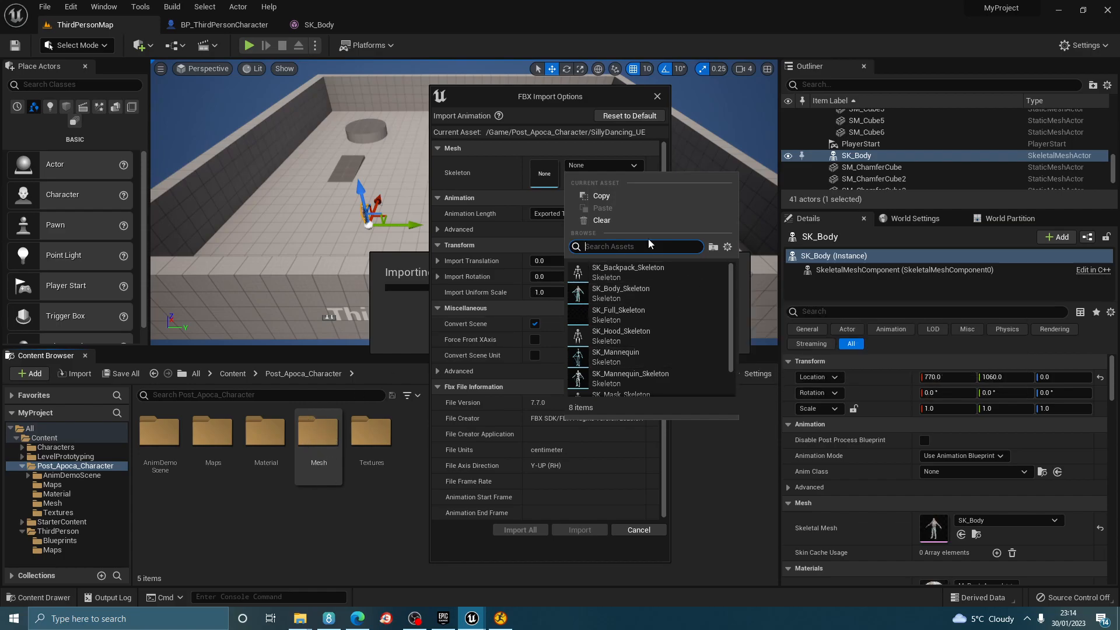
{"action": "mouse_move", "coordinate": [657, 315]}
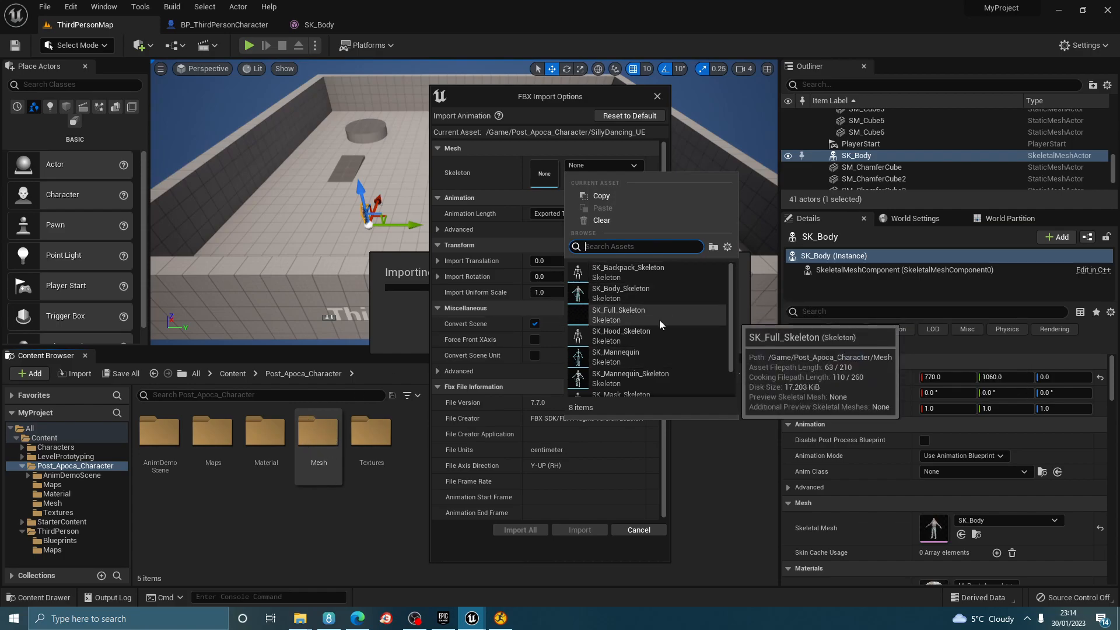
{"action": "left_click", "coordinate": [638, 529]}
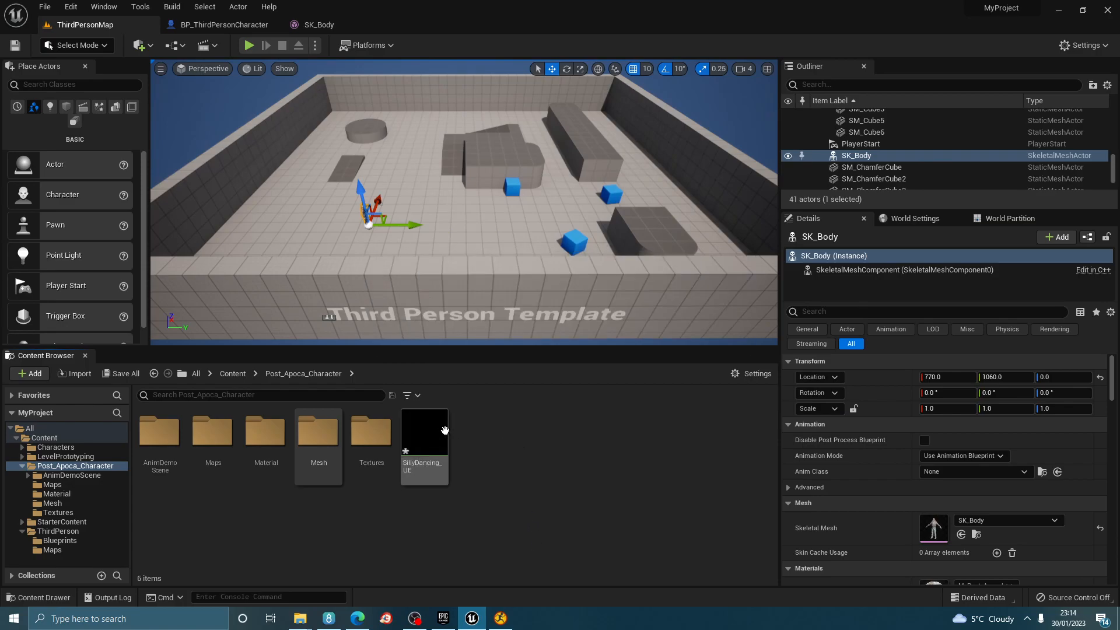
{"action": "mouse_move", "coordinate": [267, 98]}
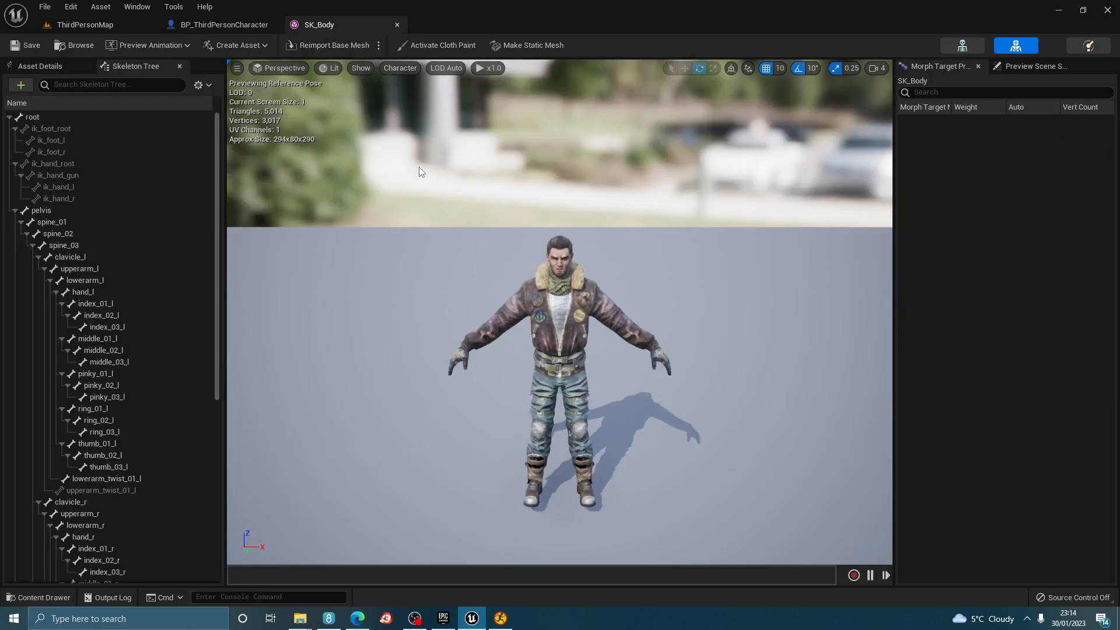
Check SK_Body's preview animations, then import SillyDancing_UE.fbx using SK_Mannequin_Skeleton
{"action": "left_click", "coordinate": [146, 45]}
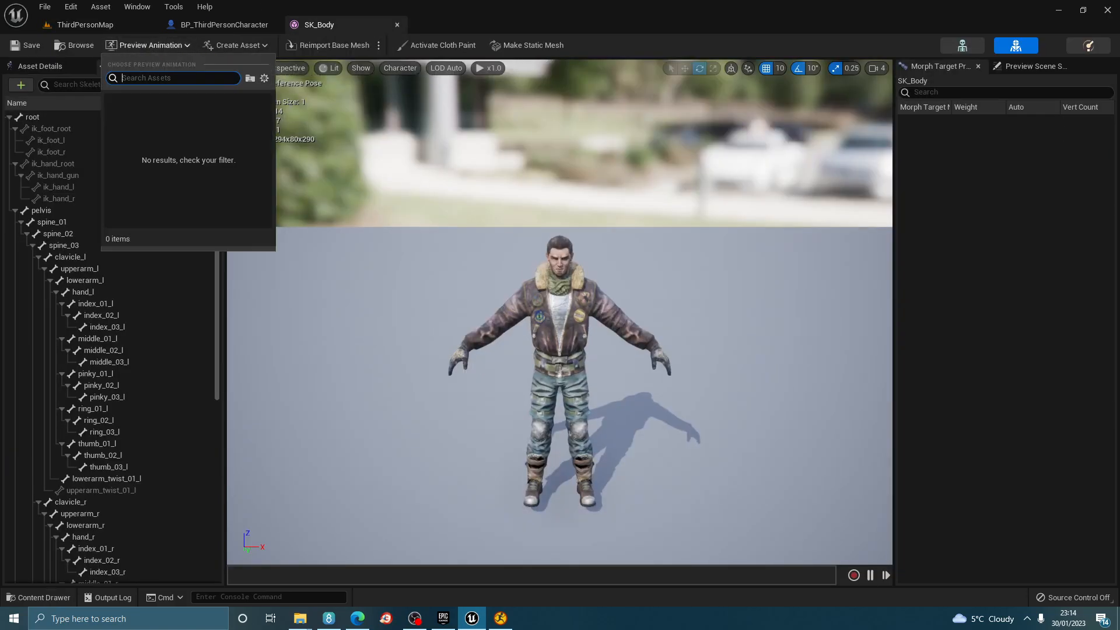
{"action": "left_click", "coordinate": [222, 25]}
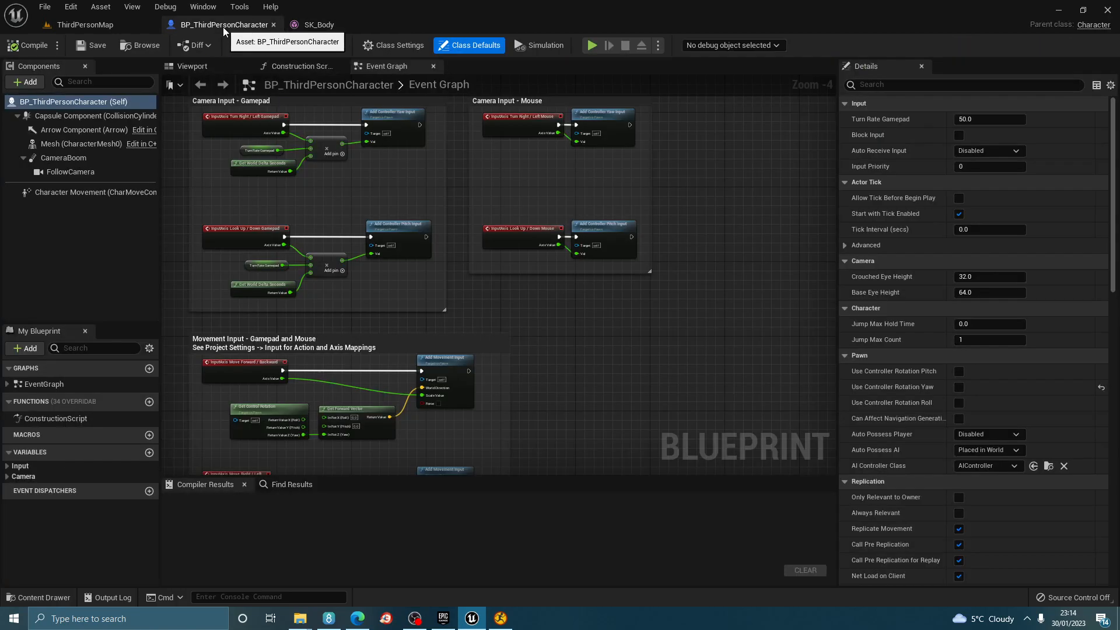
{"action": "left_click", "coordinate": [82, 24]}
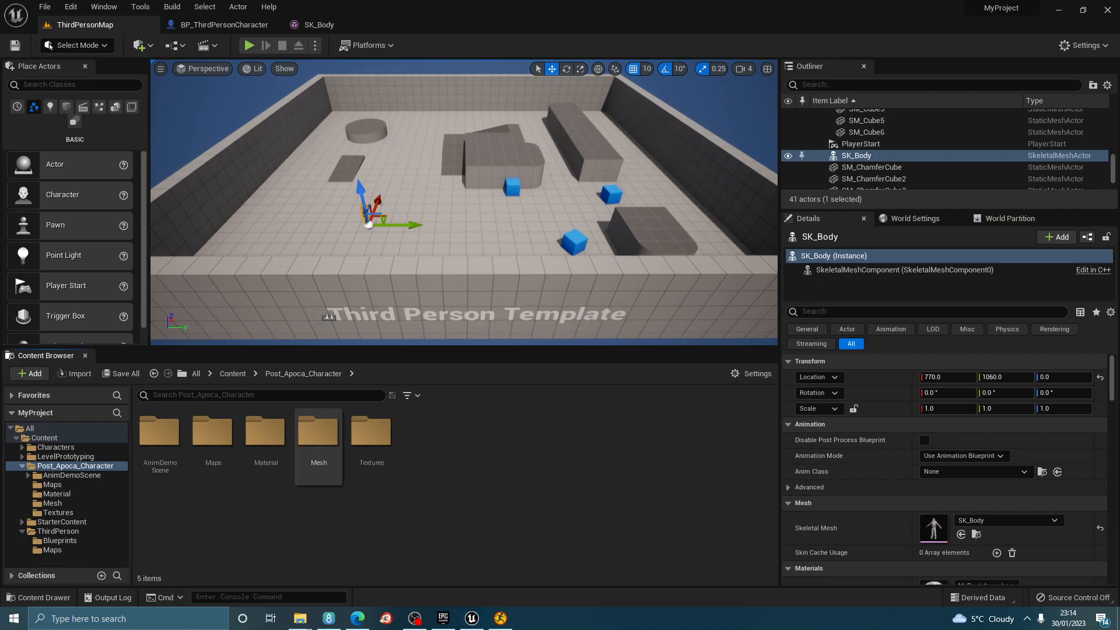
{"action": "left_click", "coordinate": [299, 619]}
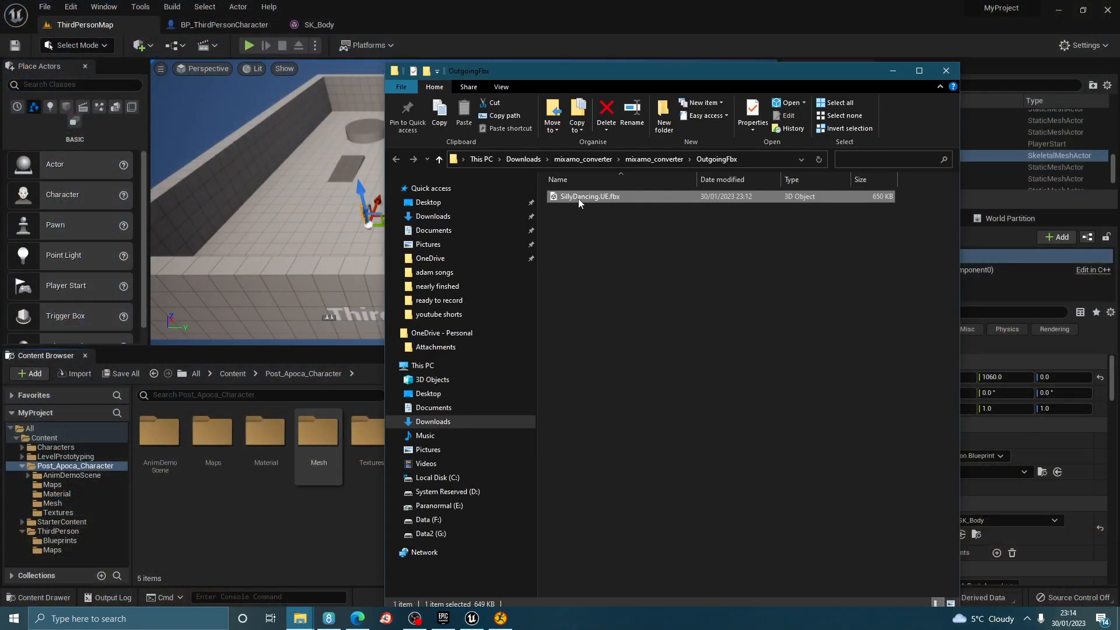
{"action": "double_click", "coordinate": [590, 197]}
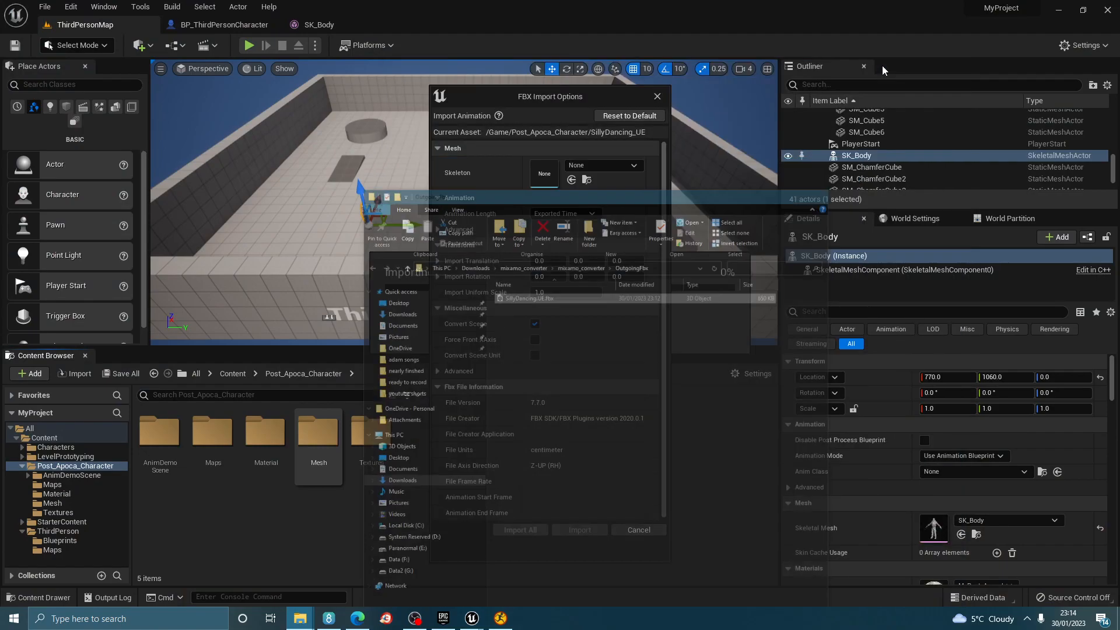
{"action": "left_click", "coordinate": [632, 165]}
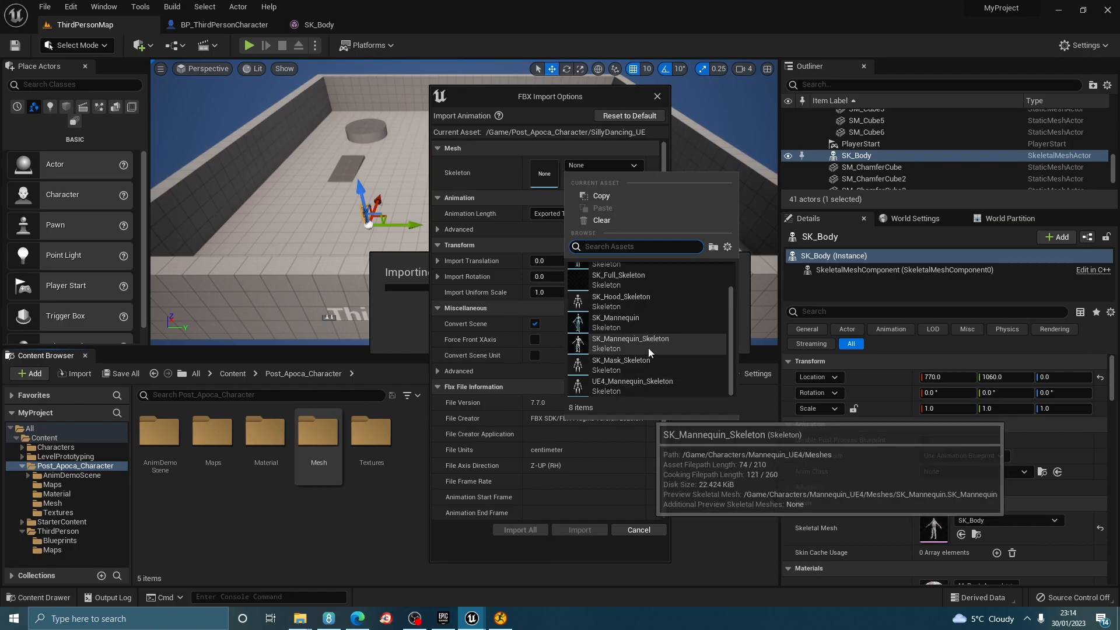
{"action": "left_click", "coordinate": [631, 344]}
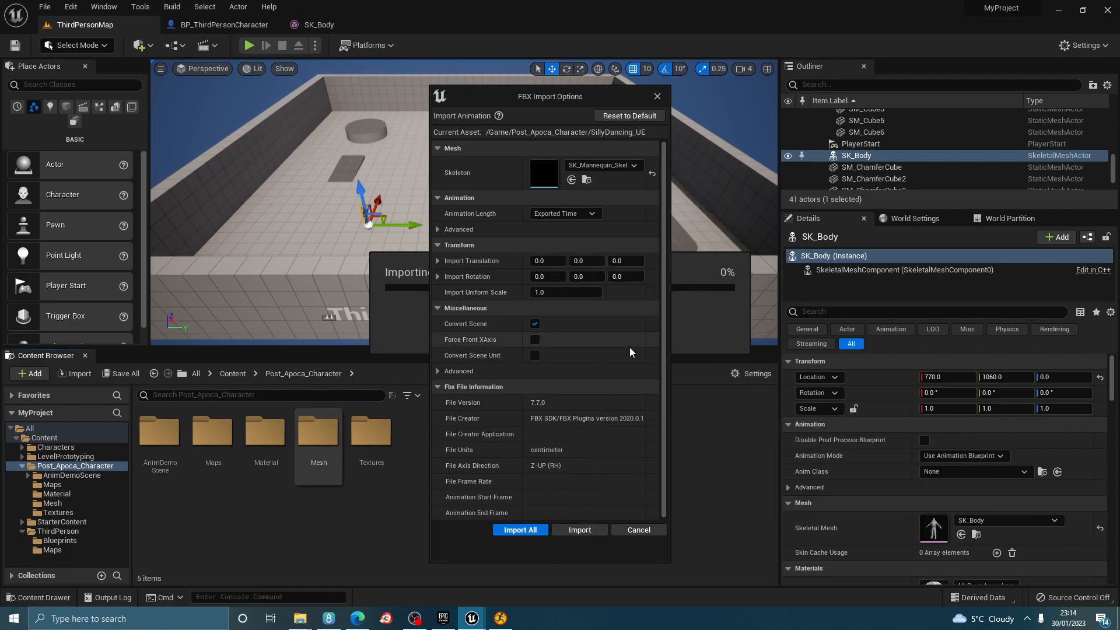
{"action": "left_click", "coordinate": [520, 529]}
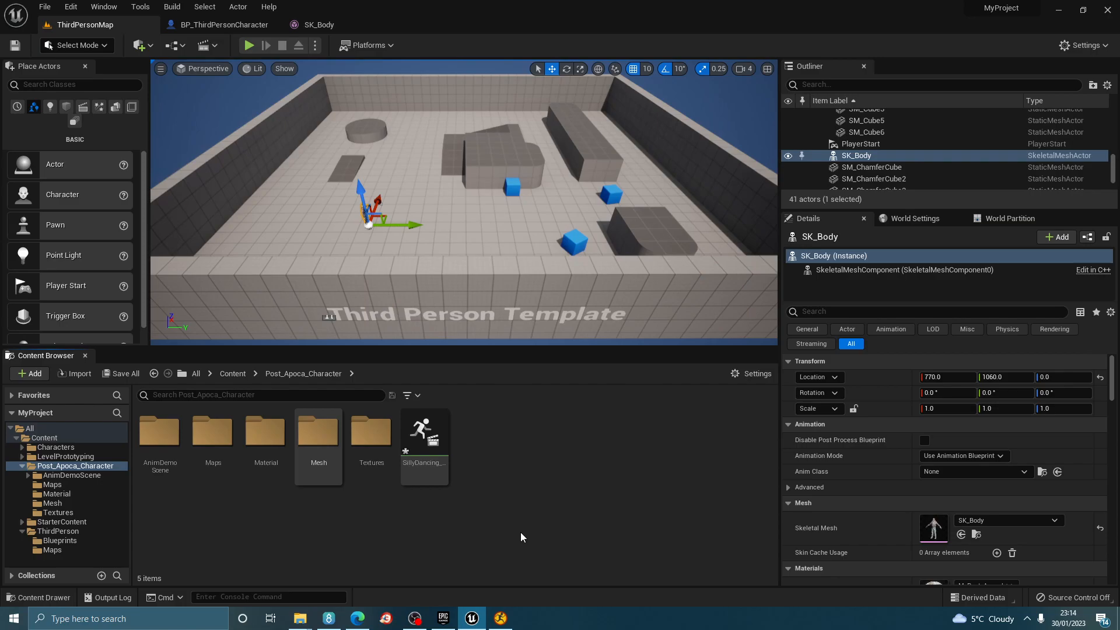
{"action": "mouse_move", "coordinate": [424, 436]}
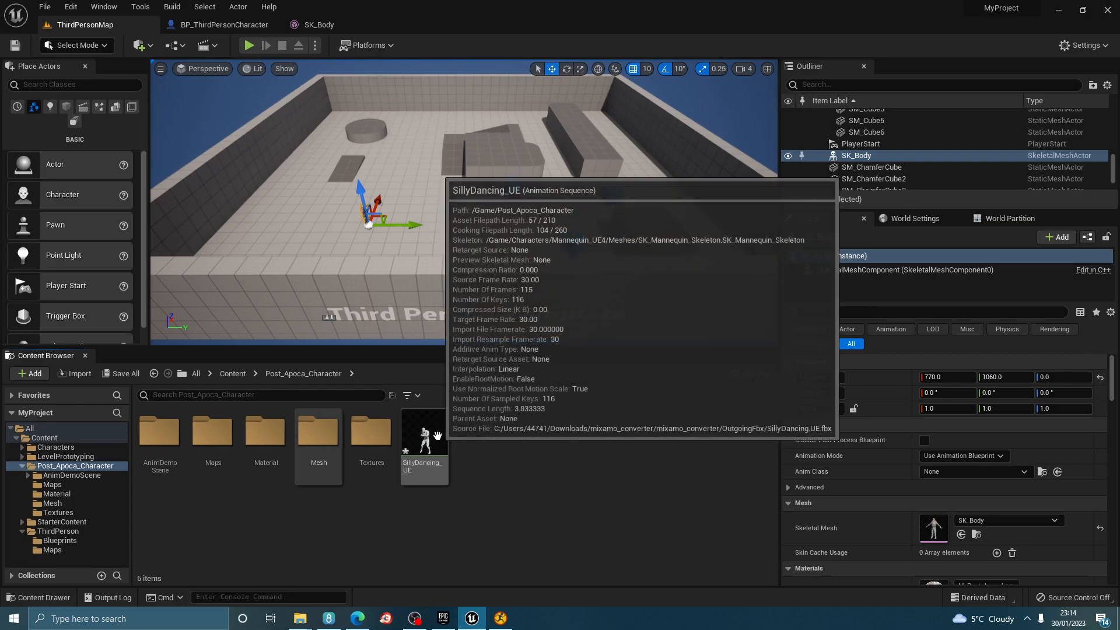
{"action": "double_click", "coordinate": [423, 434]}
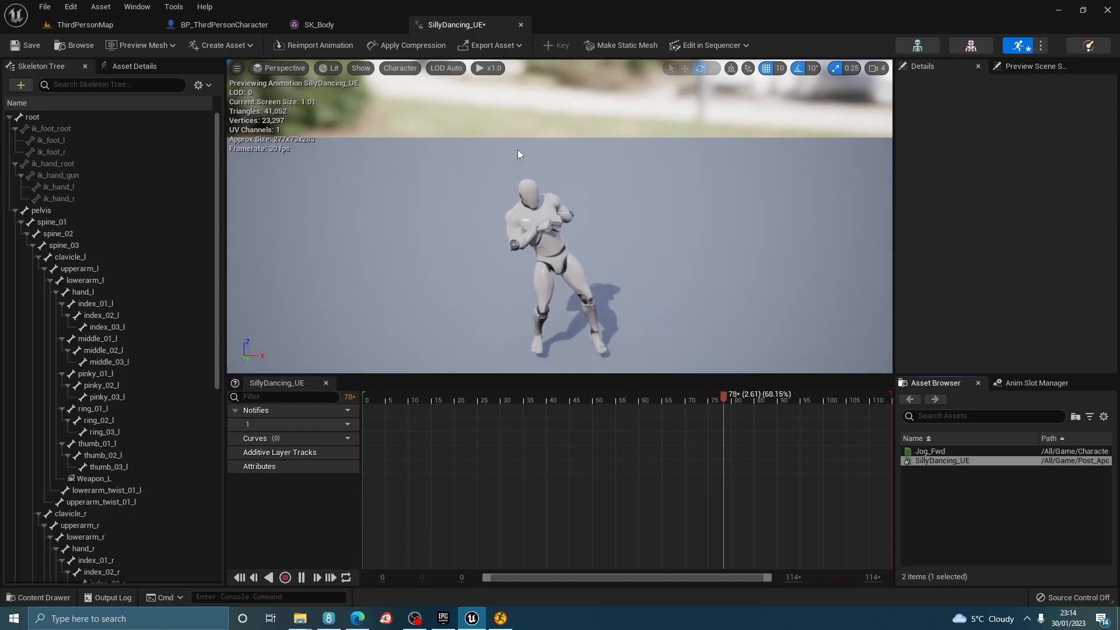
{"action": "left_click", "coordinate": [469, 398]}
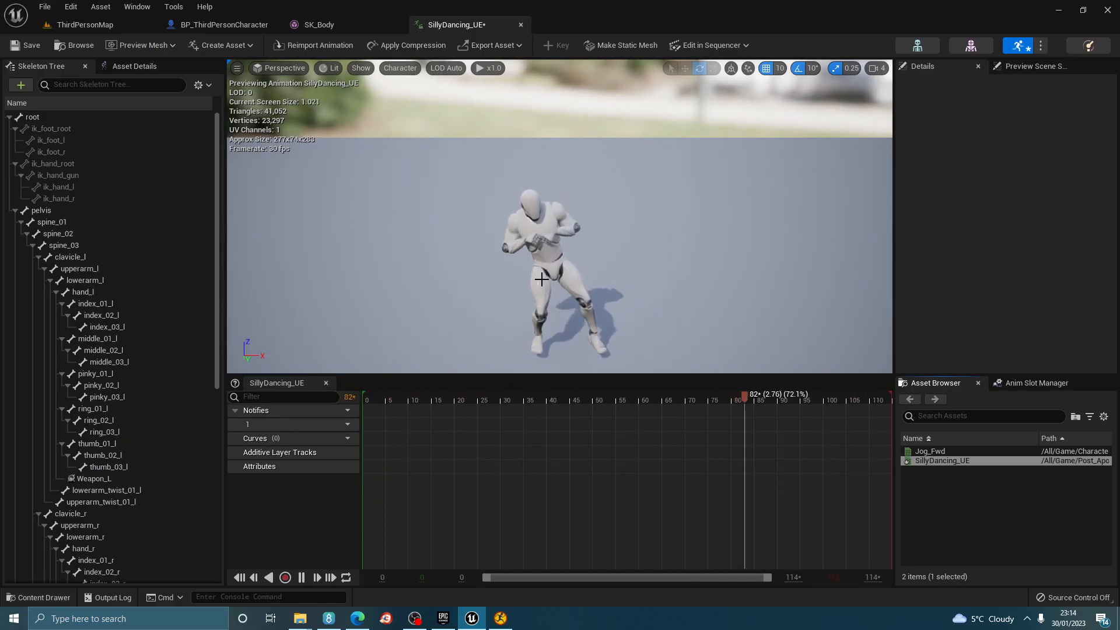
{"action": "left_click", "coordinate": [493, 399]}
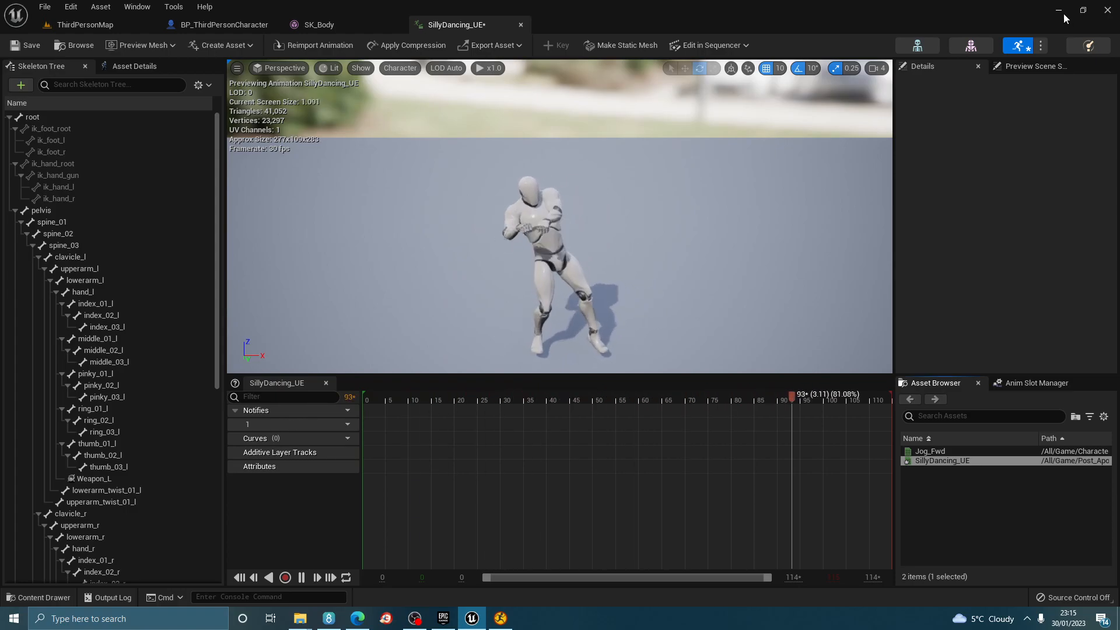
{"action": "left_click", "coordinate": [538, 395]}
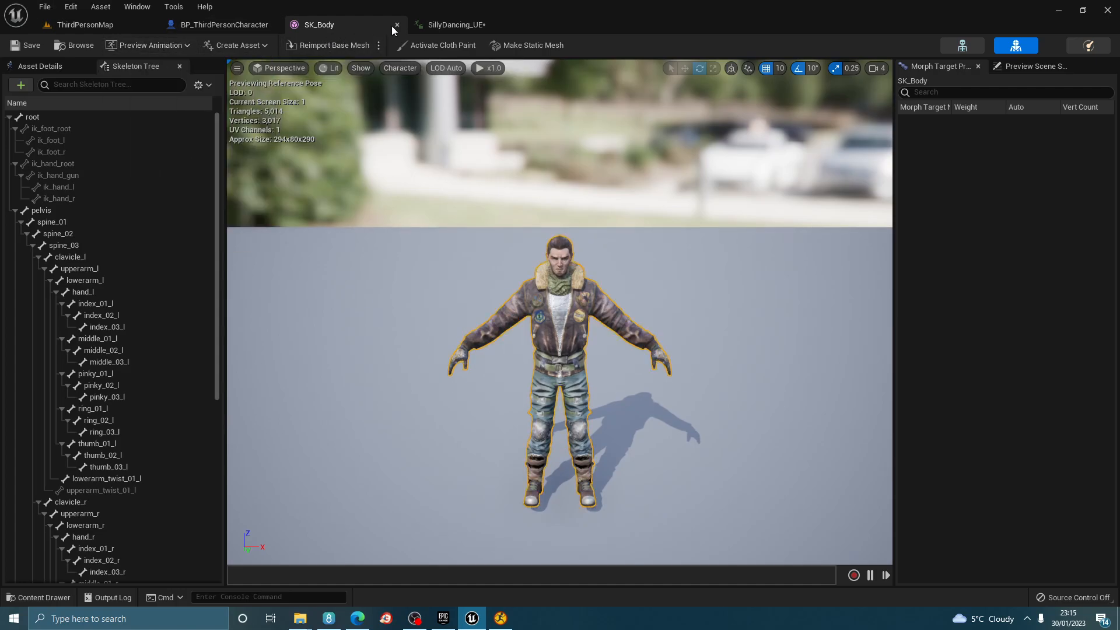
Close SK_Body, preview Death_2 and jump on SK_Full, then open UE4_Mannequin_Skeleton
{"action": "left_click", "coordinate": [397, 24]}
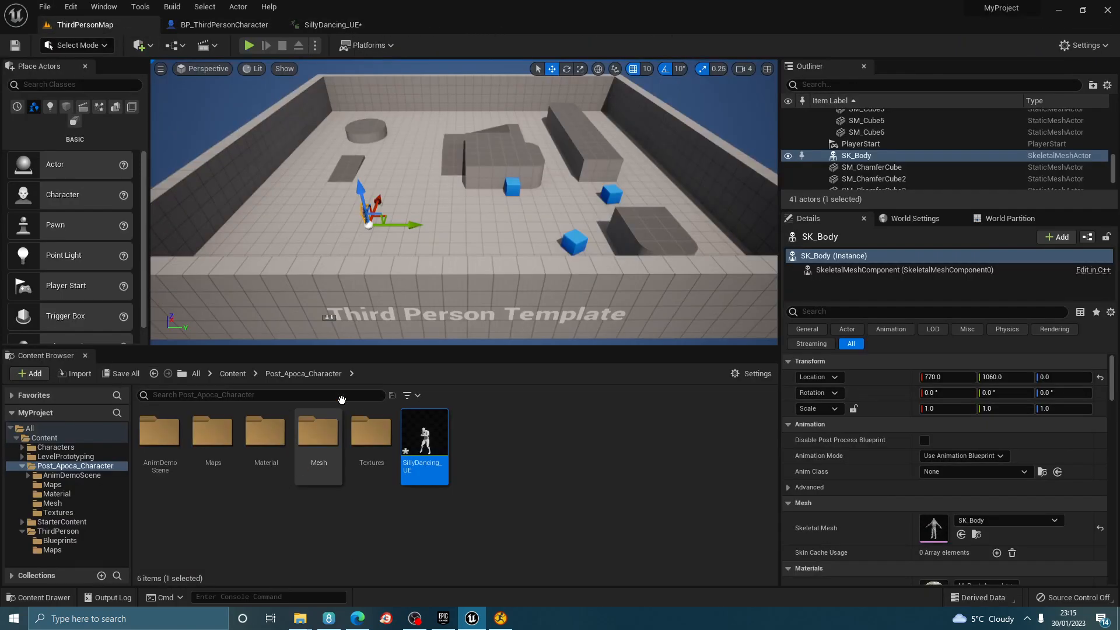
{"action": "mouse_move", "coordinate": [306, 454]}
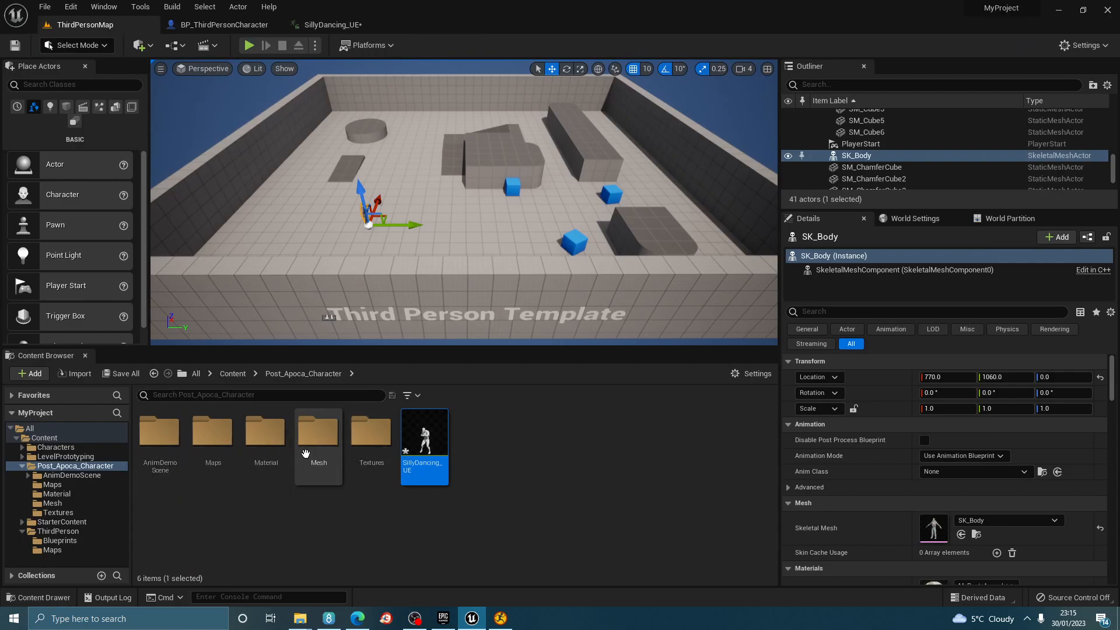
{"action": "double_click", "coordinate": [318, 430]}
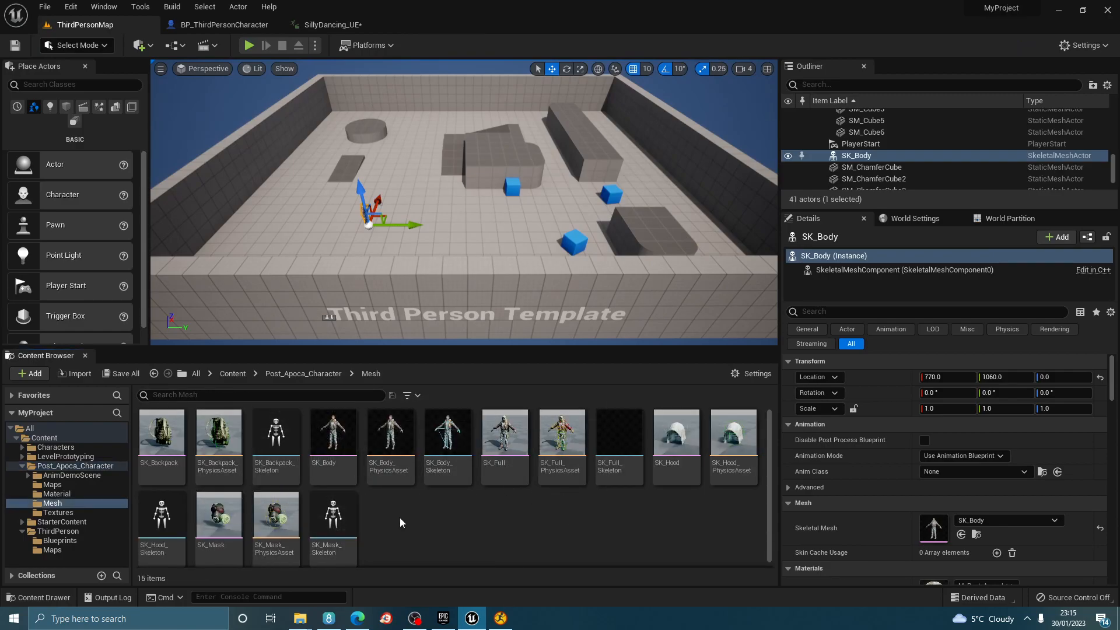
{"action": "mouse_move", "coordinate": [504, 433]}
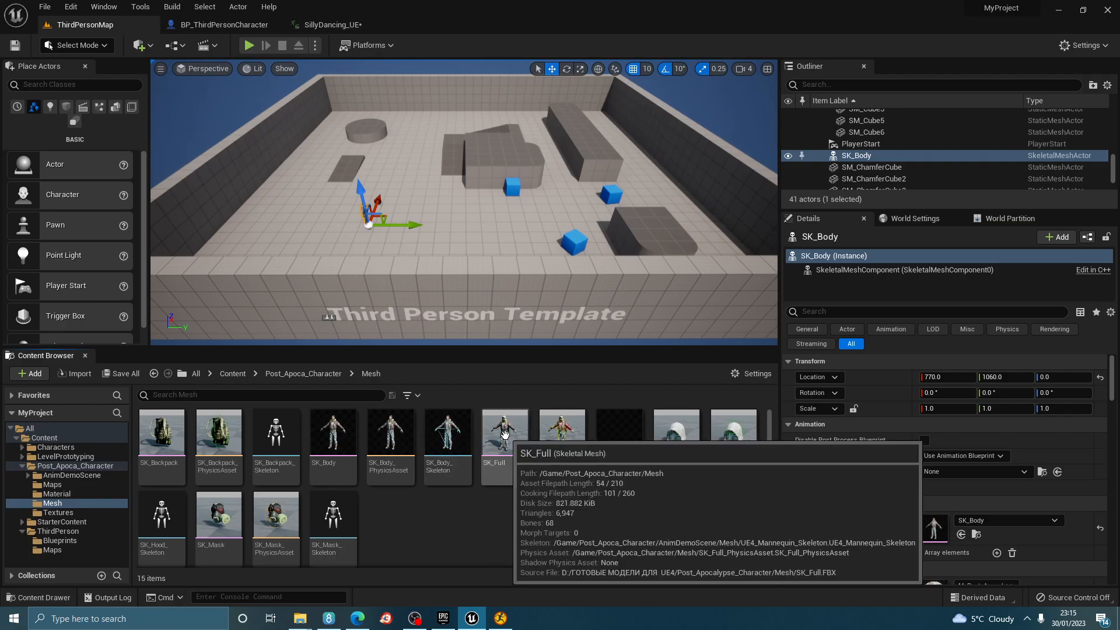
{"action": "double_click", "coordinate": [505, 433]}
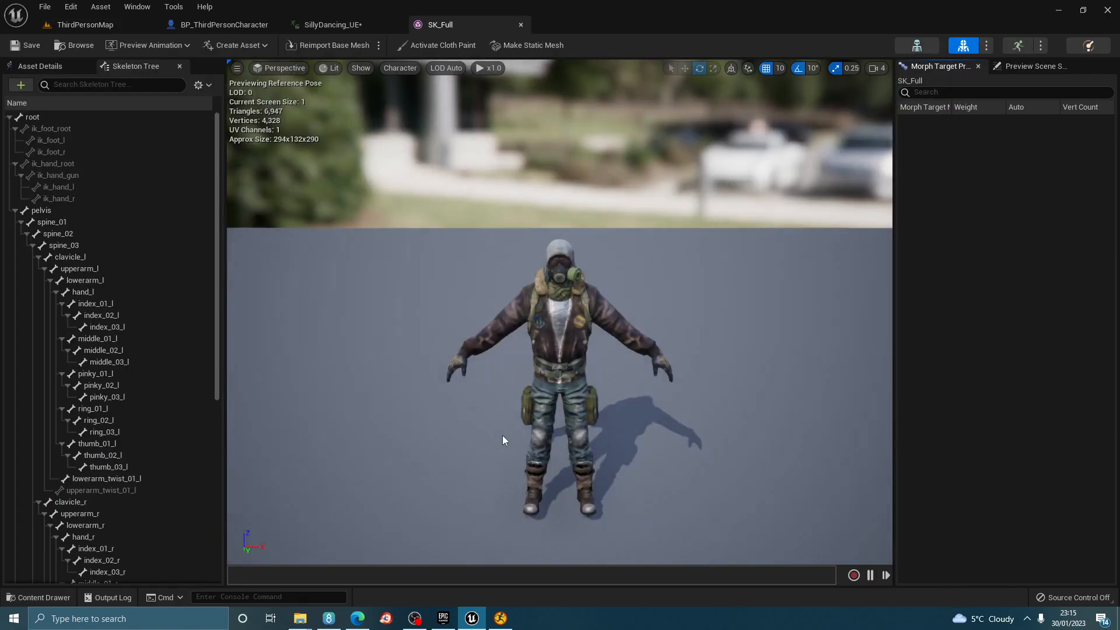
{"action": "left_click", "coordinate": [147, 45]}
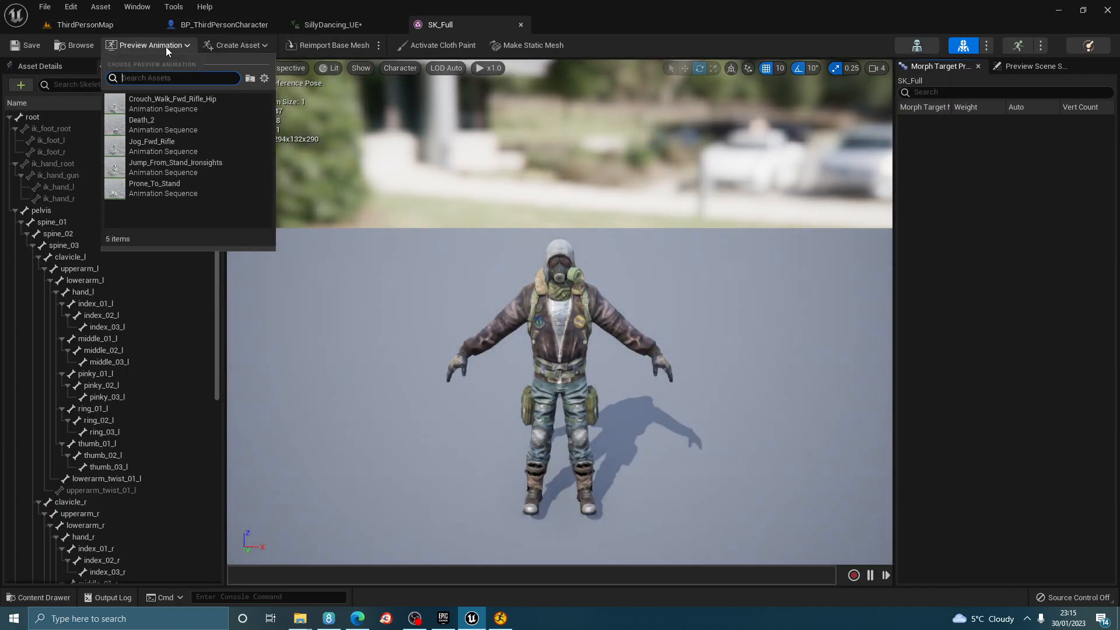
{"action": "mouse_move", "coordinate": [168, 124]}
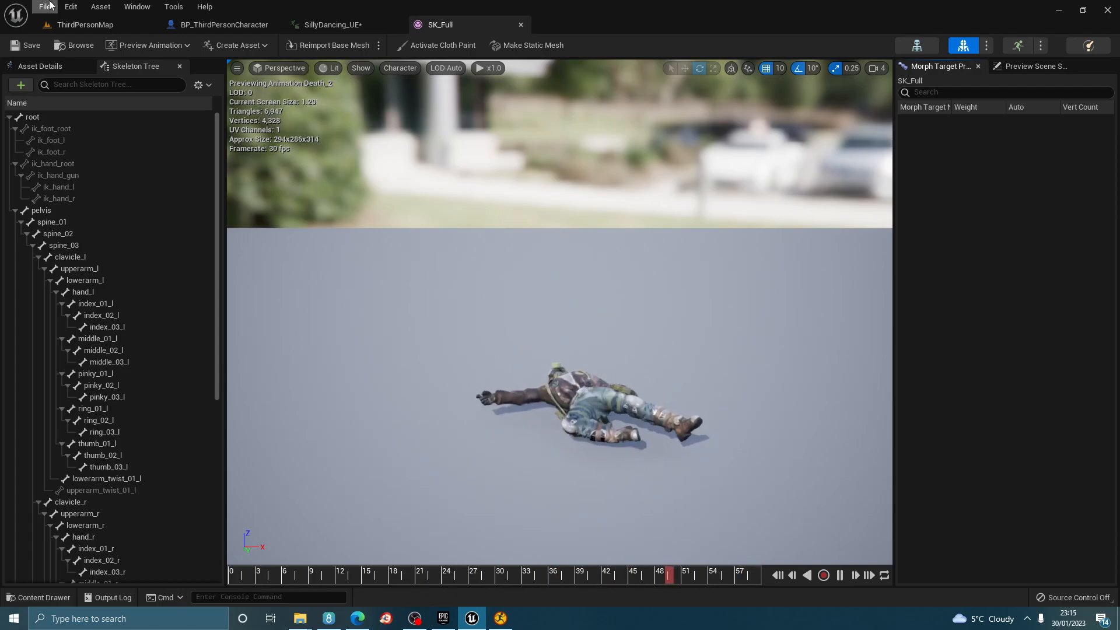
{"action": "left_click", "coordinate": [147, 45]}
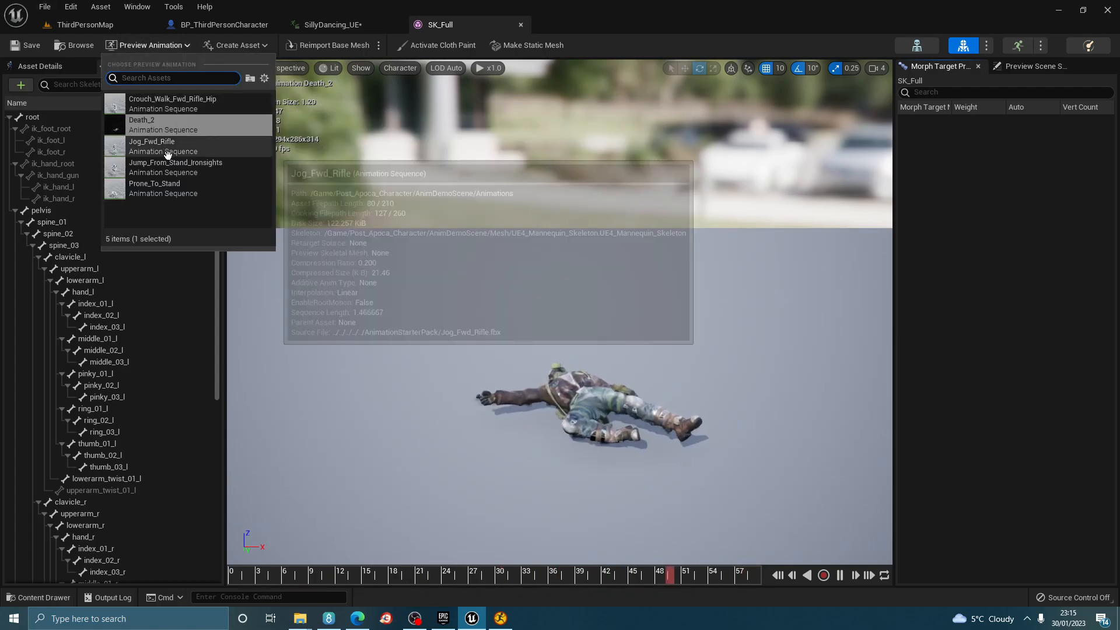
{"action": "left_click", "coordinate": [175, 168]}
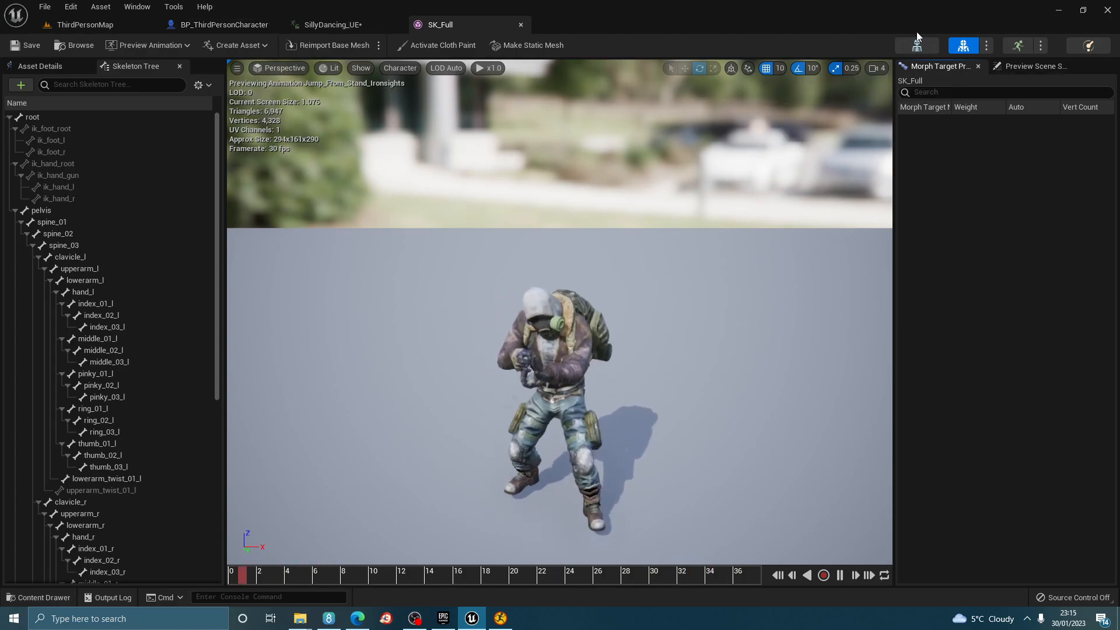
{"action": "left_click", "coordinate": [593, 24]}
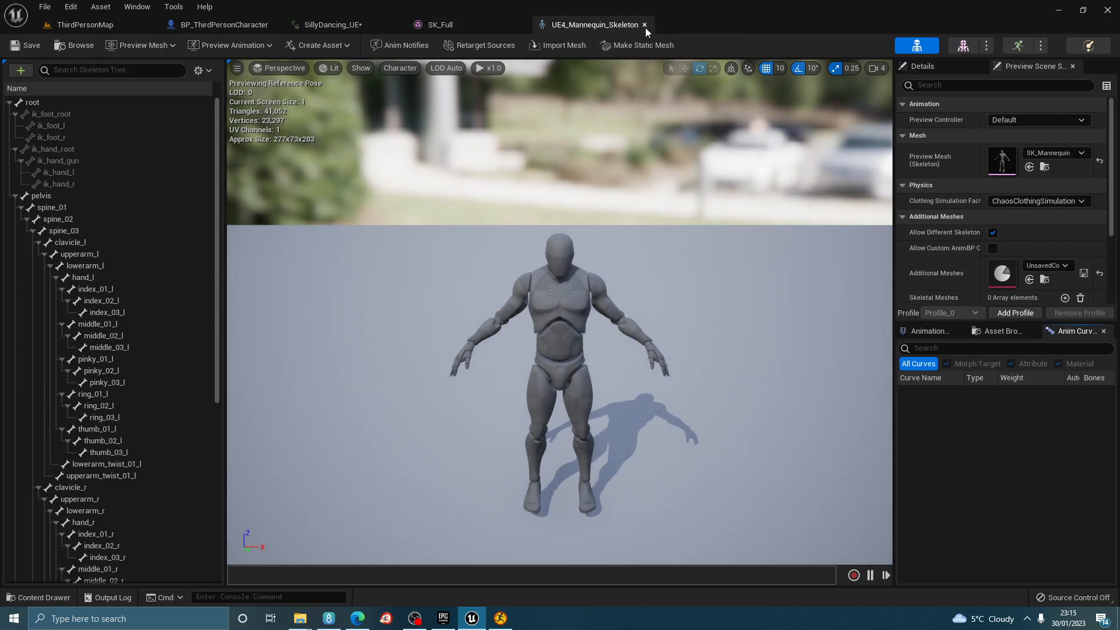
Reimport SillyDancing_UE in Post_Apoca_Character using SillyDancing.UE.fbx as the new source
{"action": "left_click", "coordinate": [82, 24]}
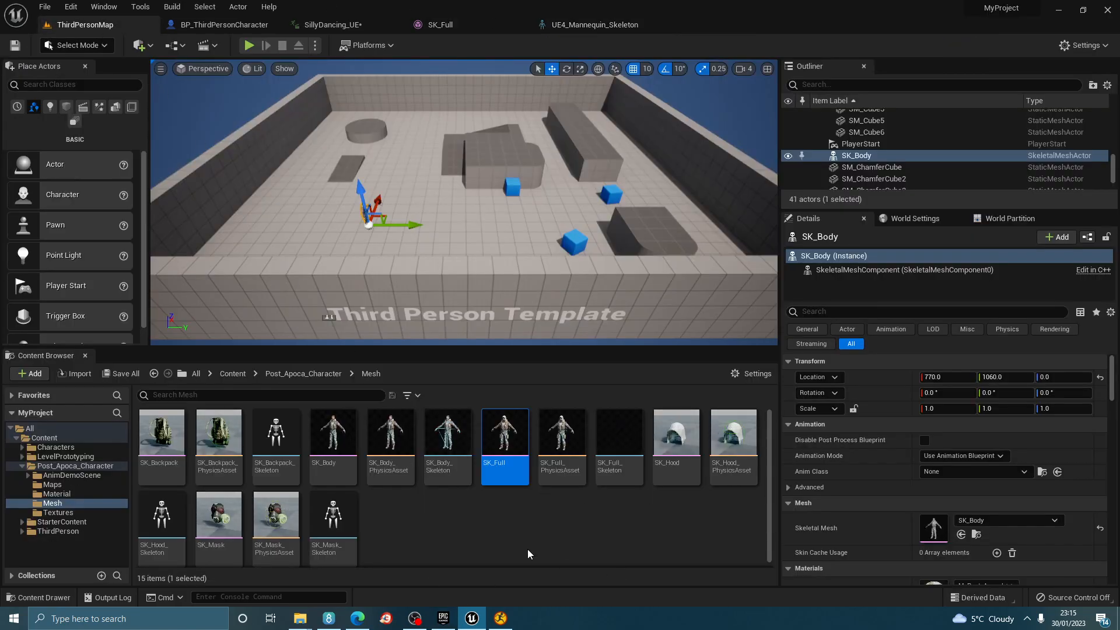
{"action": "left_click", "coordinate": [232, 373]}
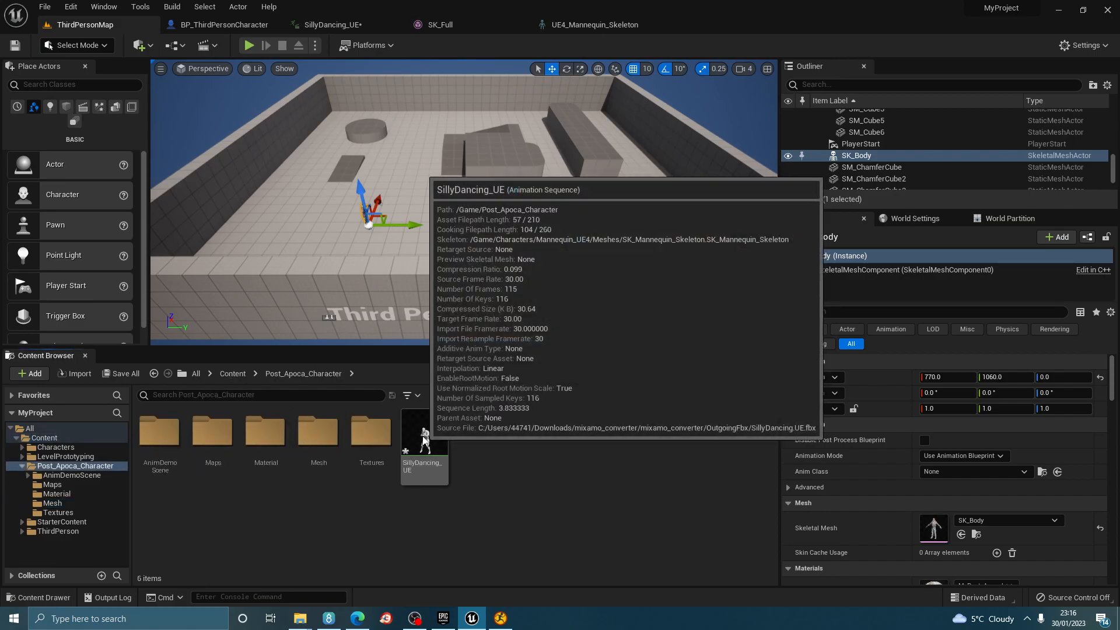
{"action": "right_click", "coordinate": [423, 437]}
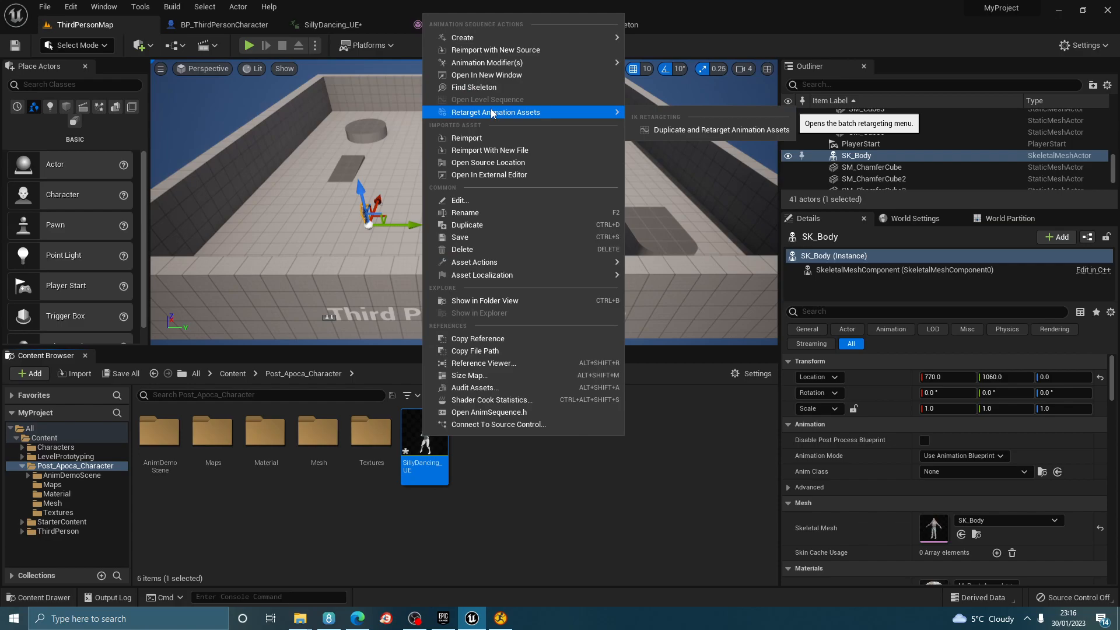
{"action": "mouse_move", "coordinate": [493, 87]}
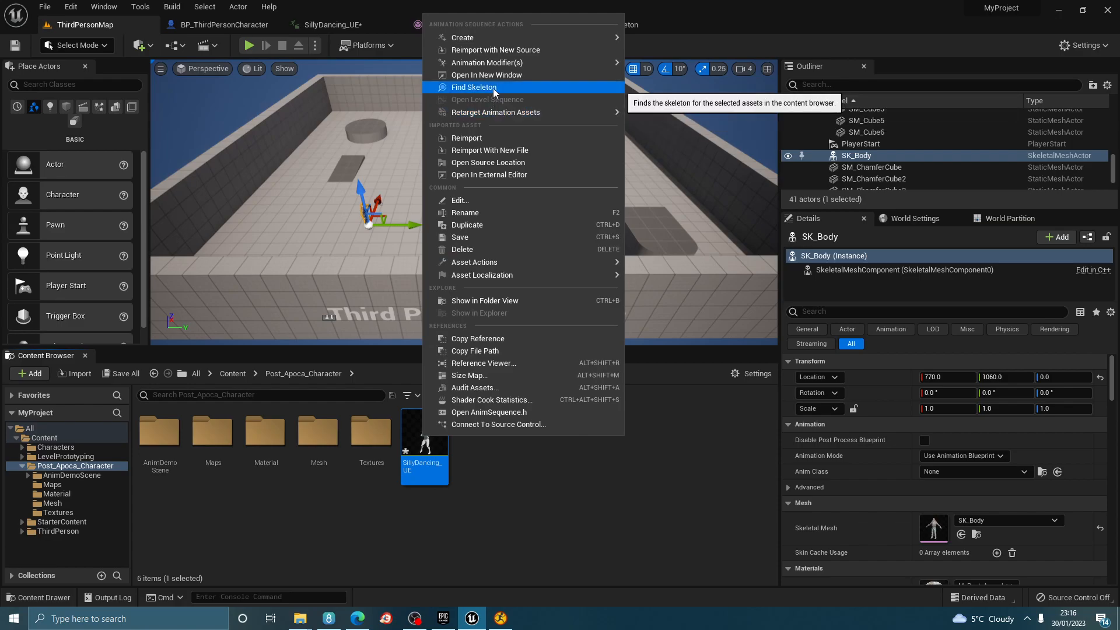
{"action": "mouse_move", "coordinate": [489, 62]}
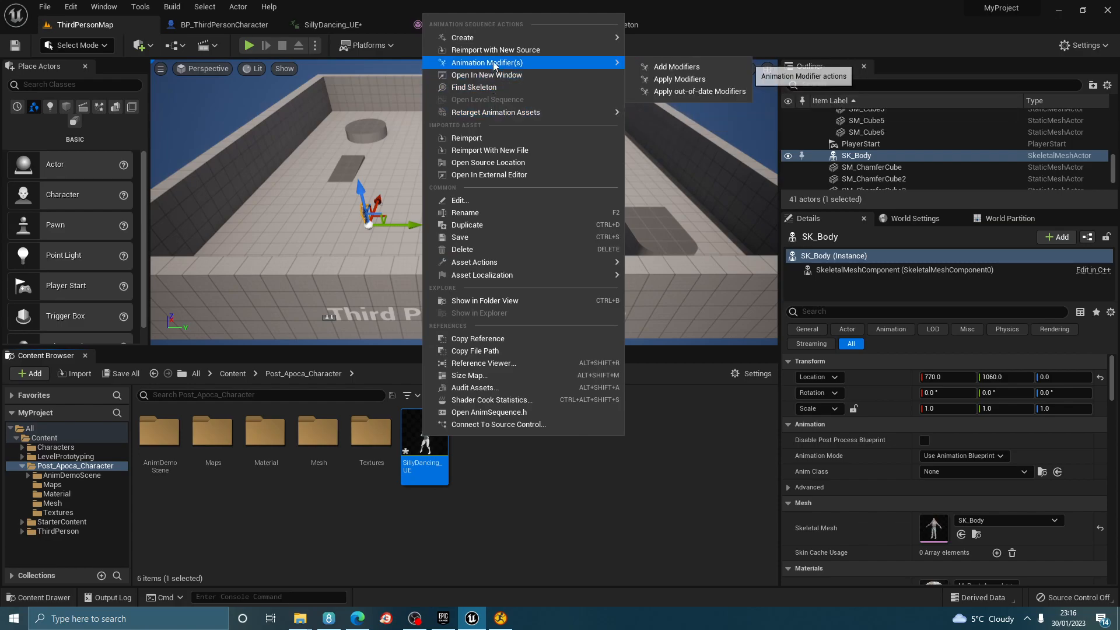
{"action": "left_click", "coordinate": [489, 150]}
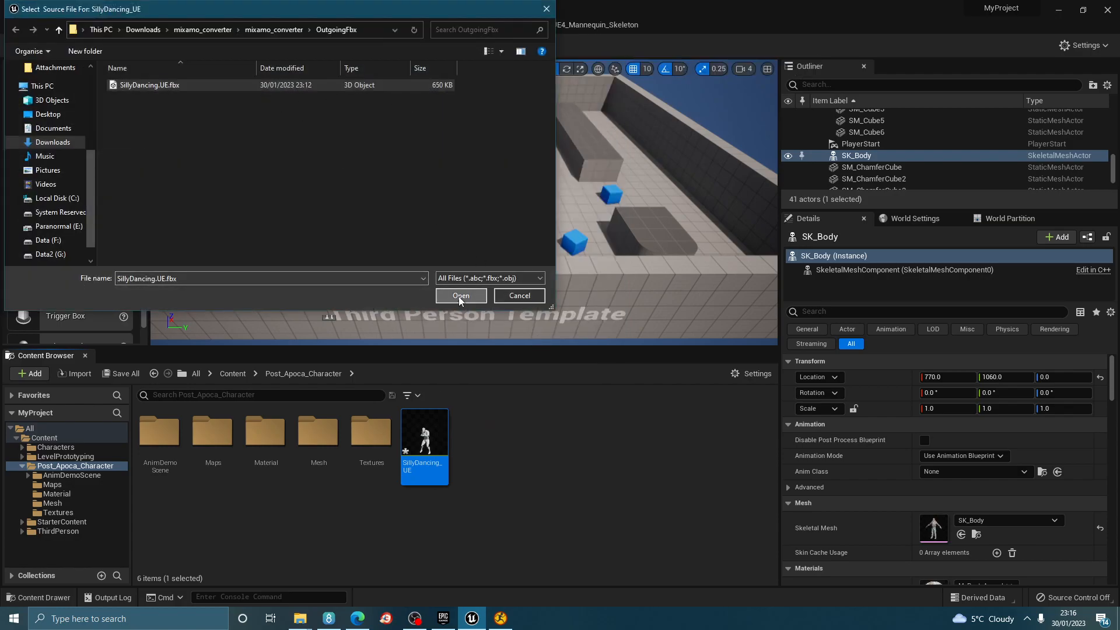
{"action": "left_click", "coordinate": [461, 296]}
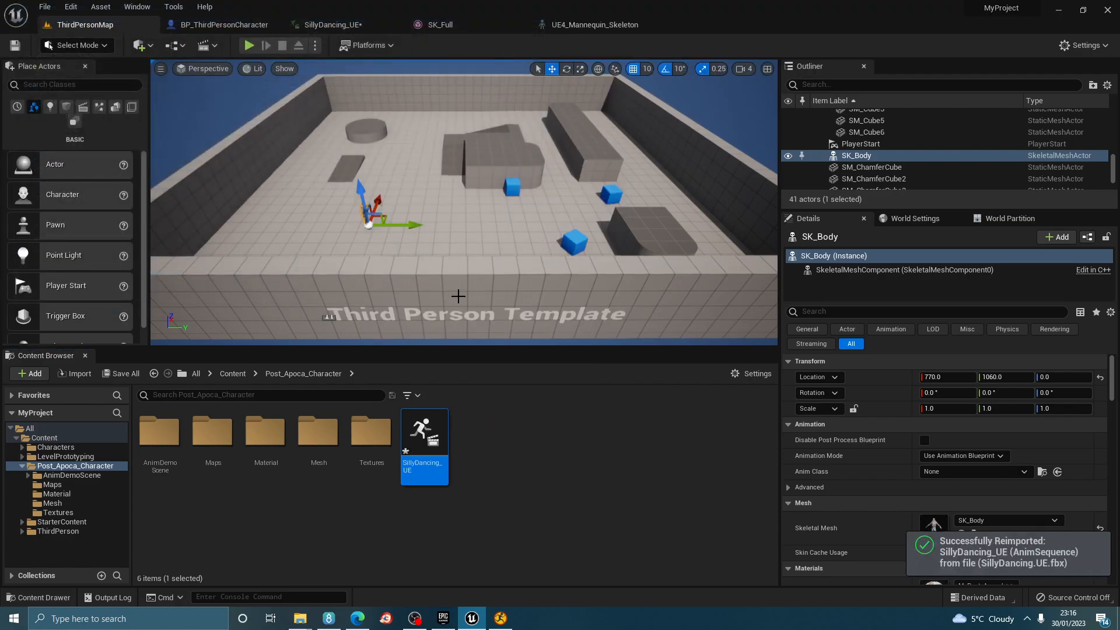
{"action": "mouse_move", "coordinate": [424, 435]}
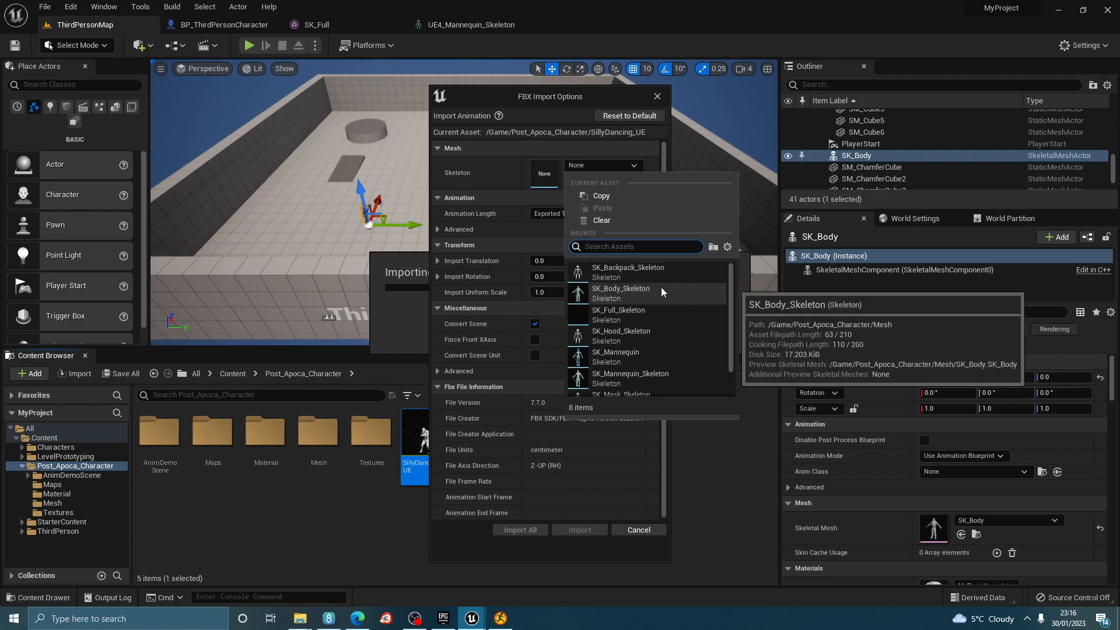
{"action": "mouse_move", "coordinate": [678, 301]}
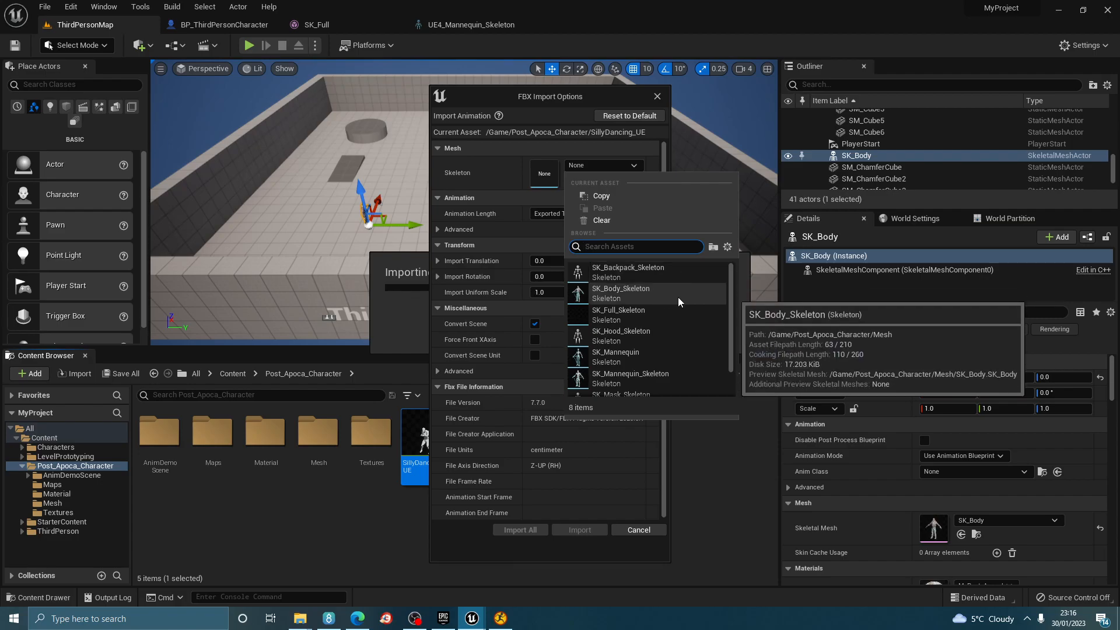
Browse the skeleton list and import SillyDancing_UE with UE4_Mannequin_Skeleton
{"action": "scroll", "scroll_direction": "down", "scroll_amount": 3}
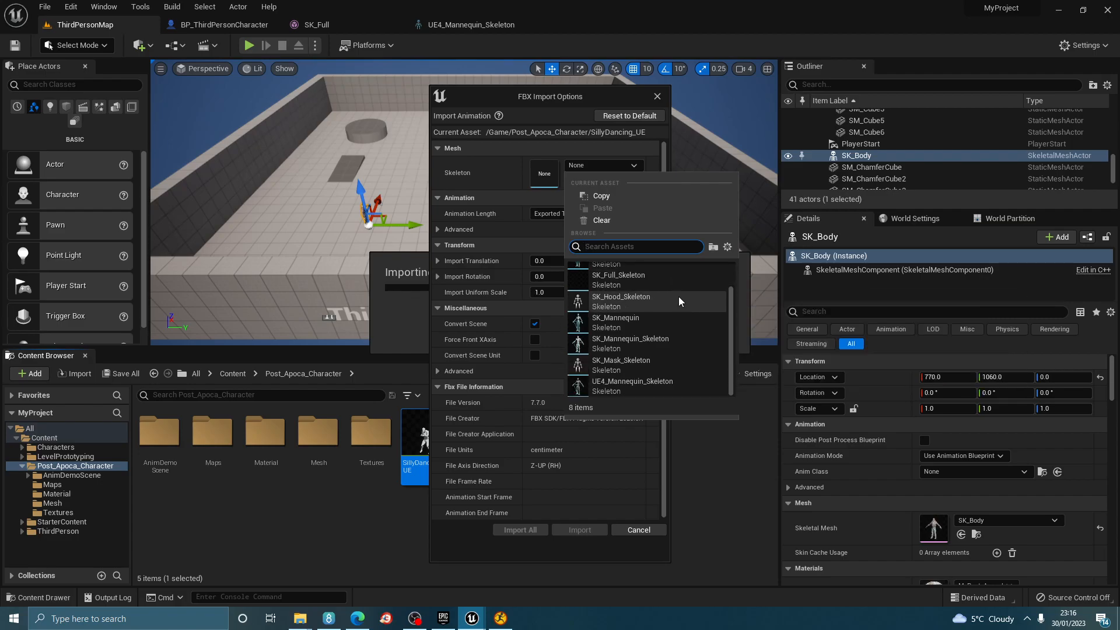
{"action": "mouse_move", "coordinate": [630, 338]}
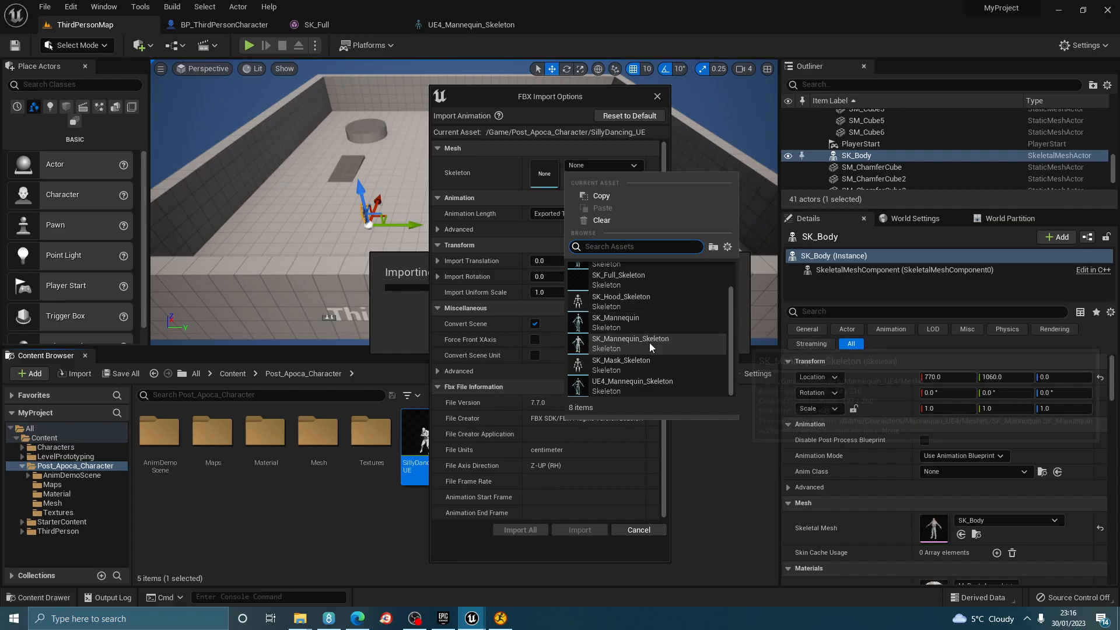
{"action": "mouse_move", "coordinate": [631, 386]}
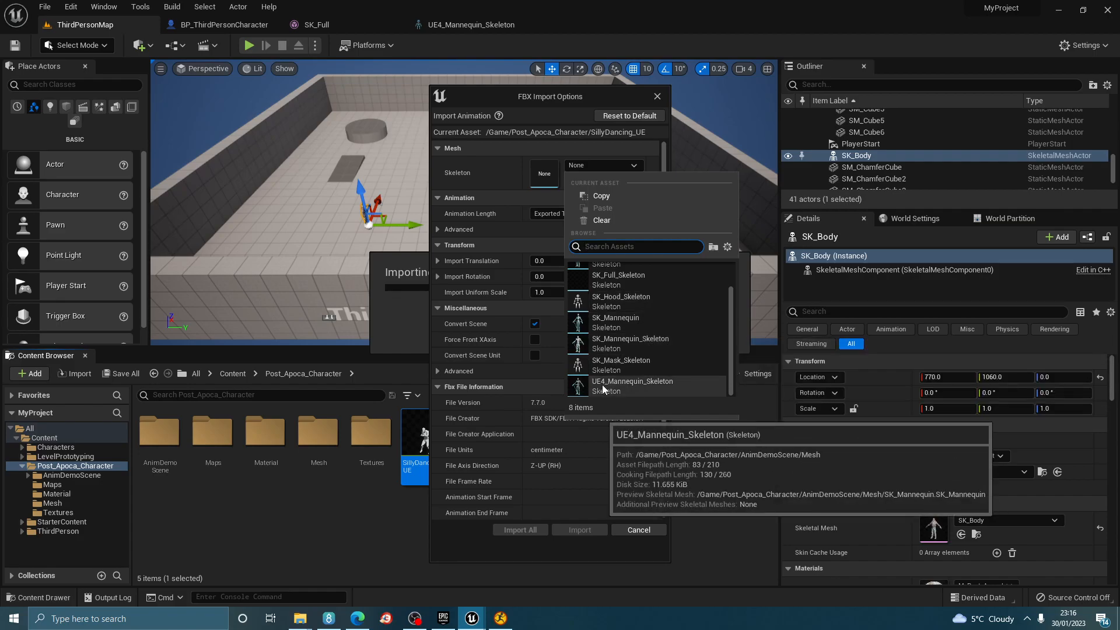
{"action": "left_click", "coordinate": [519, 529]}
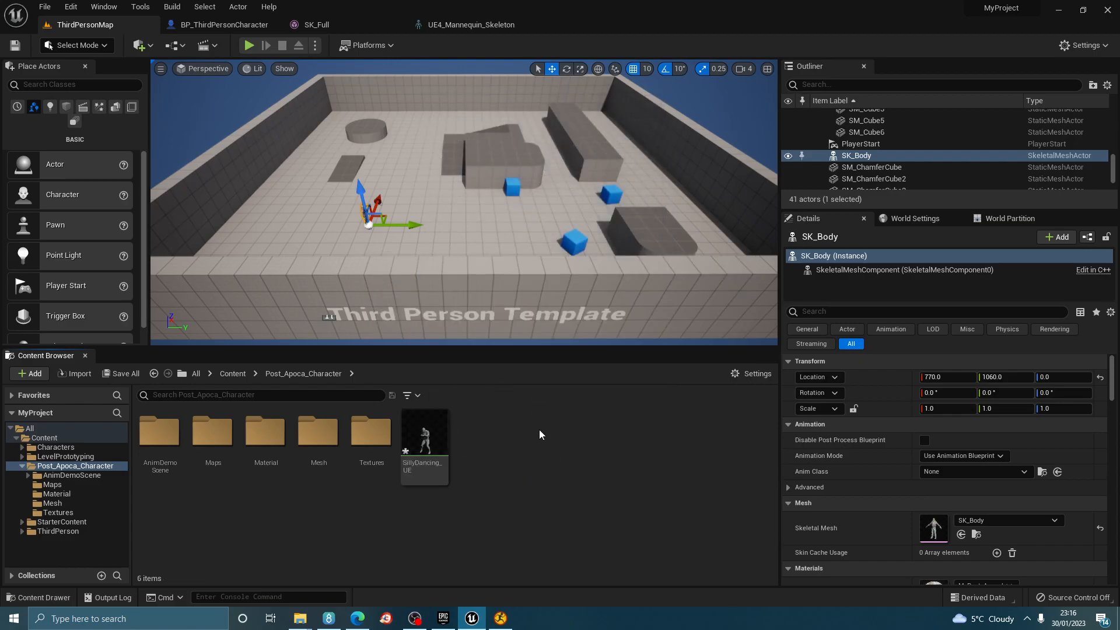
{"action": "mouse_move", "coordinate": [2, 38]}
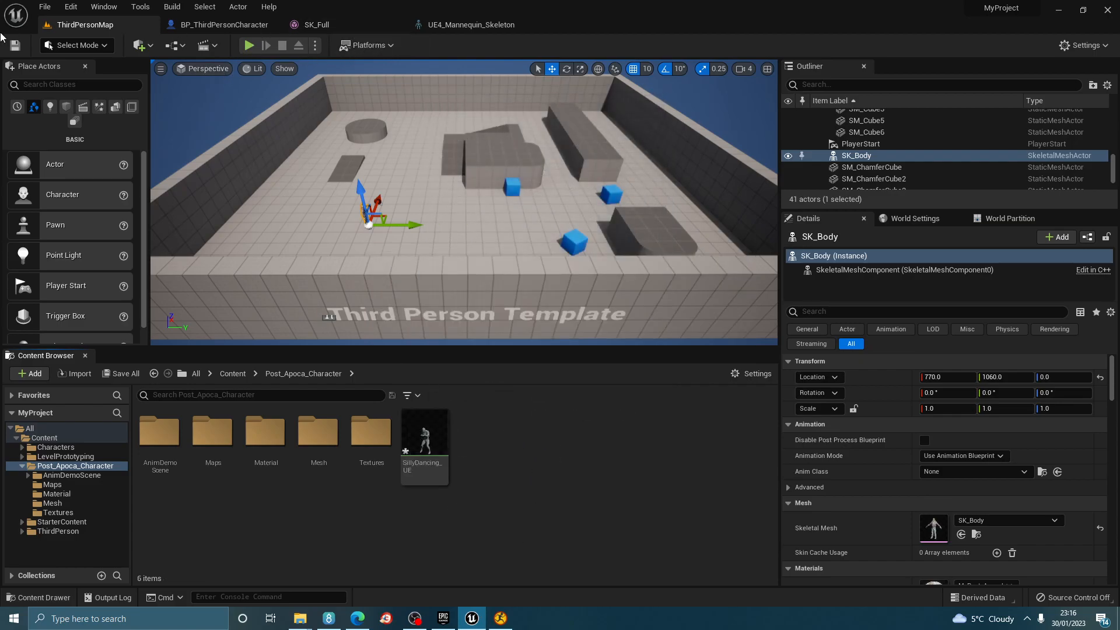
Set SillyDancing_UE as SK_Full's preview animation, then return to the ThirdPersonMap level
{"action": "left_click", "coordinate": [316, 25]}
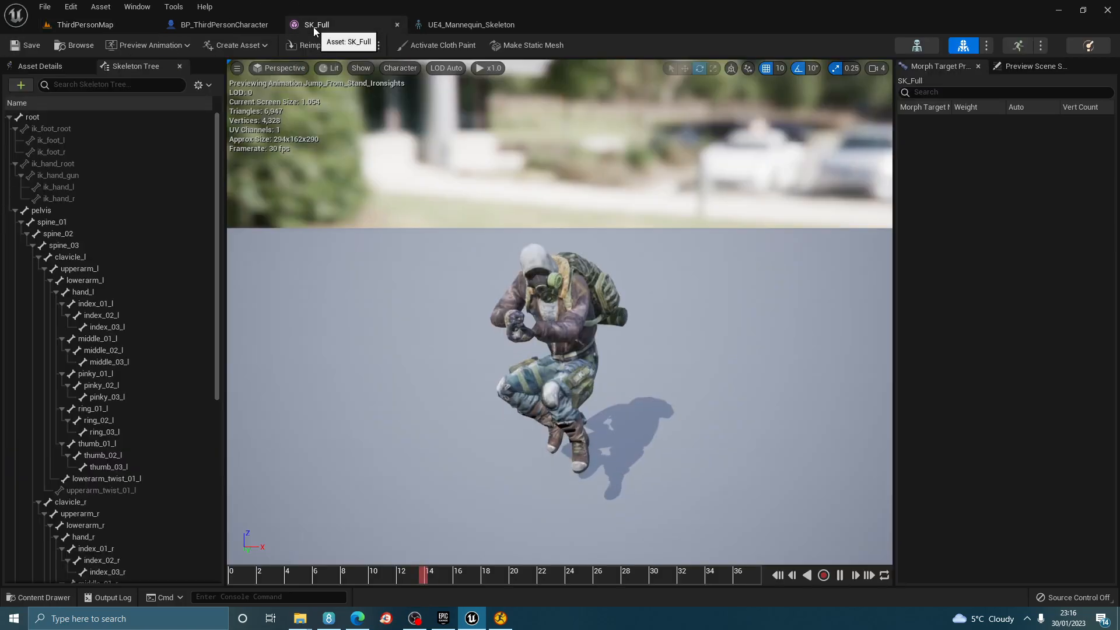
{"action": "left_click", "coordinate": [148, 45]}
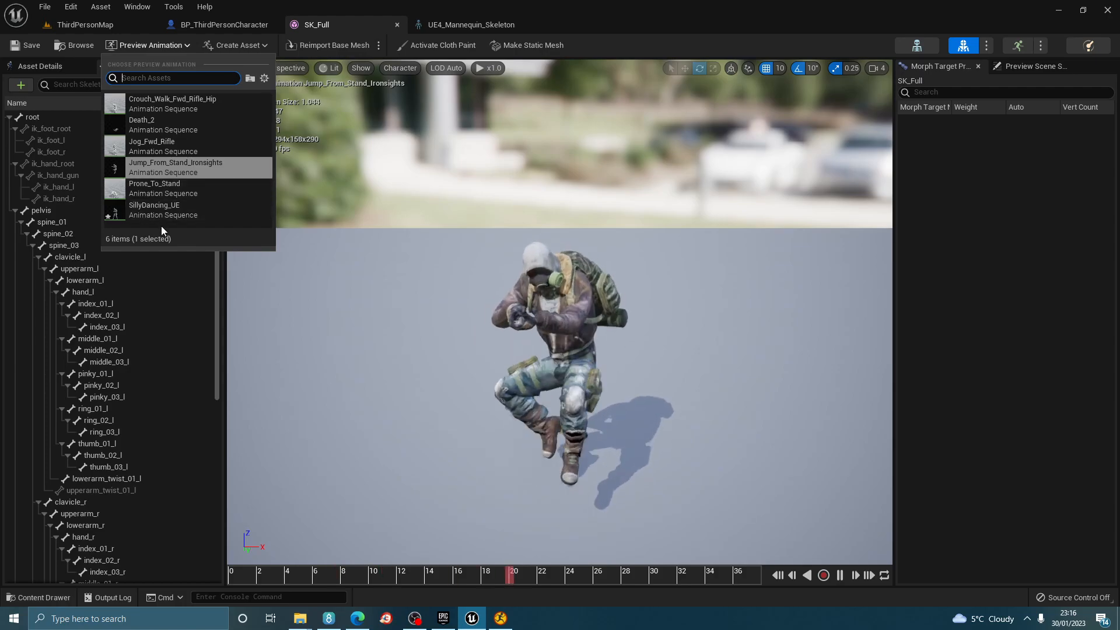
{"action": "left_click", "coordinate": [153, 204]}
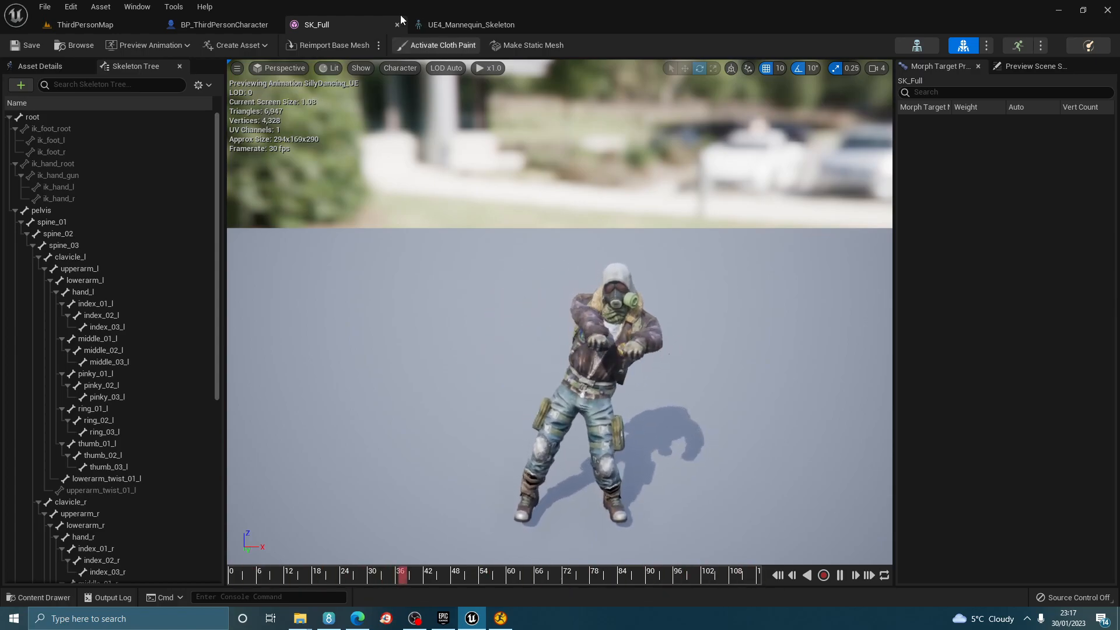
{"action": "left_click", "coordinate": [86, 24]}
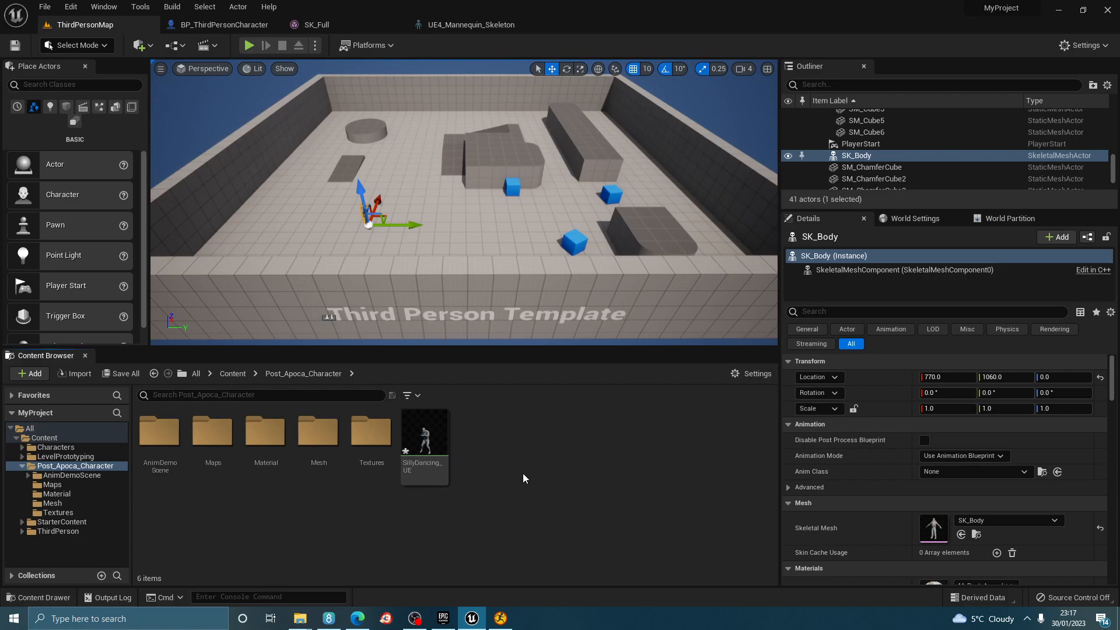